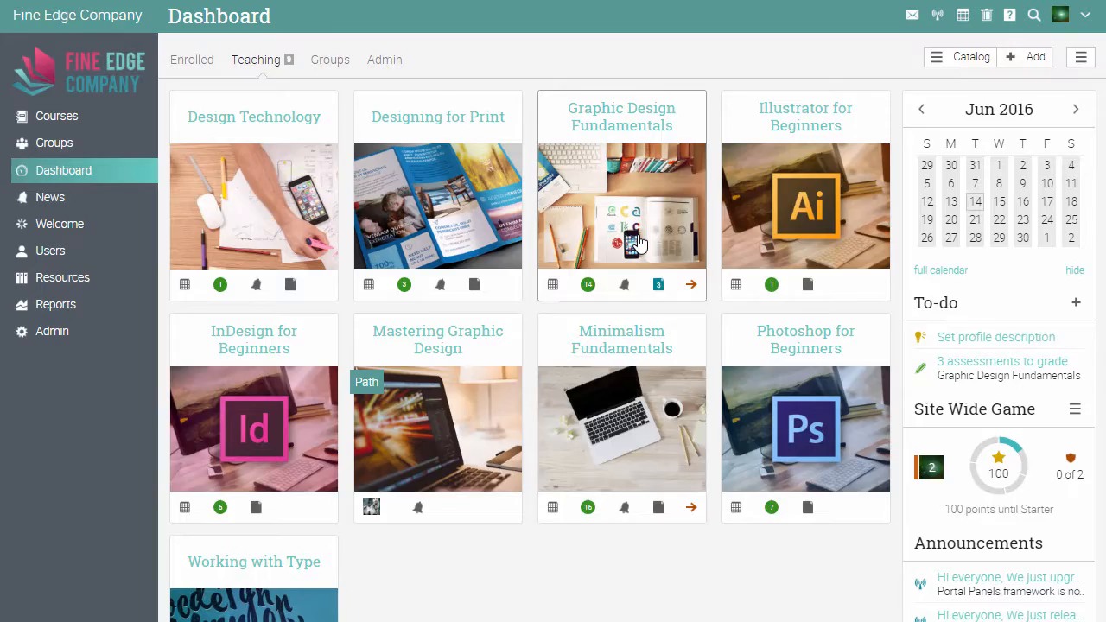
# Step: Open the Graphic Design Fundamentals course from the Dashboard
pyautogui.click(622, 117)
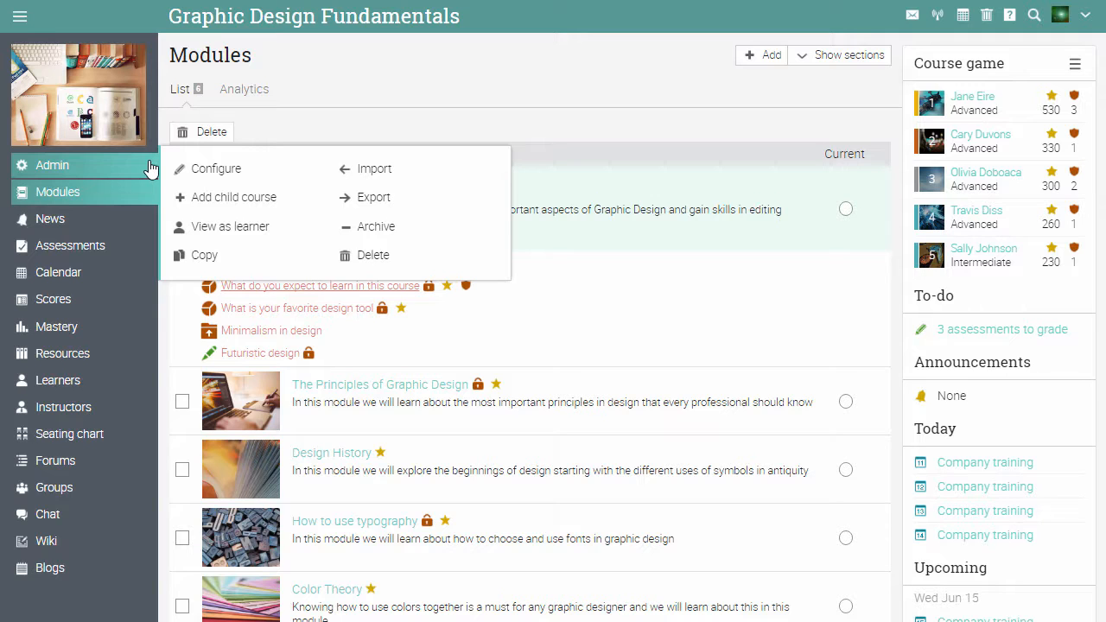
# Step: Choose Configure from the course Admin menu to reach the Basics page
pyautogui.click(216, 168)
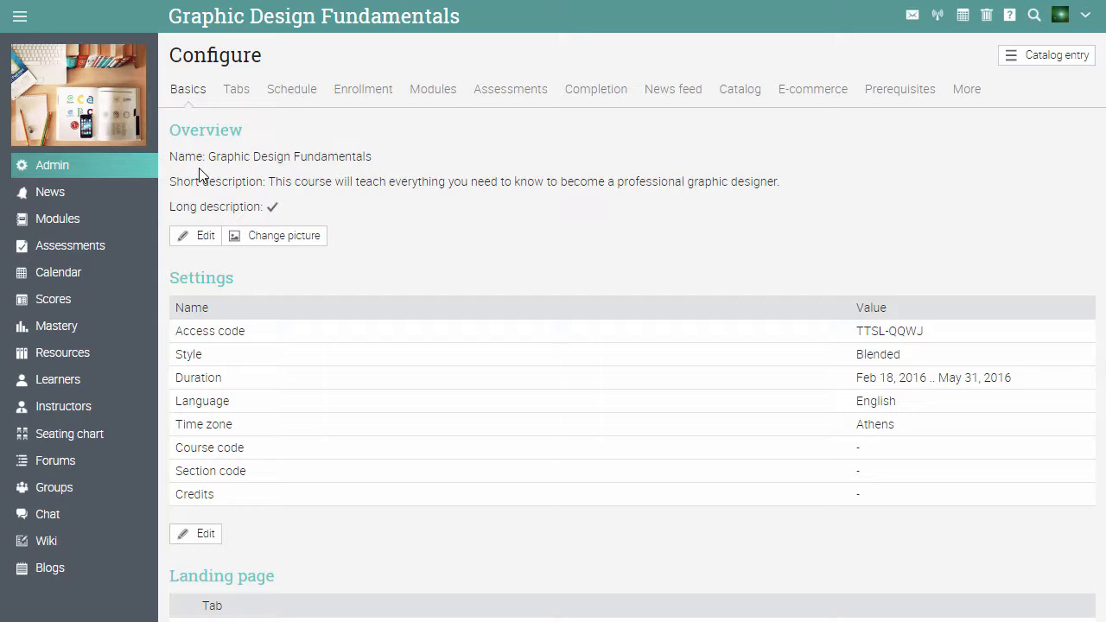
pyautogui.moveTo(169, 75)
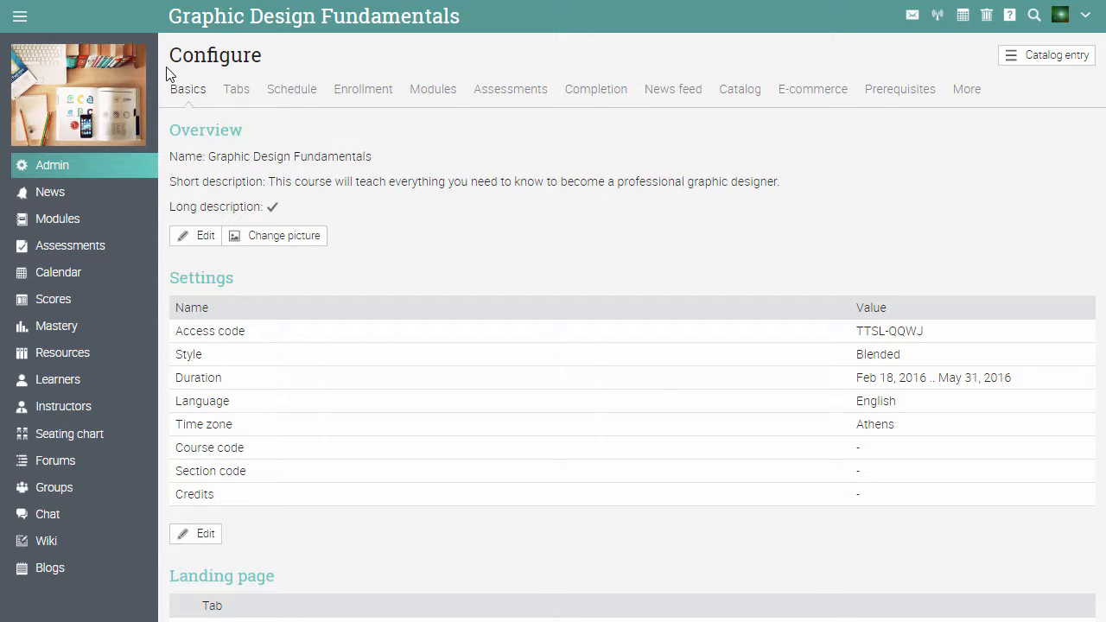
pyautogui.moveTo(182, 102)
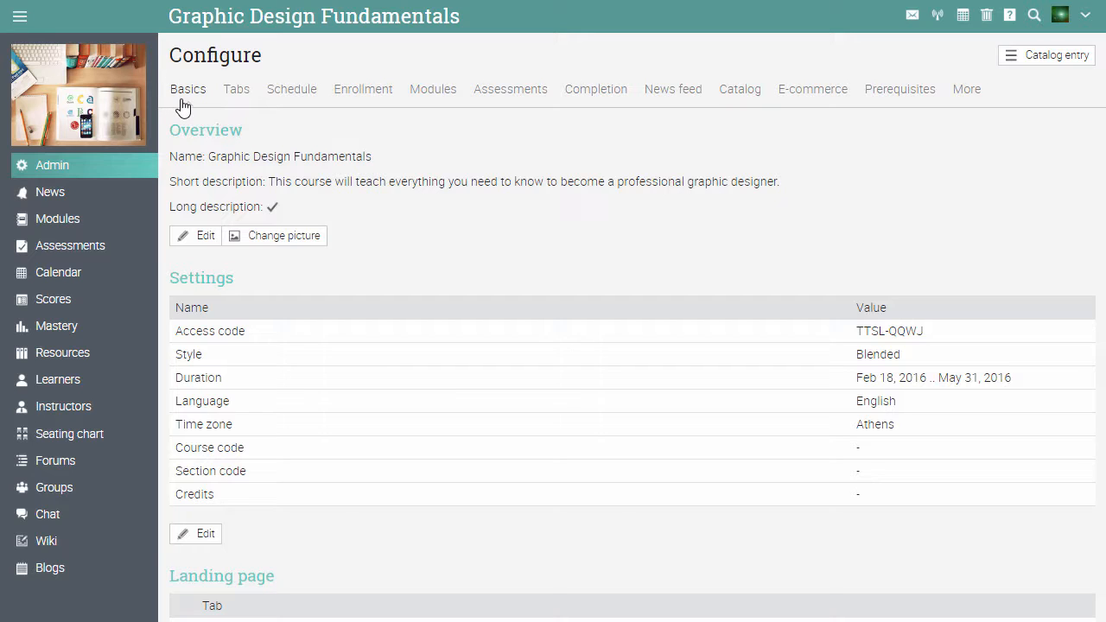
pyautogui.moveTo(173, 133)
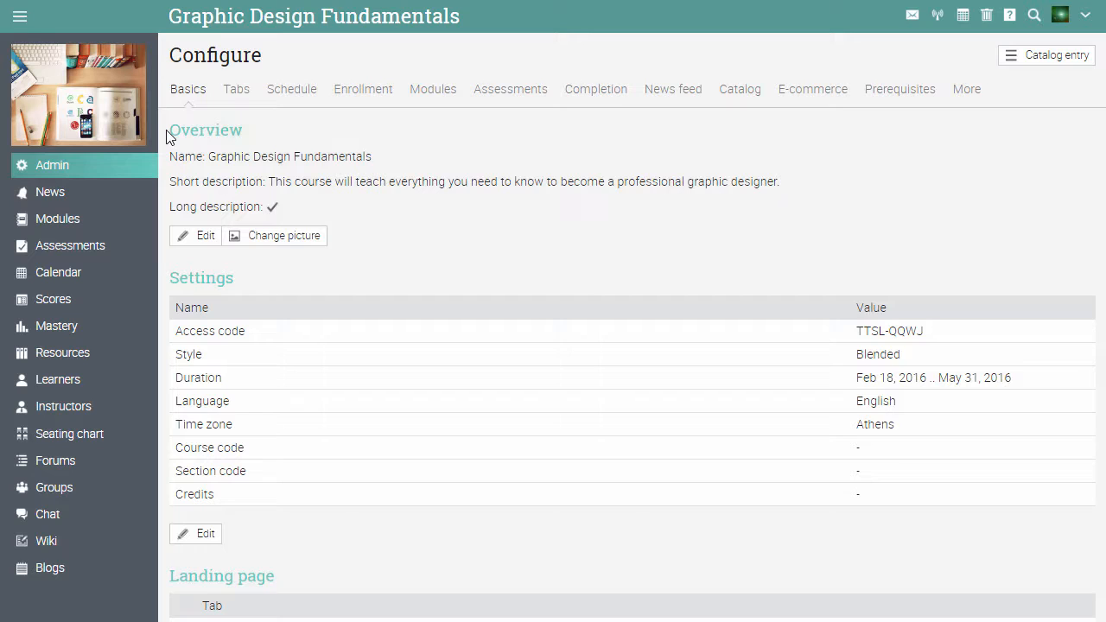
pyautogui.moveTo(167, 281)
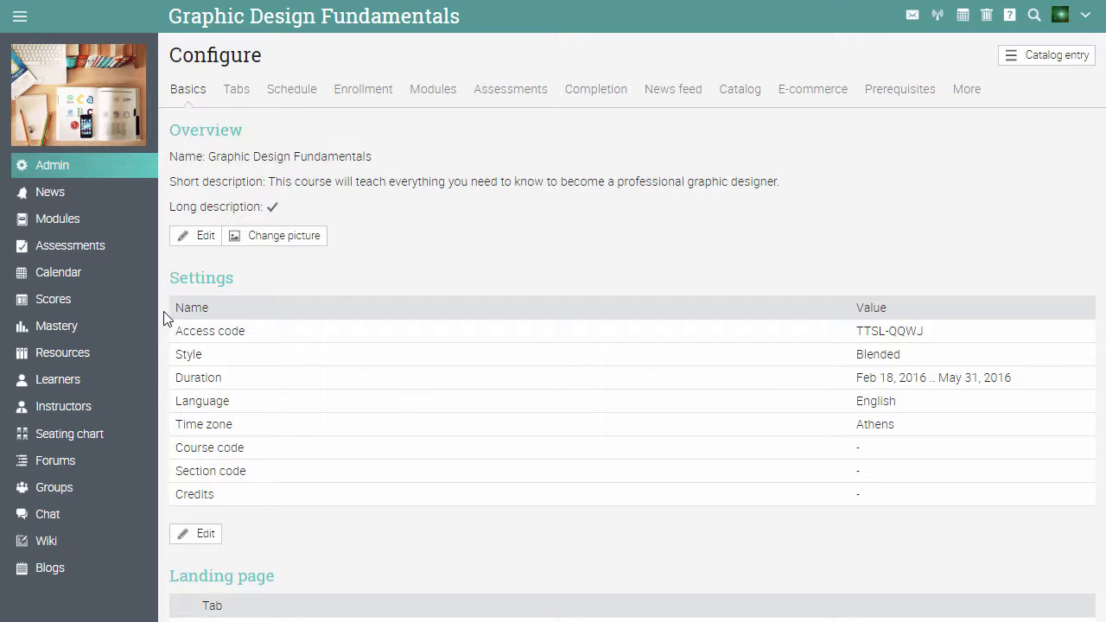
# Step: Save the course style as Instructor and set Modules as the landing page
pyautogui.click(205, 533)
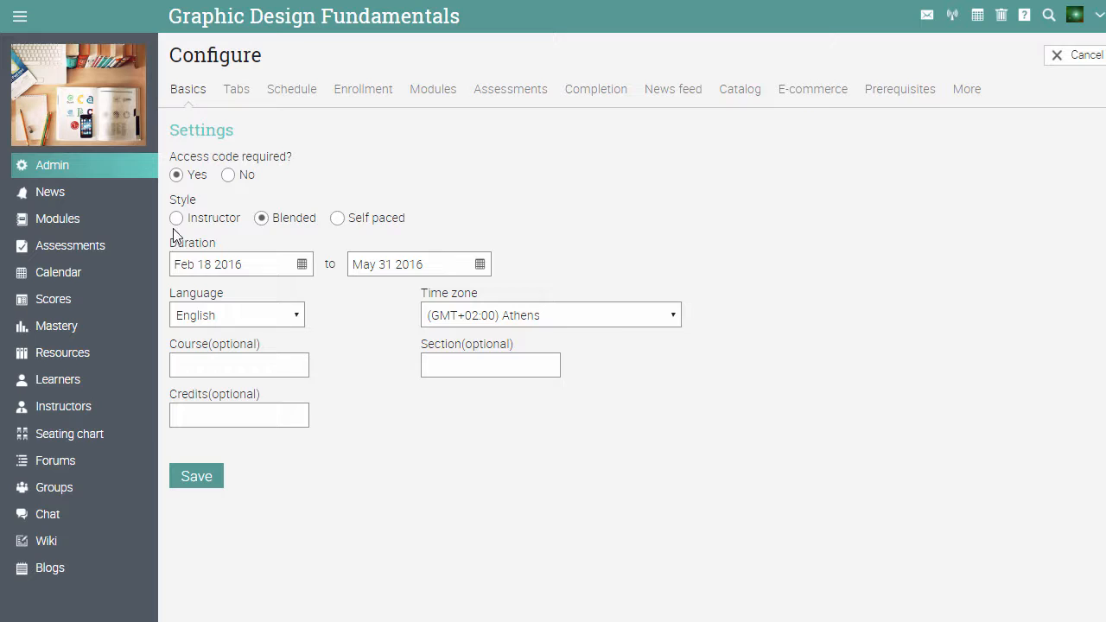
pyautogui.click(176, 218)
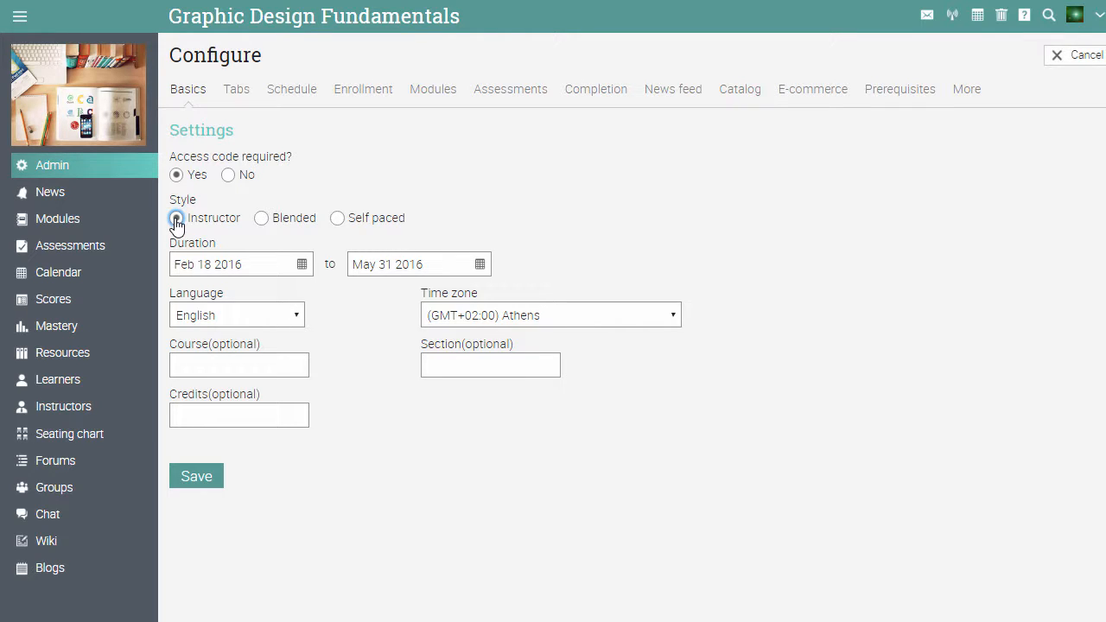
pyautogui.moveTo(196, 459)
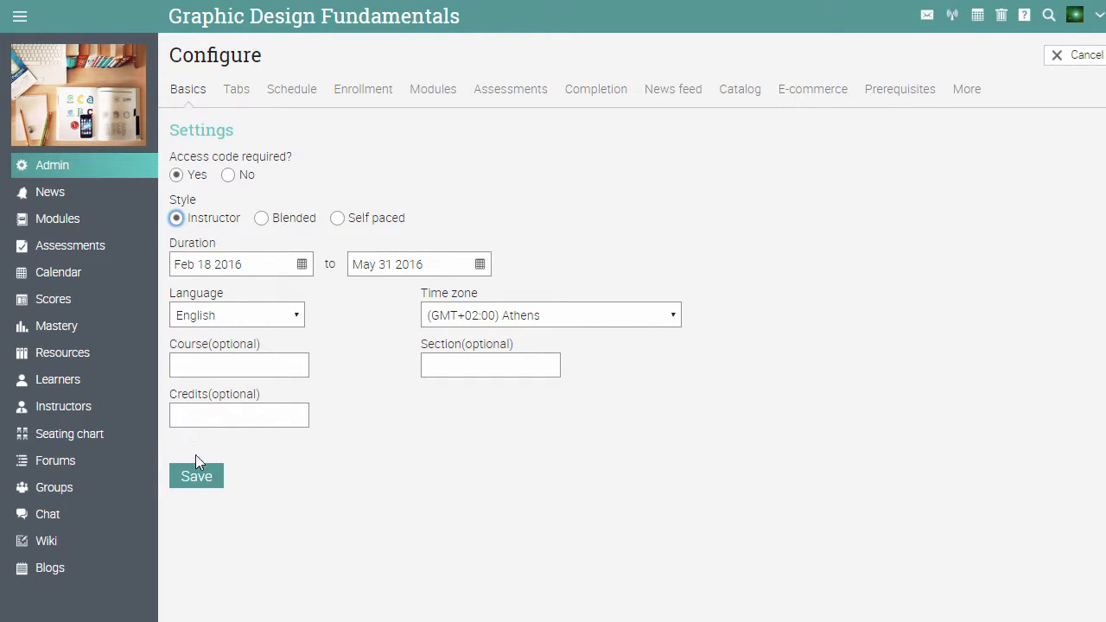
pyautogui.click(196, 476)
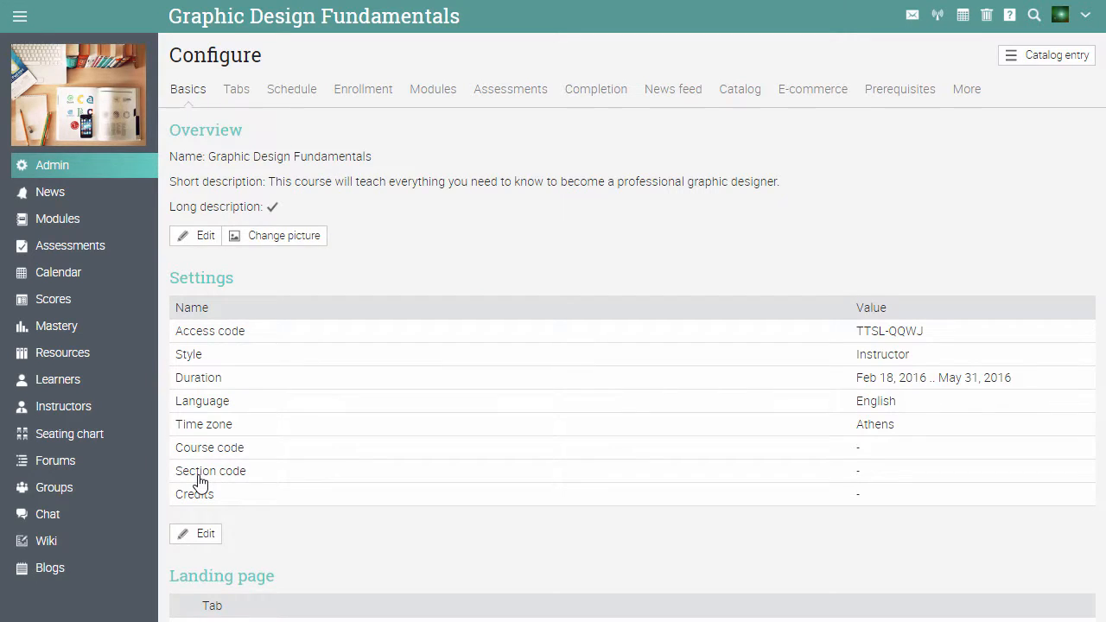
pyautogui.scroll(-3)
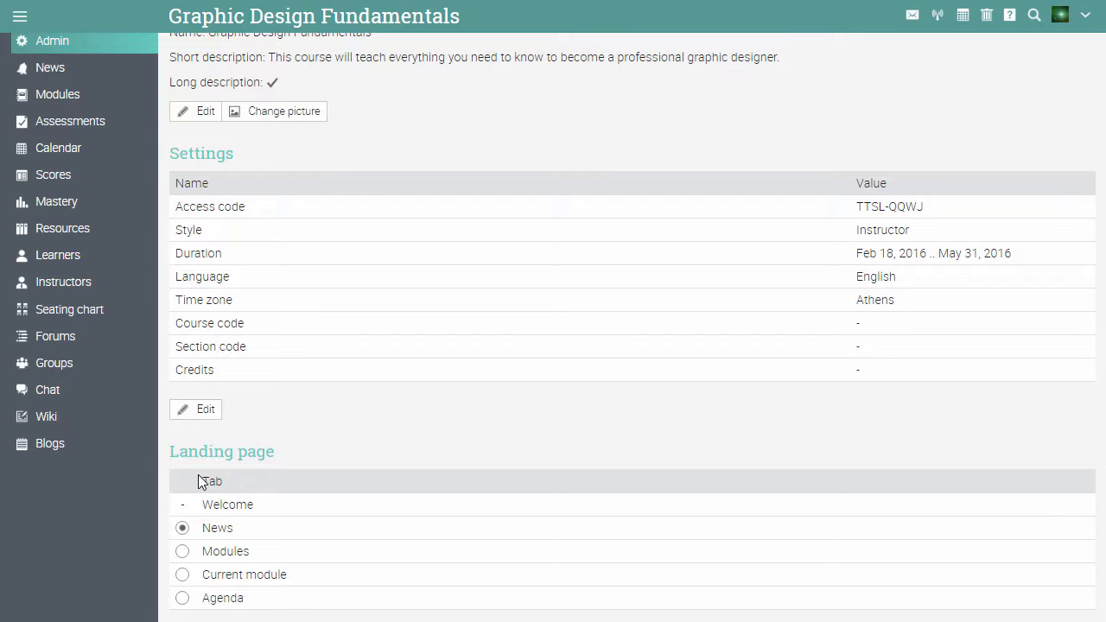
pyautogui.moveTo(188, 558)
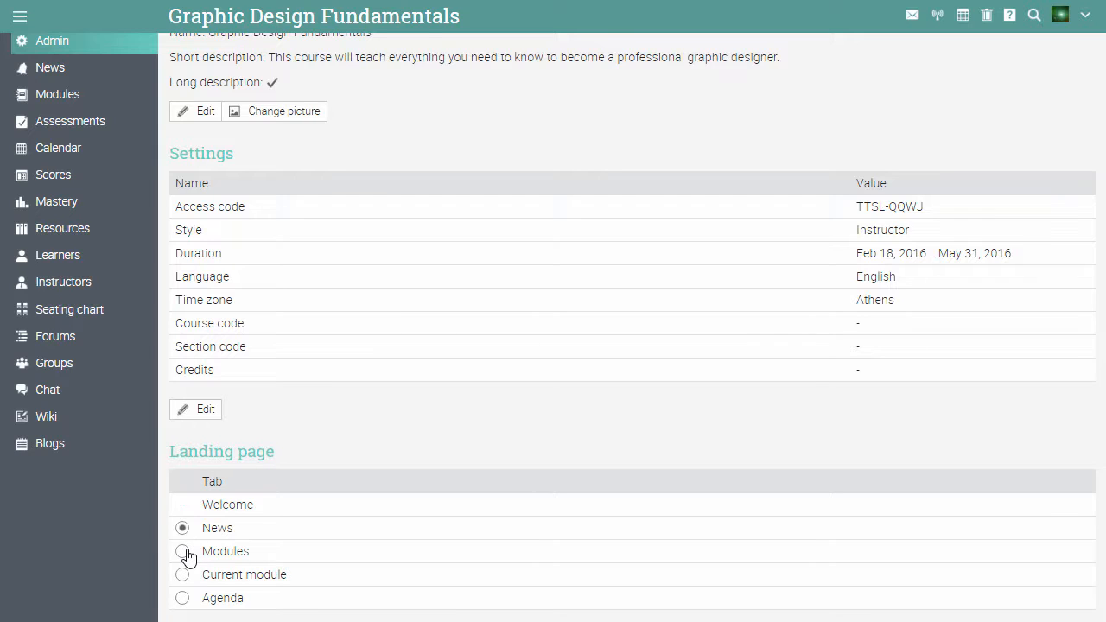
pyautogui.click(183, 551)
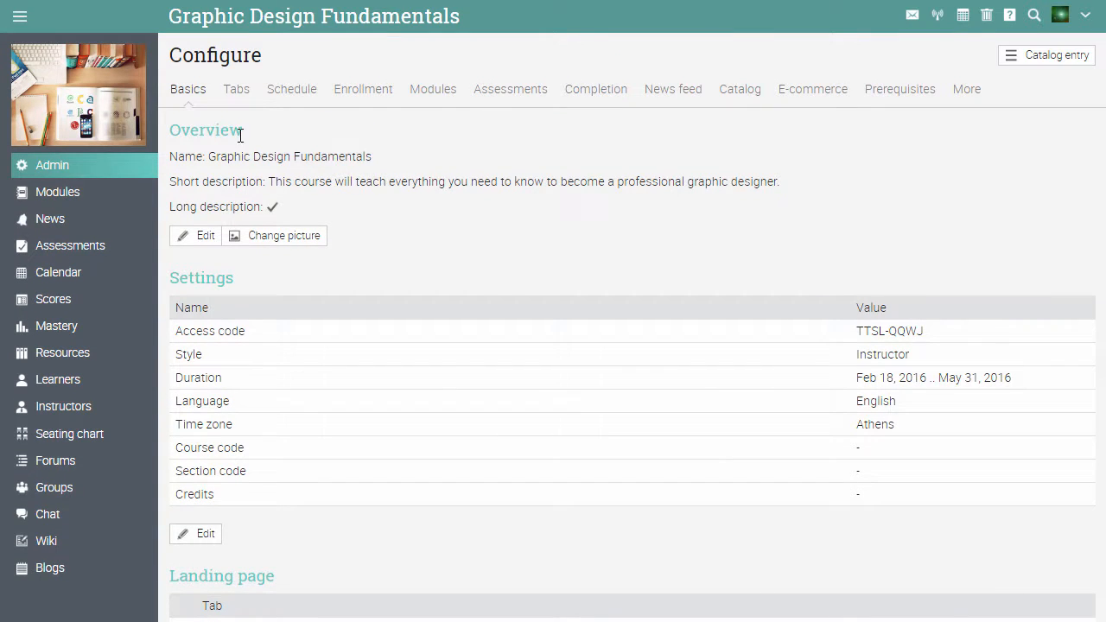
# Step: Show the course's tab list on the Configure page to enable Games
pyautogui.click(236, 89)
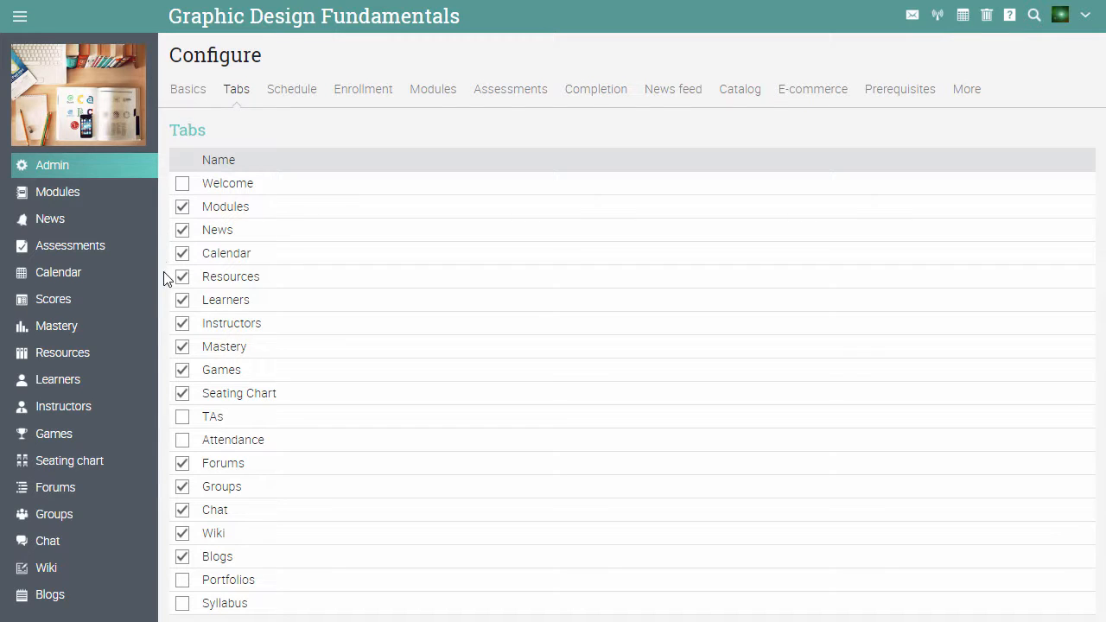
pyautogui.moveTo(168, 375)
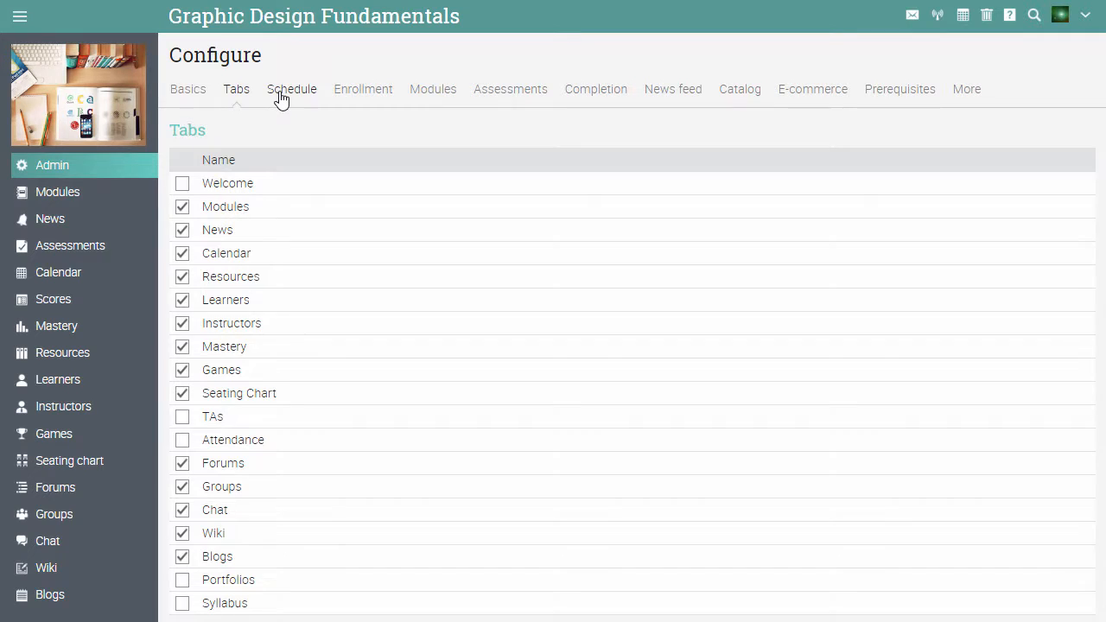
# Step: Add a Monday class from 10:30 am to 12:00 pm in Room 1
pyautogui.click(292, 89)
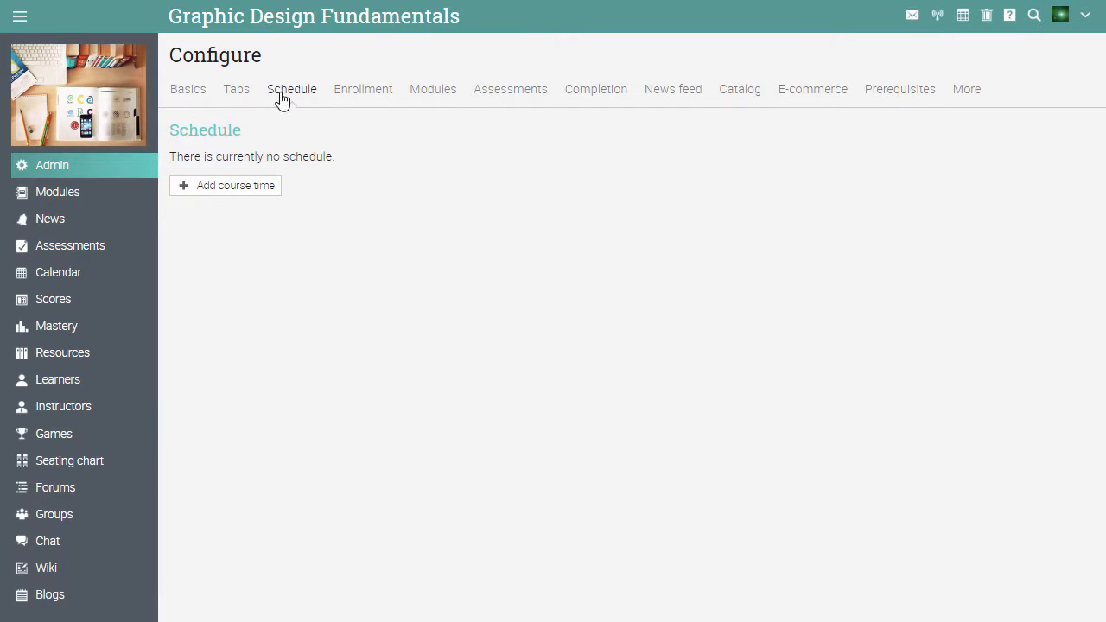
pyautogui.click(226, 185)
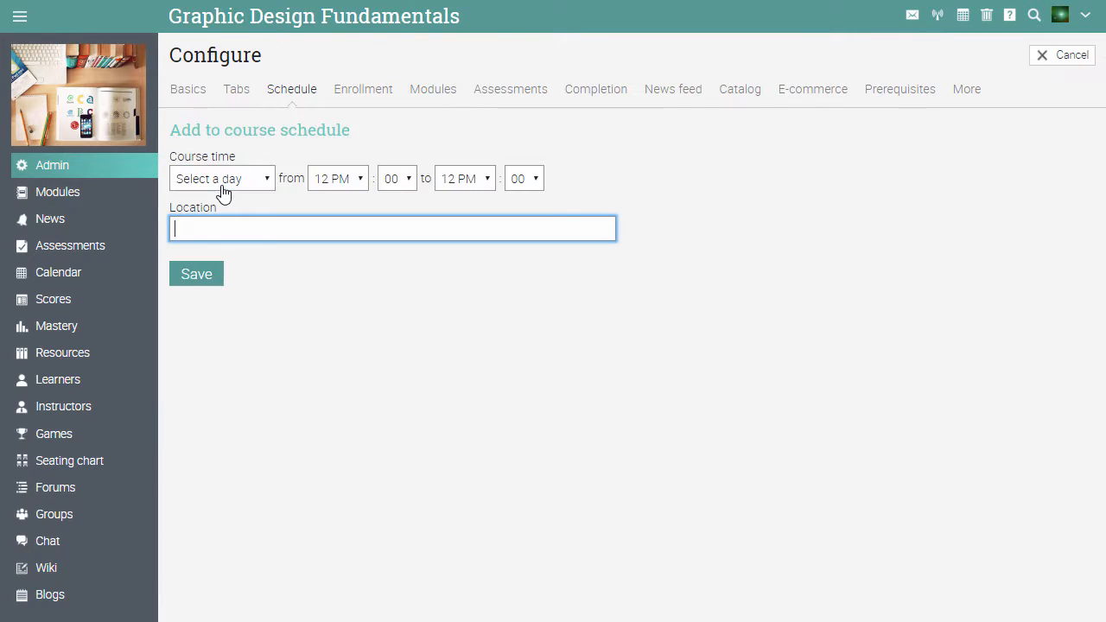
pyautogui.click(221, 178)
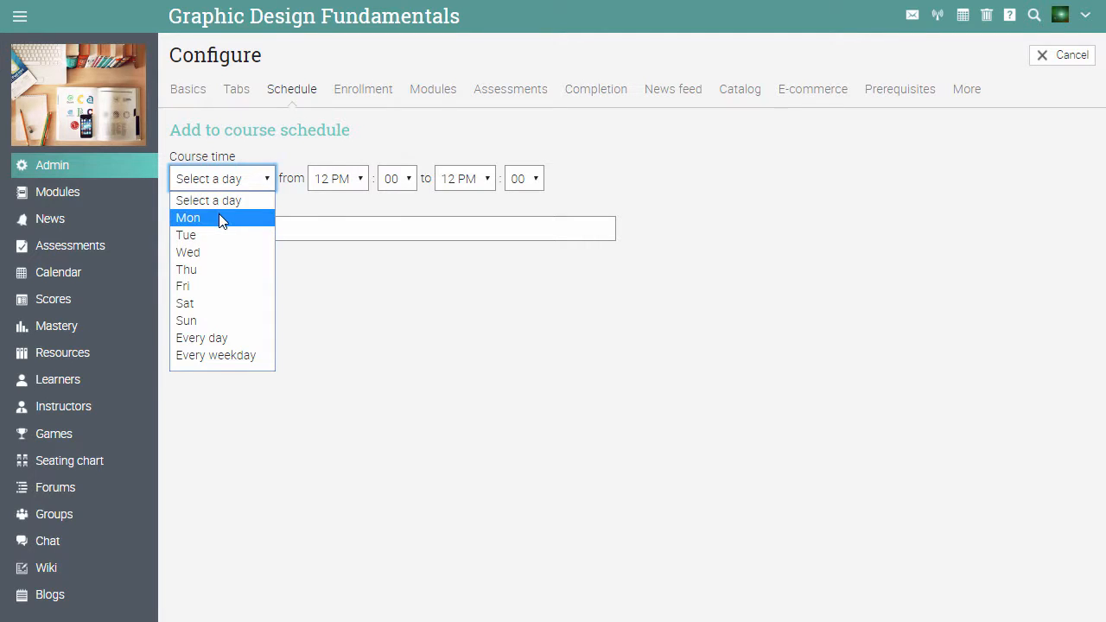
pyautogui.click(187, 216)
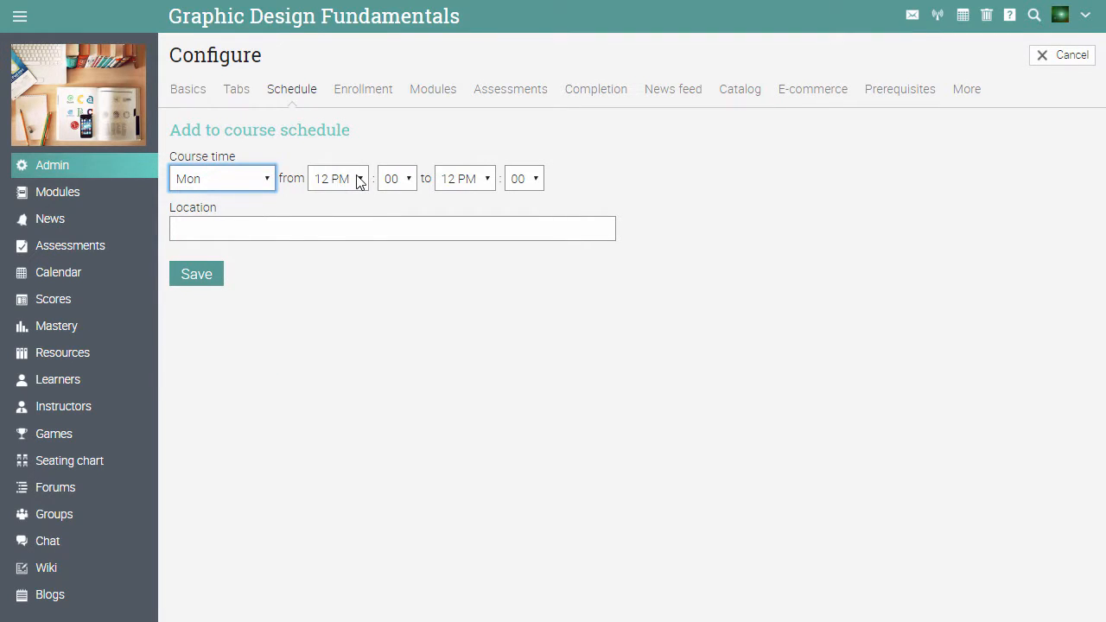
pyautogui.click(396, 179)
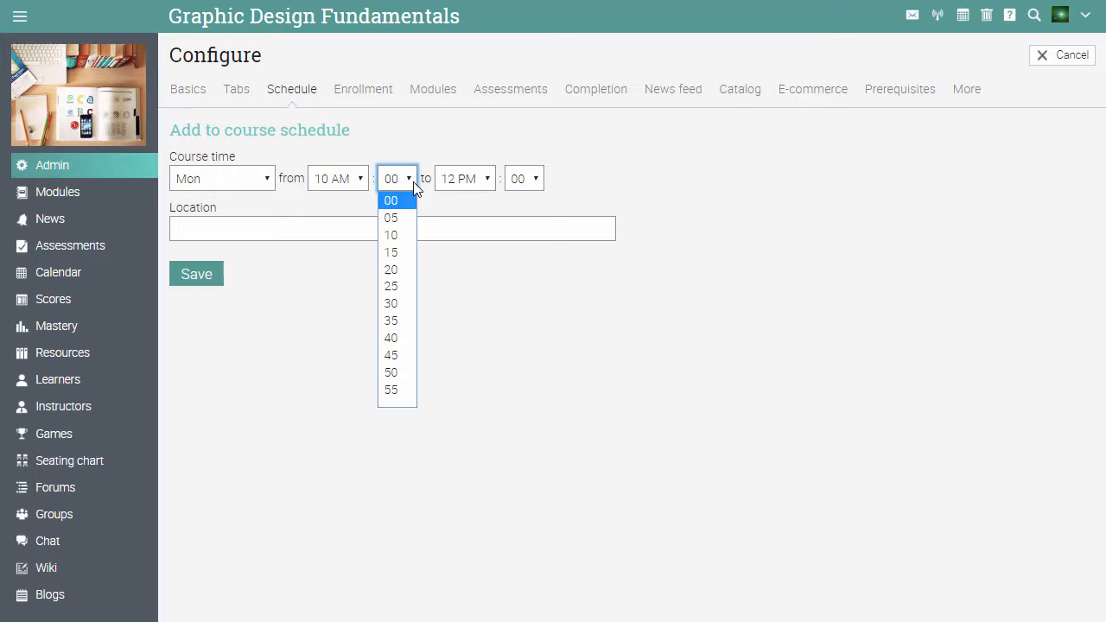
pyautogui.click(390, 302)
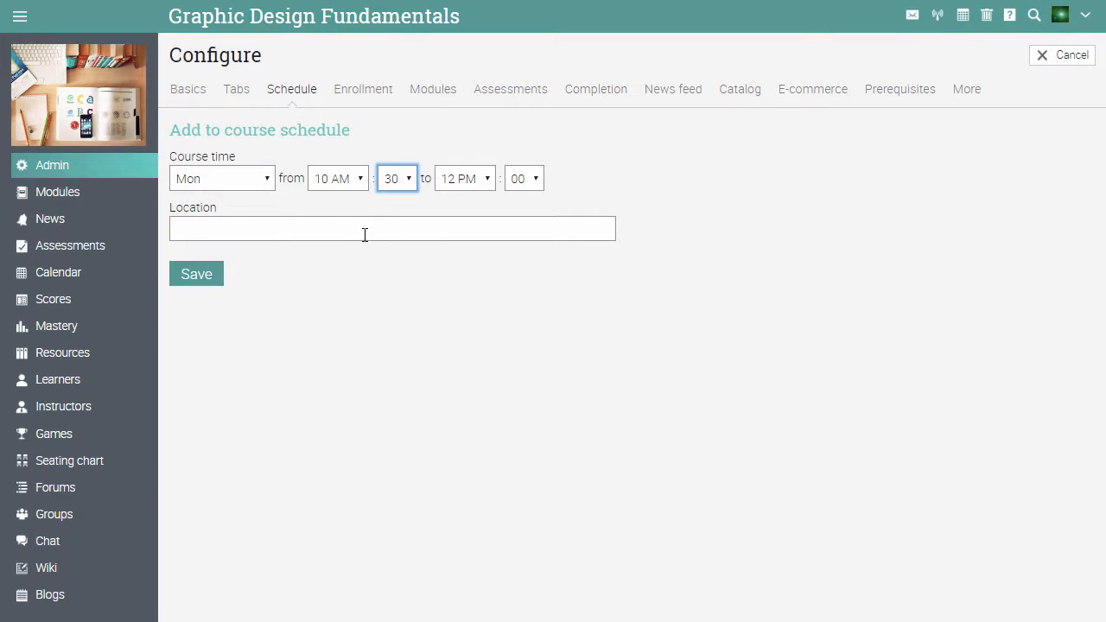
pyautogui.write('Room 1')
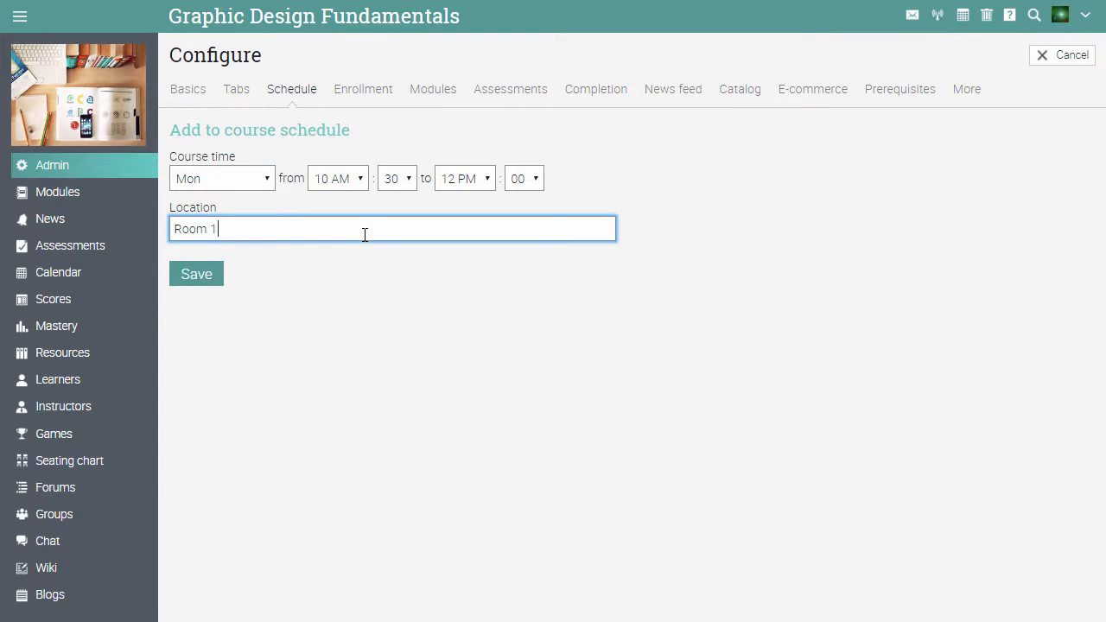
pyautogui.click(196, 274)
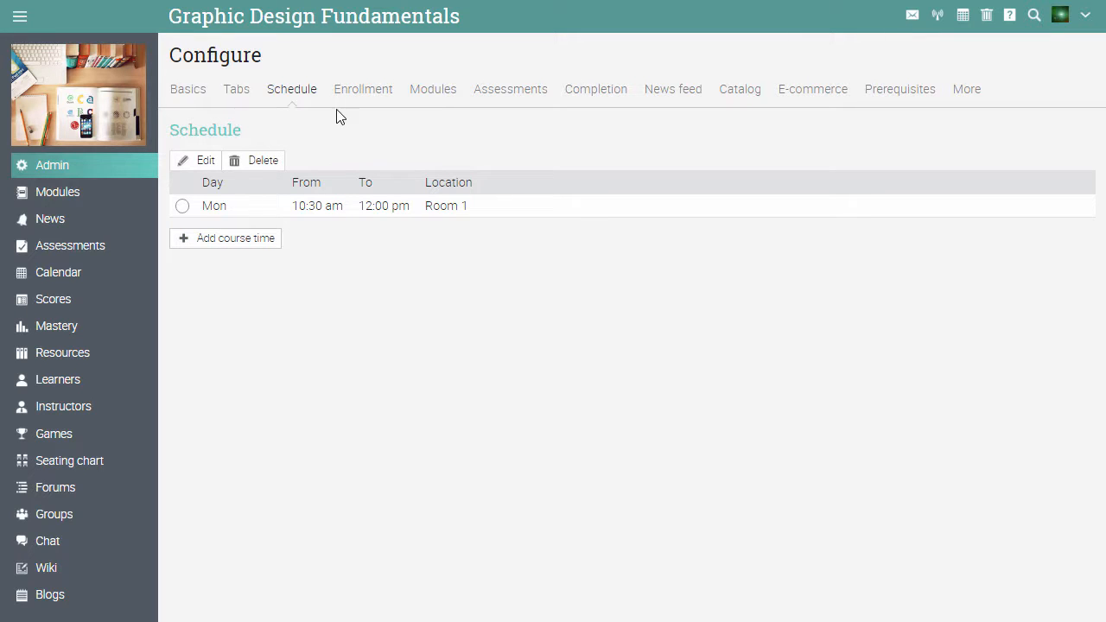
# Step: Review Enrollment actions without adding one, then view the Modules configuration
pyautogui.click(362, 89)
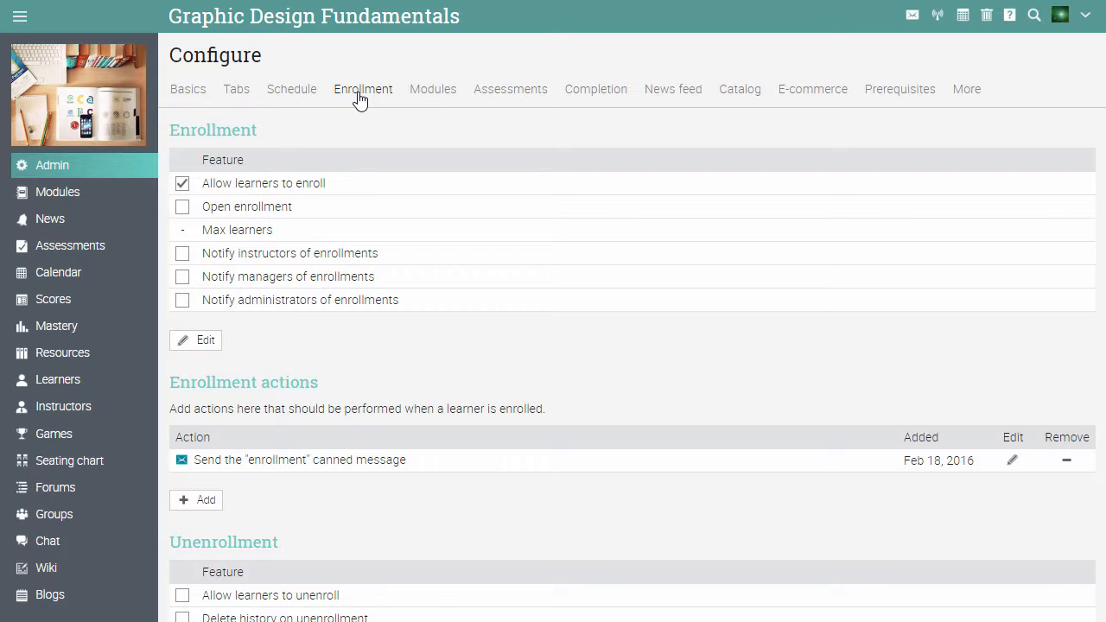
pyautogui.click(362, 89)
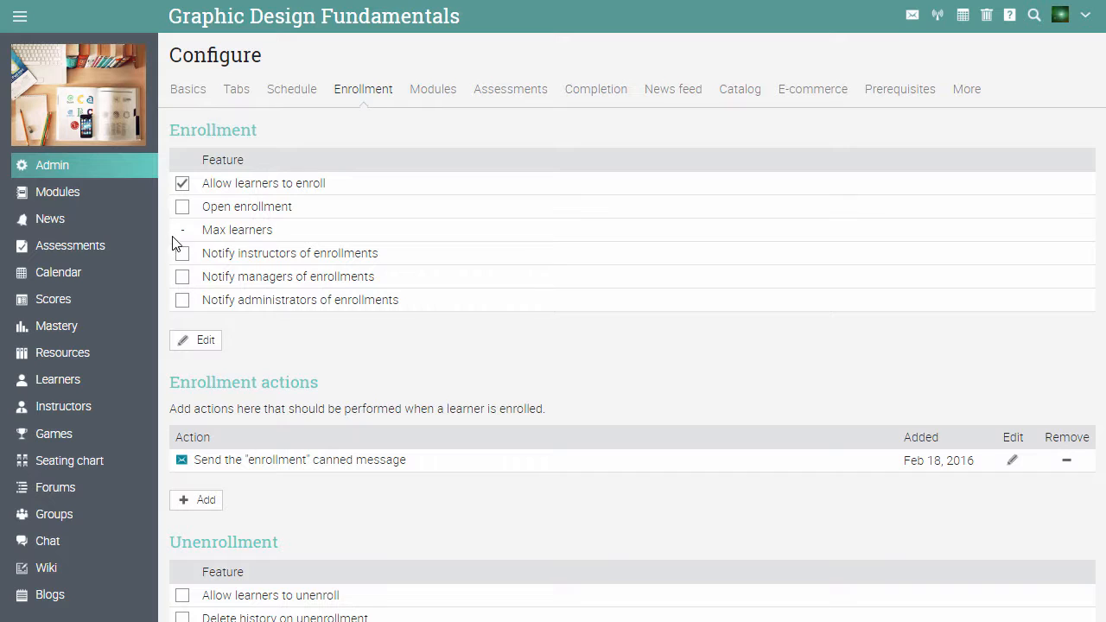
pyautogui.moveTo(170, 266)
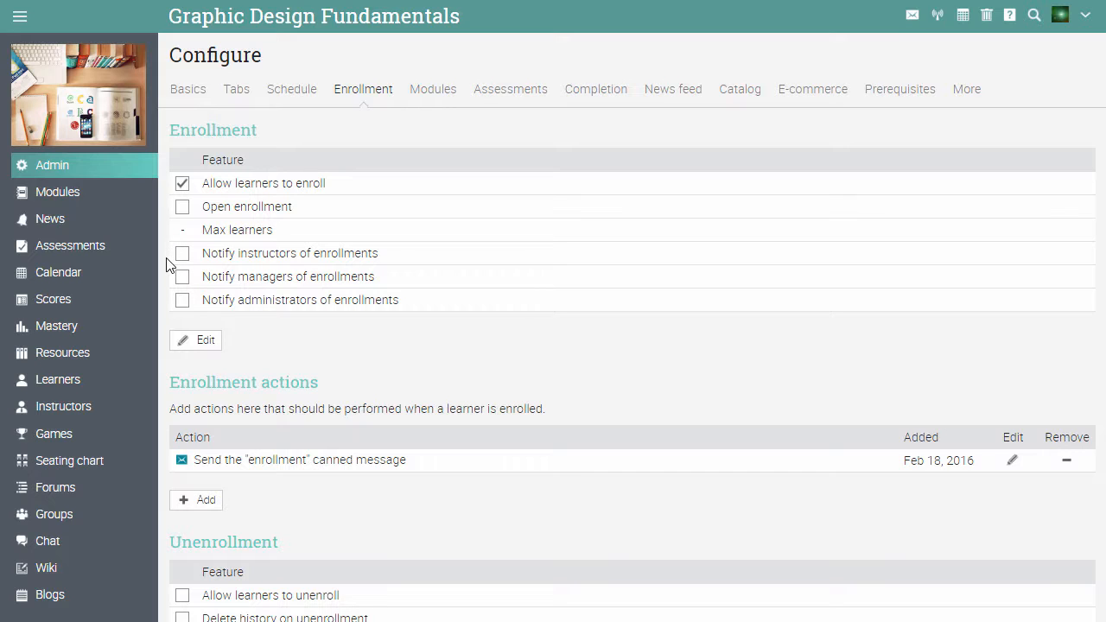
pyautogui.moveTo(159, 443)
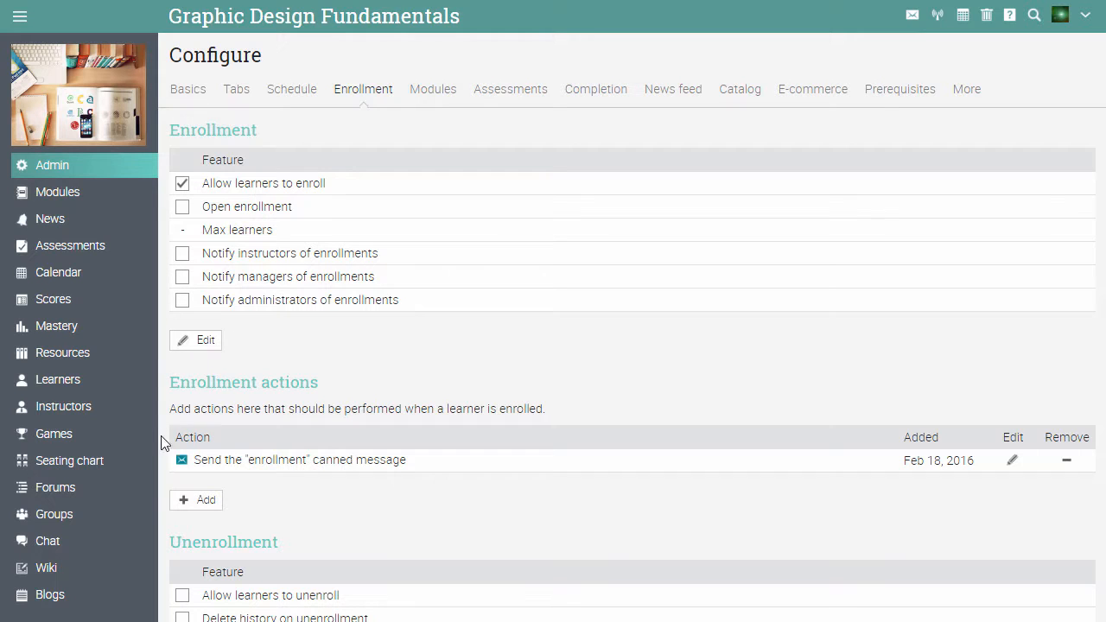
pyautogui.moveTo(169, 596)
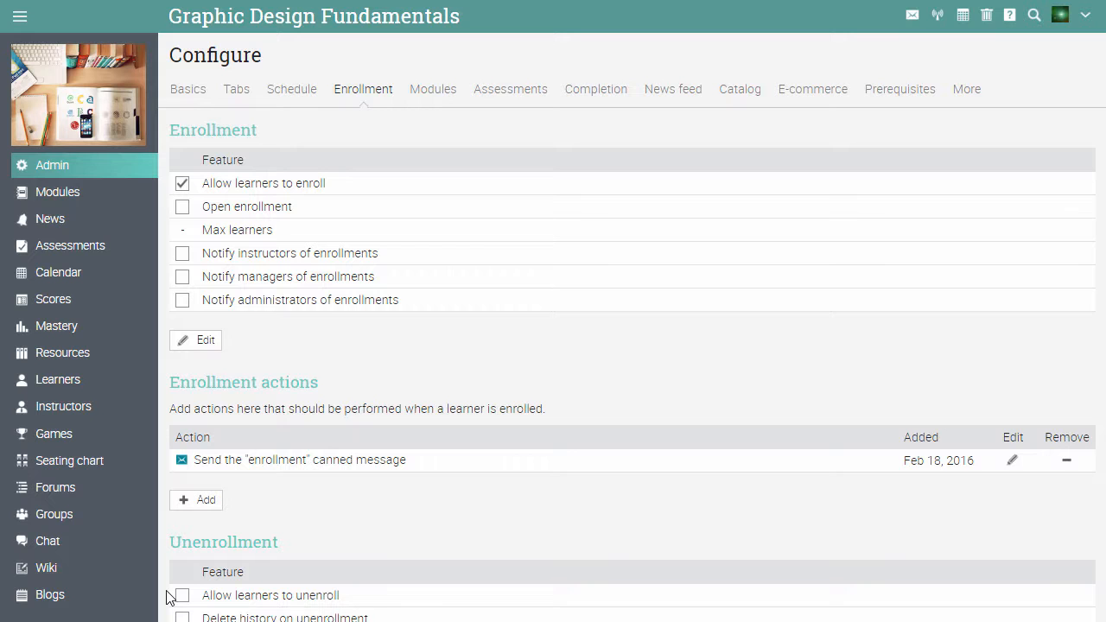
pyautogui.moveTo(180, 537)
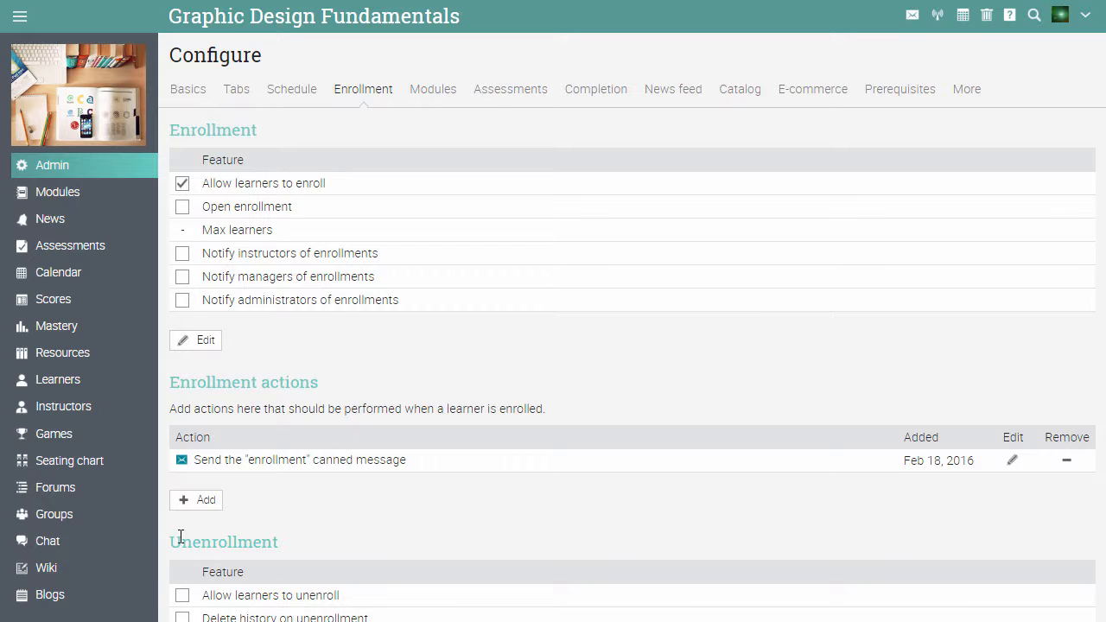
pyautogui.click(196, 499)
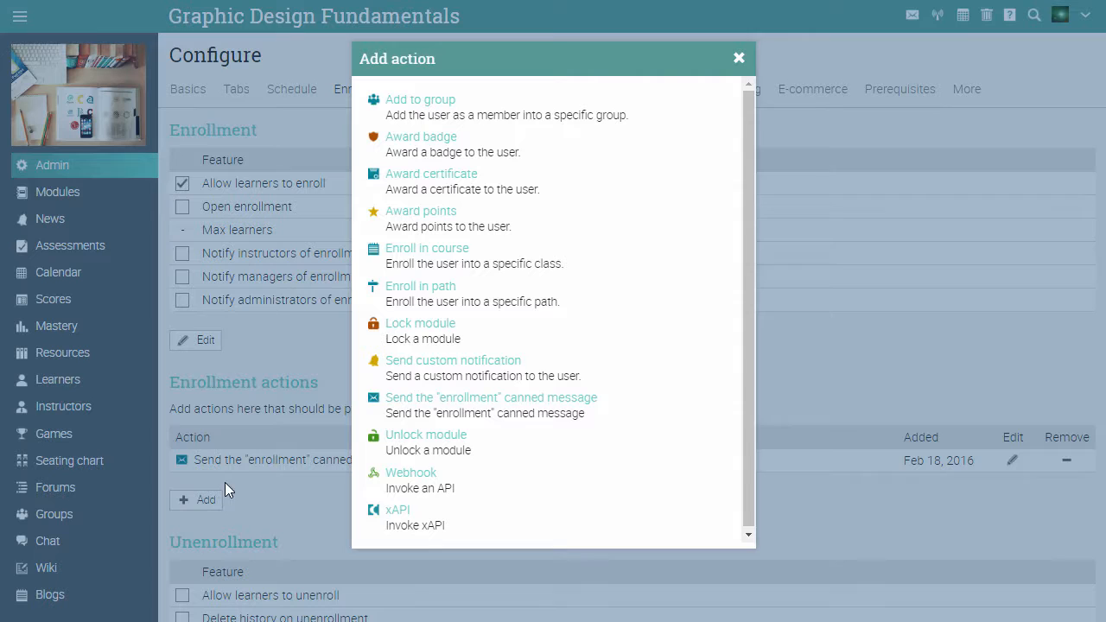
pyautogui.click(739, 58)
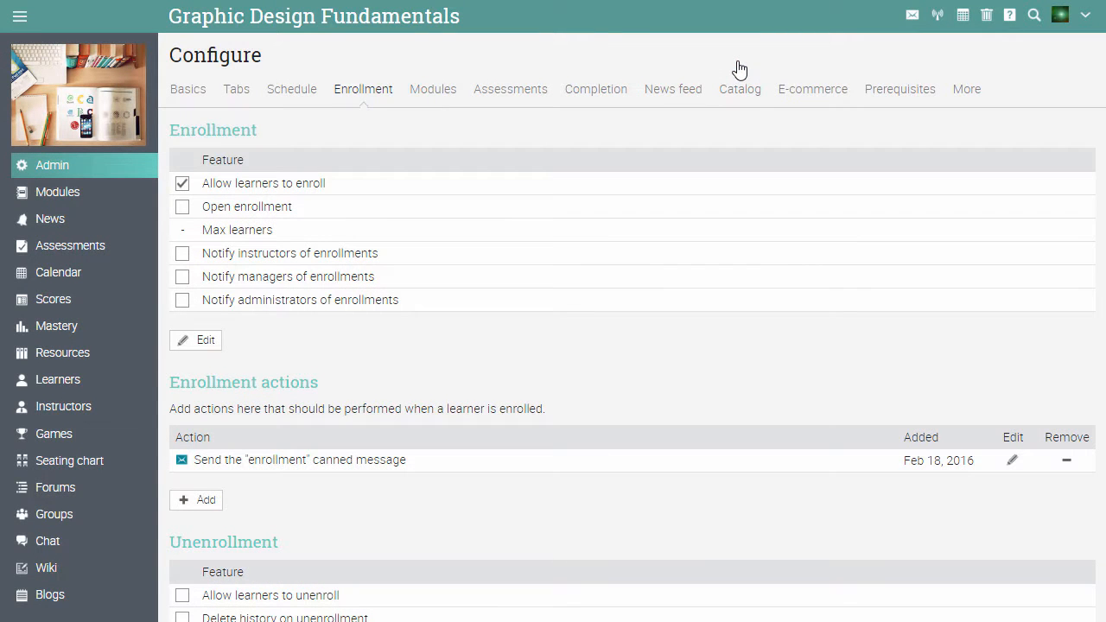
pyautogui.moveTo(432, 96)
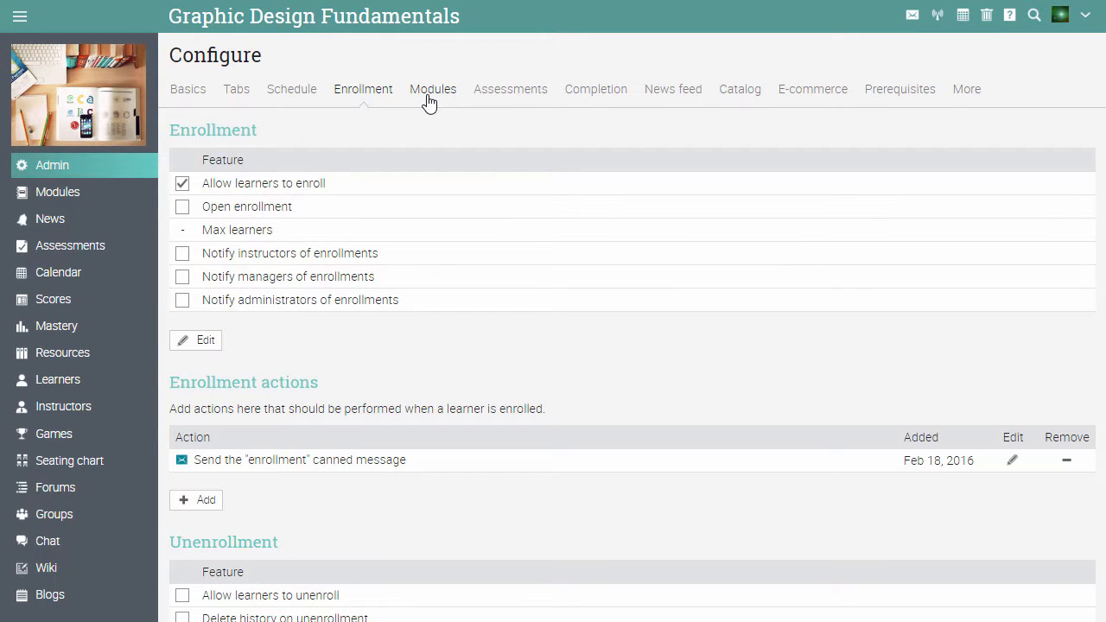
pyautogui.click(433, 89)
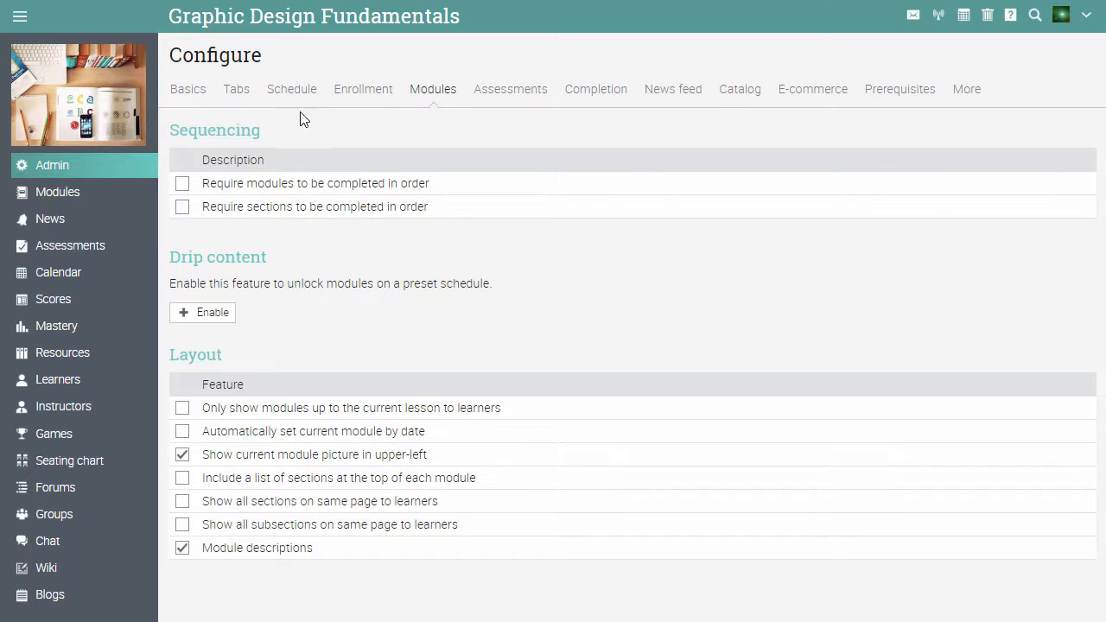
pyautogui.moveTo(168, 200)
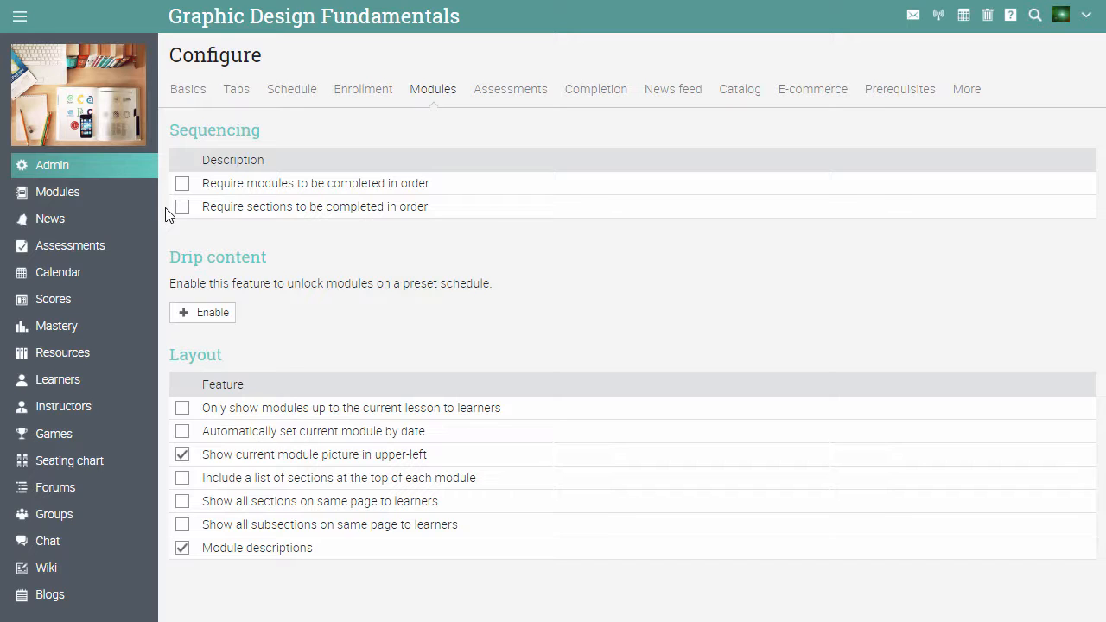
pyautogui.moveTo(167, 262)
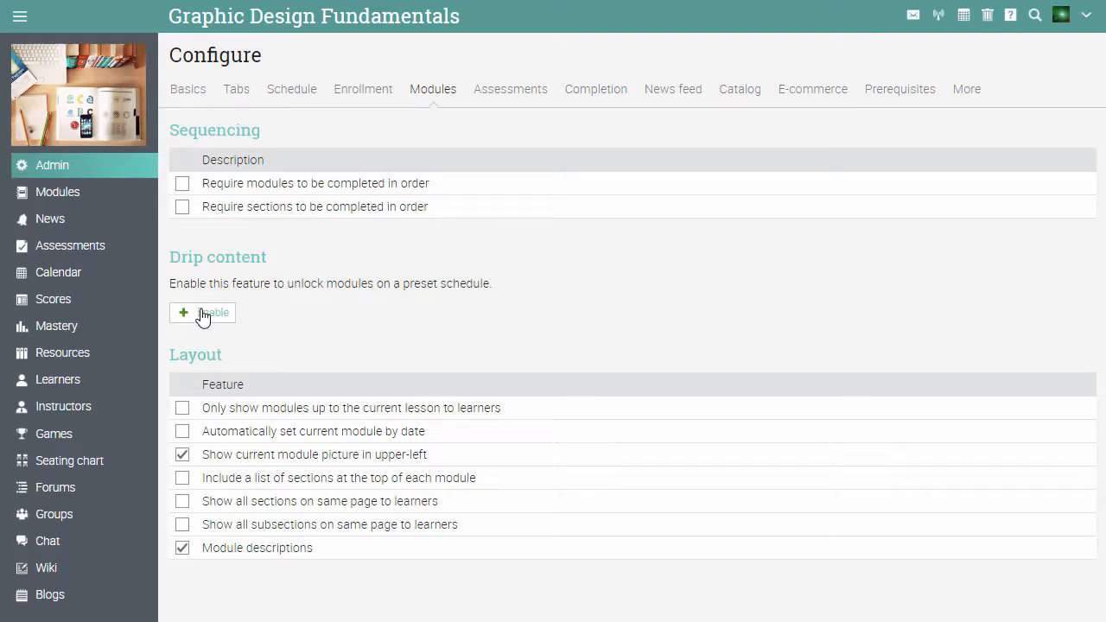
# Step: Enable drip content with modules unlocking every 3 days, 2 hours, 10 minutes
pyautogui.click(202, 312)
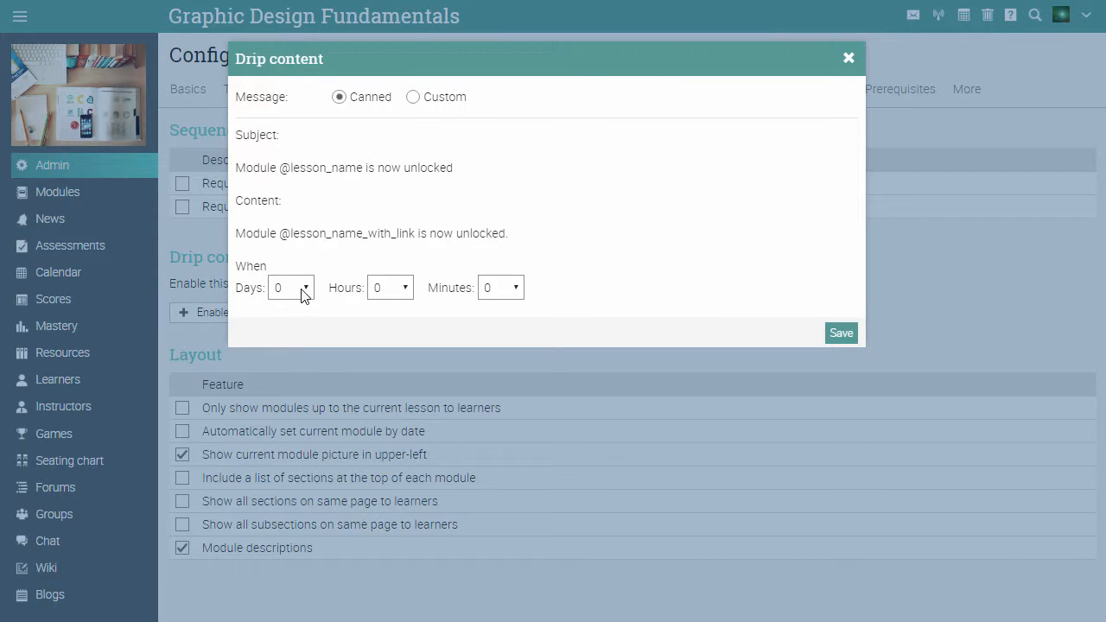
pyautogui.click(389, 287)
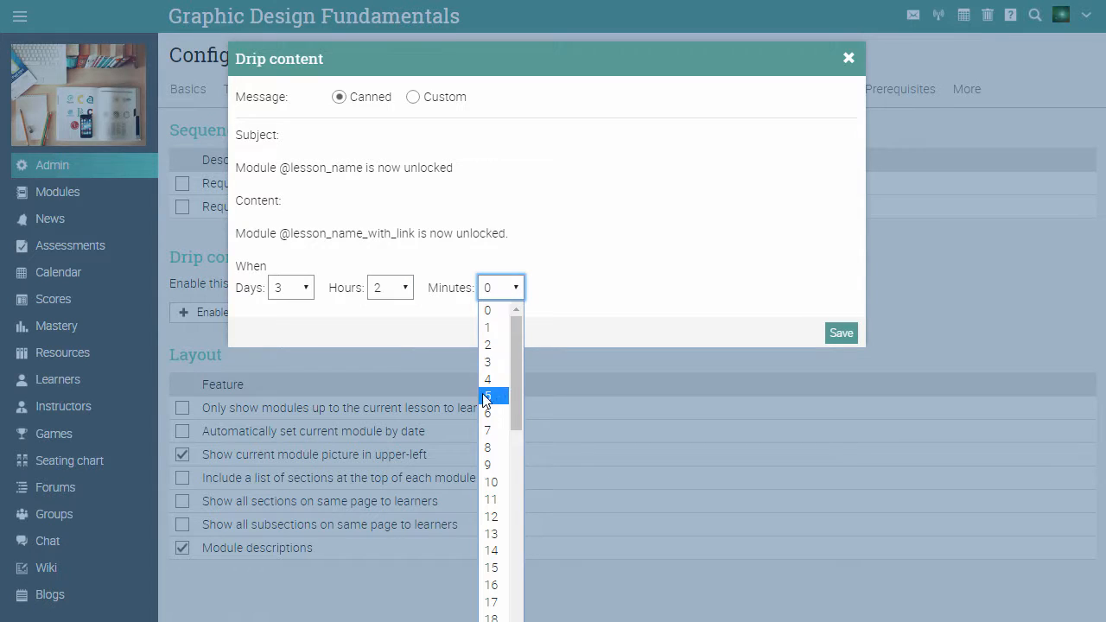
pyautogui.click(490, 481)
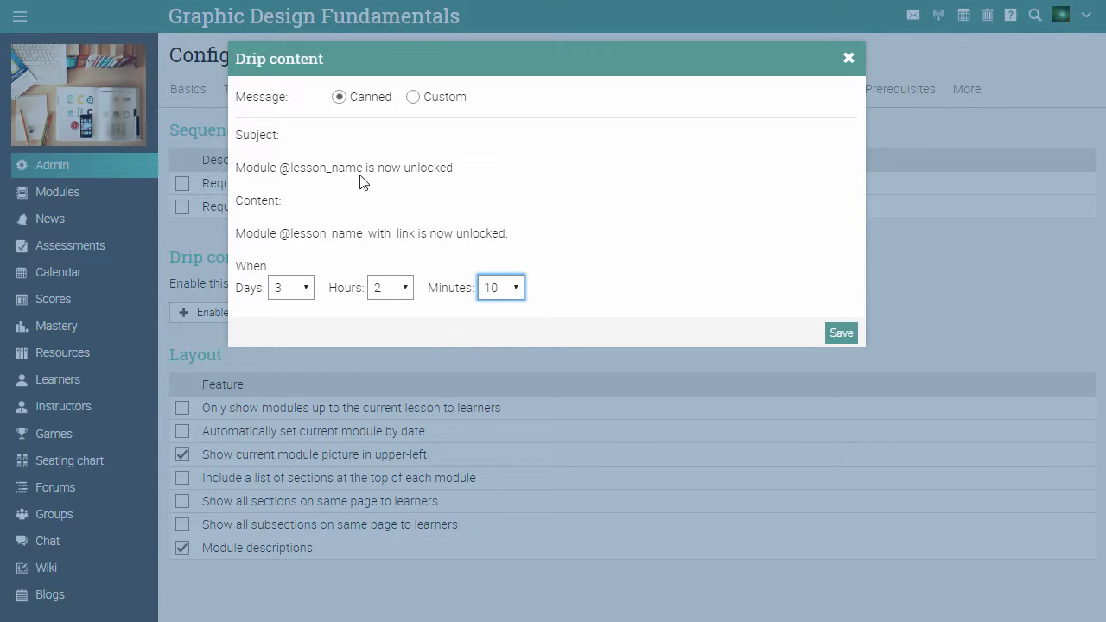
pyautogui.moveTo(344, 116)
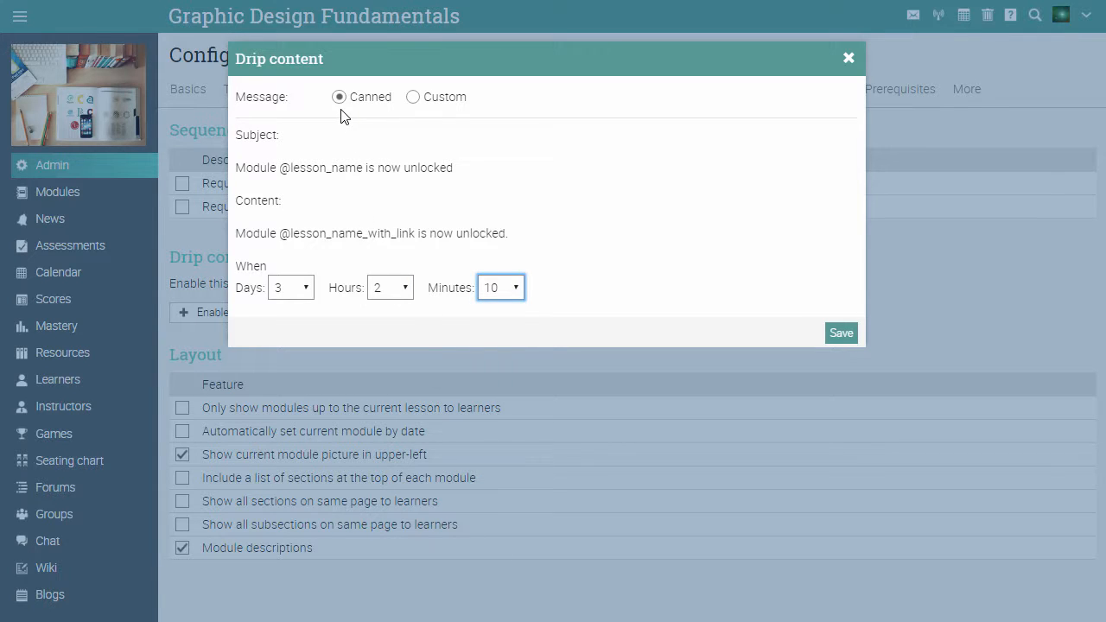
pyautogui.moveTo(754, 304)
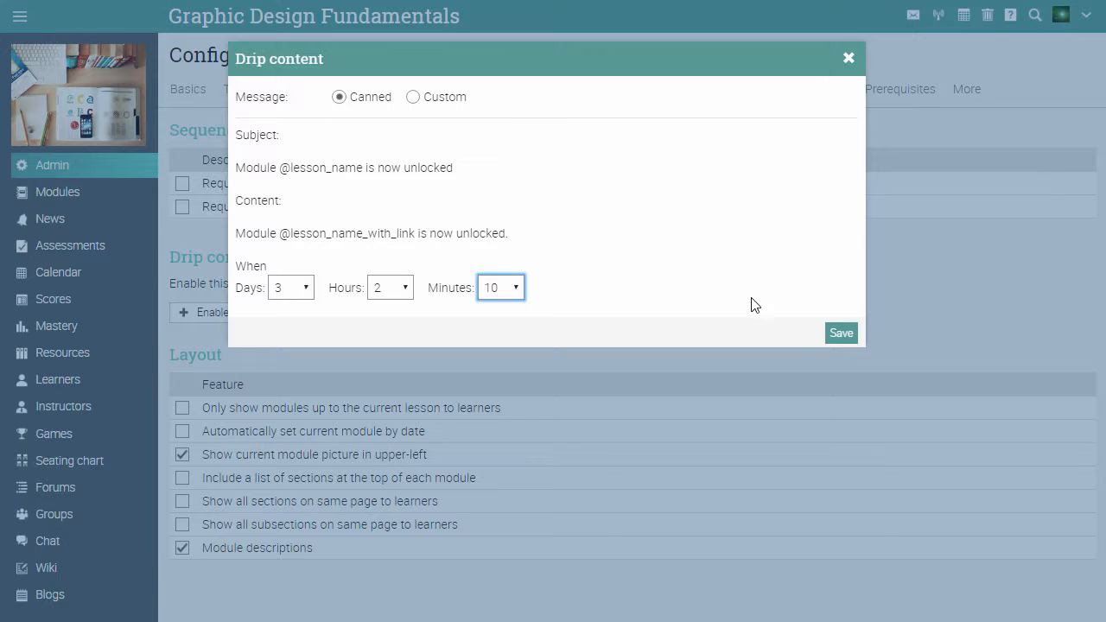
pyautogui.click(840, 333)
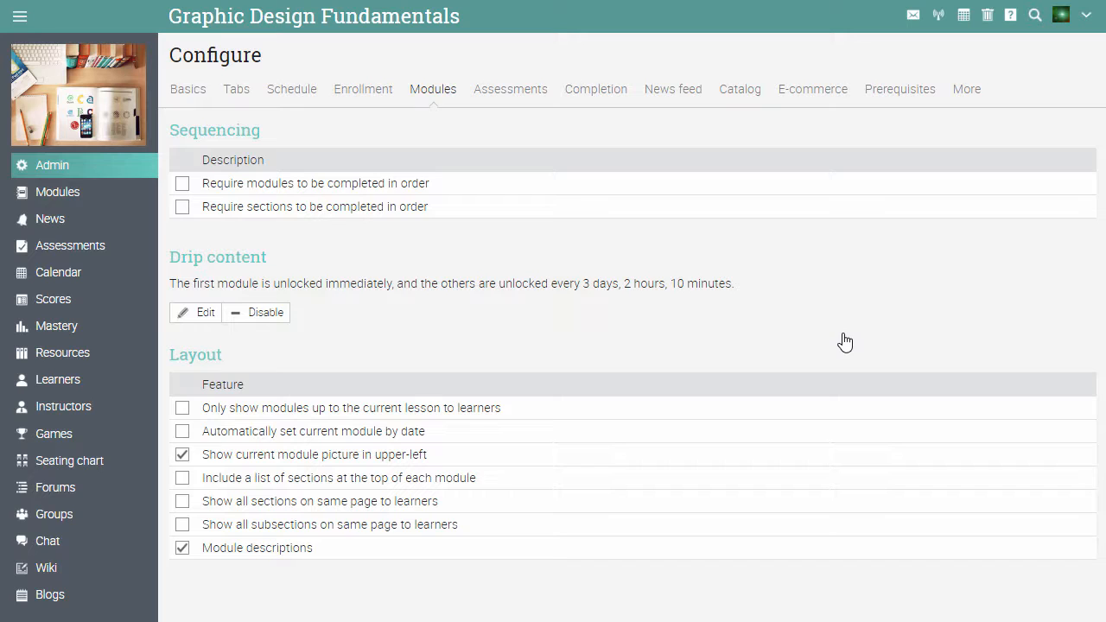
pyautogui.moveTo(375, 359)
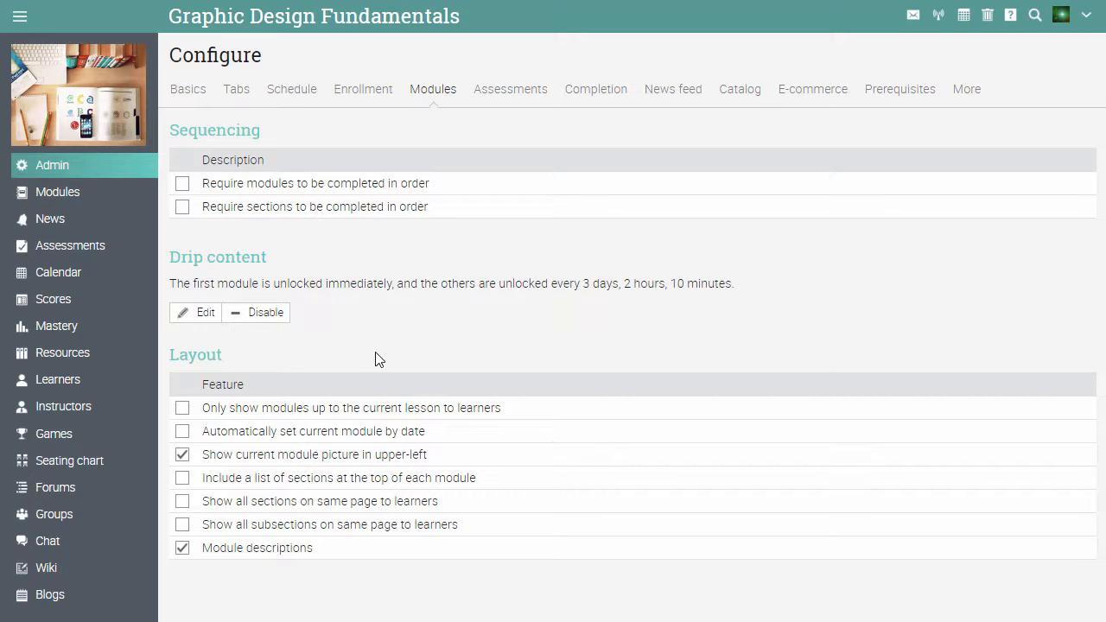
pyautogui.moveTo(166, 375)
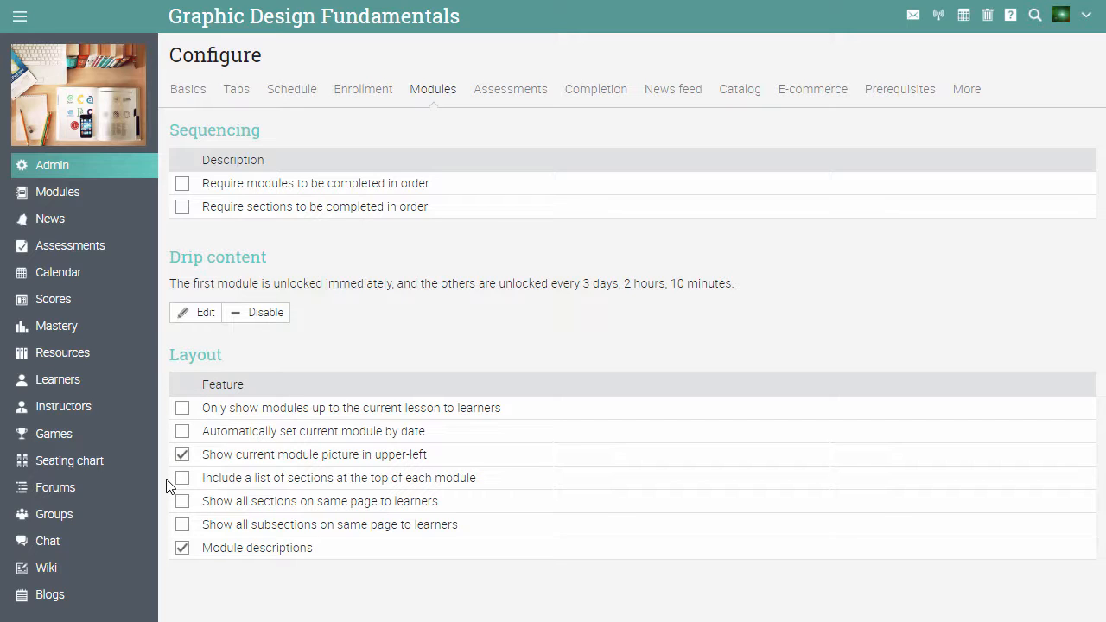
pyautogui.moveTo(171, 509)
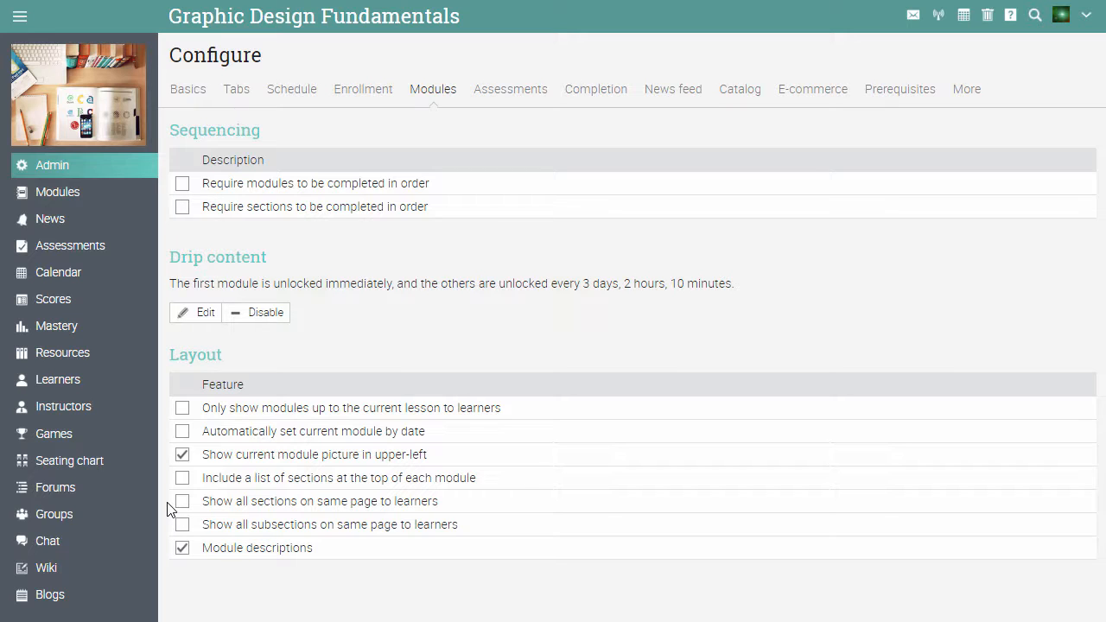
pyautogui.moveTo(205, 469)
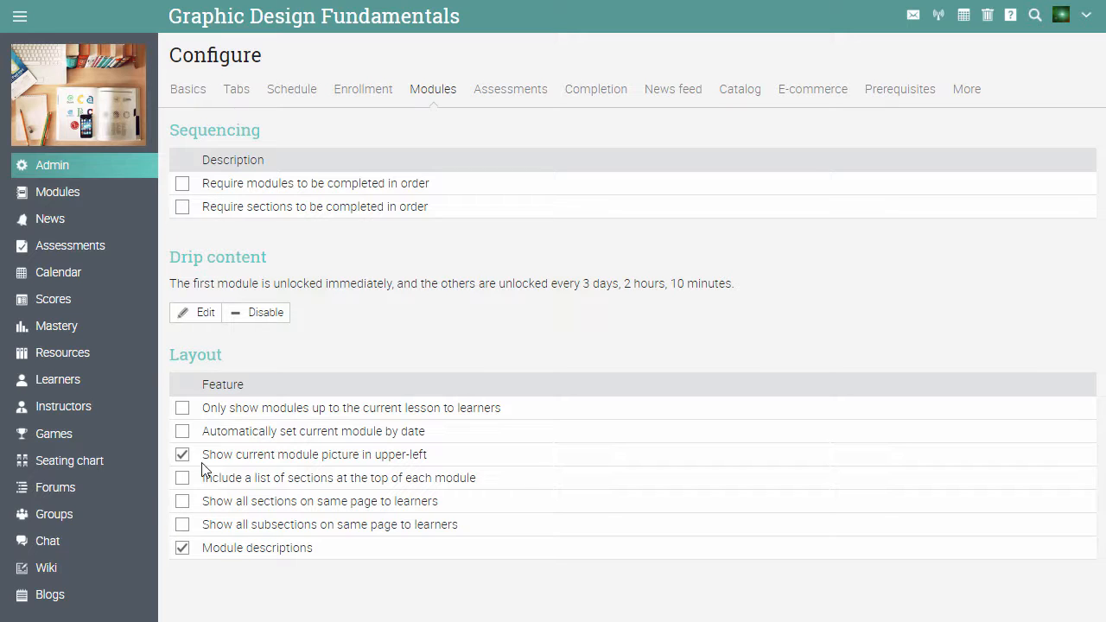
pyautogui.click(510, 89)
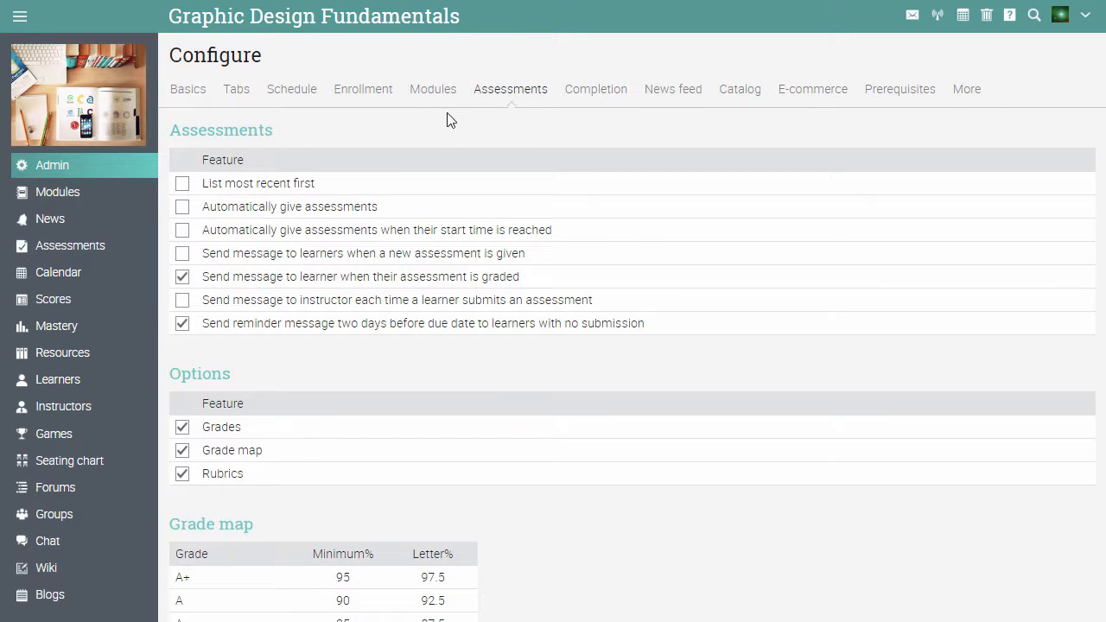
pyautogui.moveTo(167, 148)
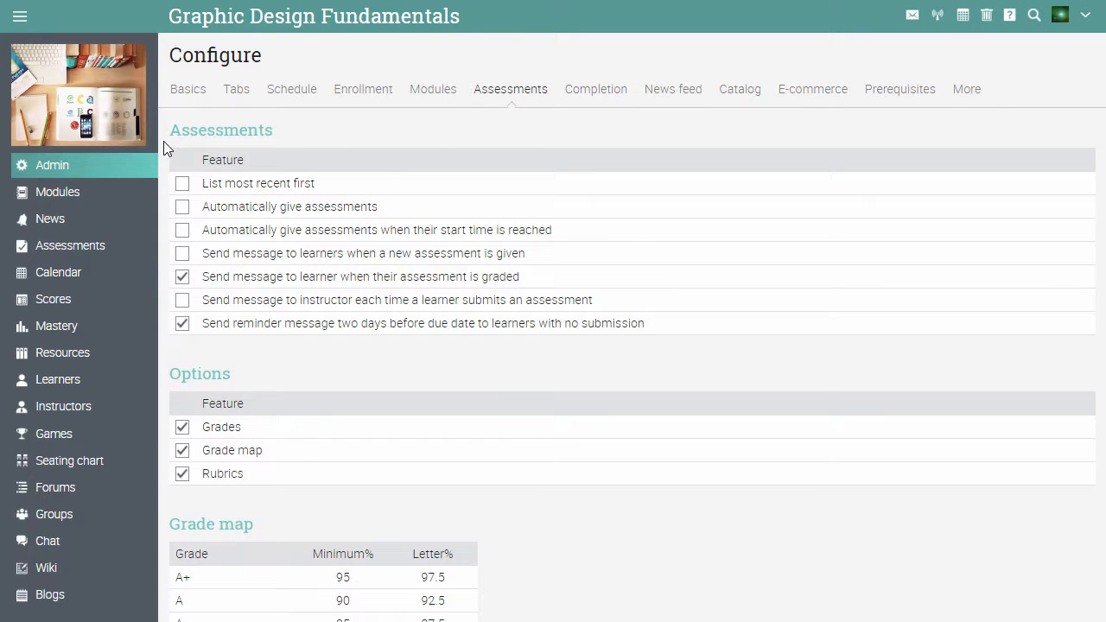
# Step: Scroll the Assessments tab down to Grading periods and start adding one
pyautogui.scroll(-3)
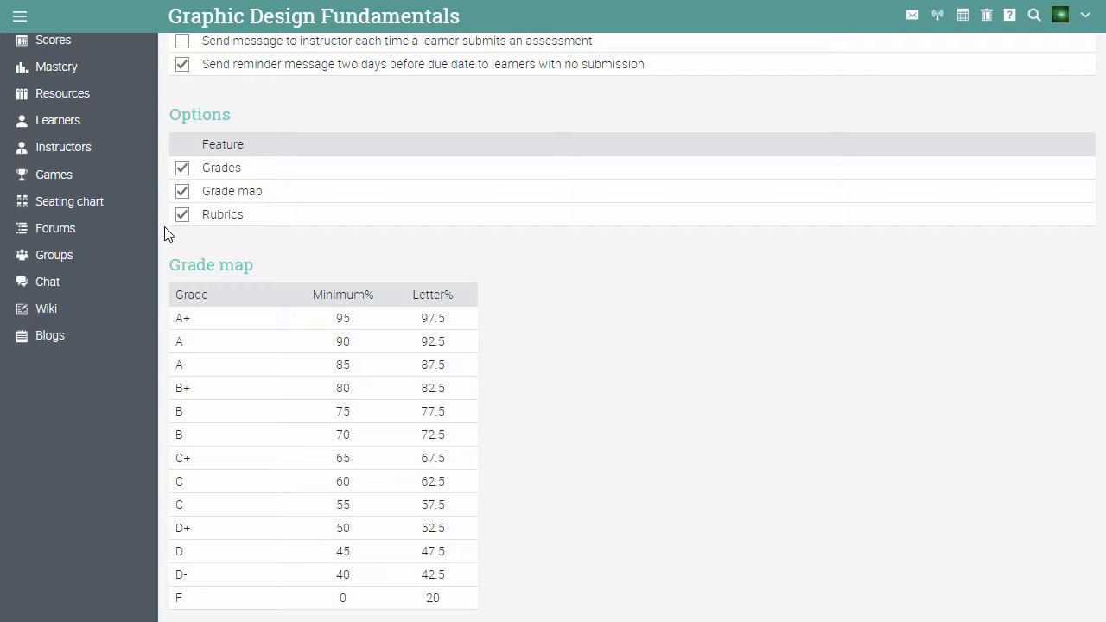
pyautogui.moveTo(165, 280)
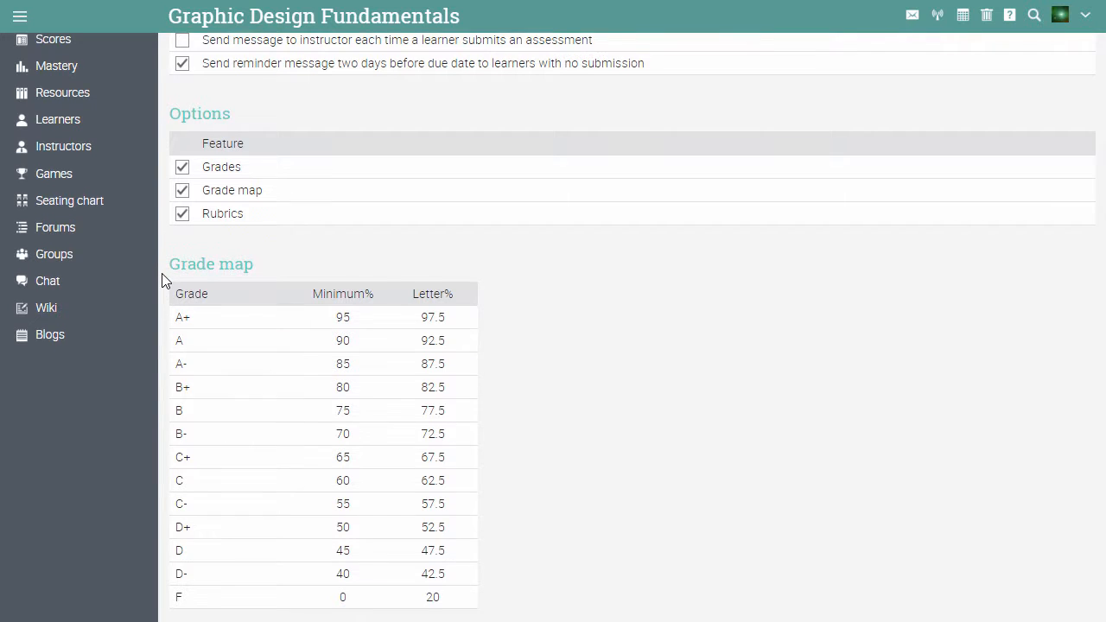
pyautogui.scroll(-3)
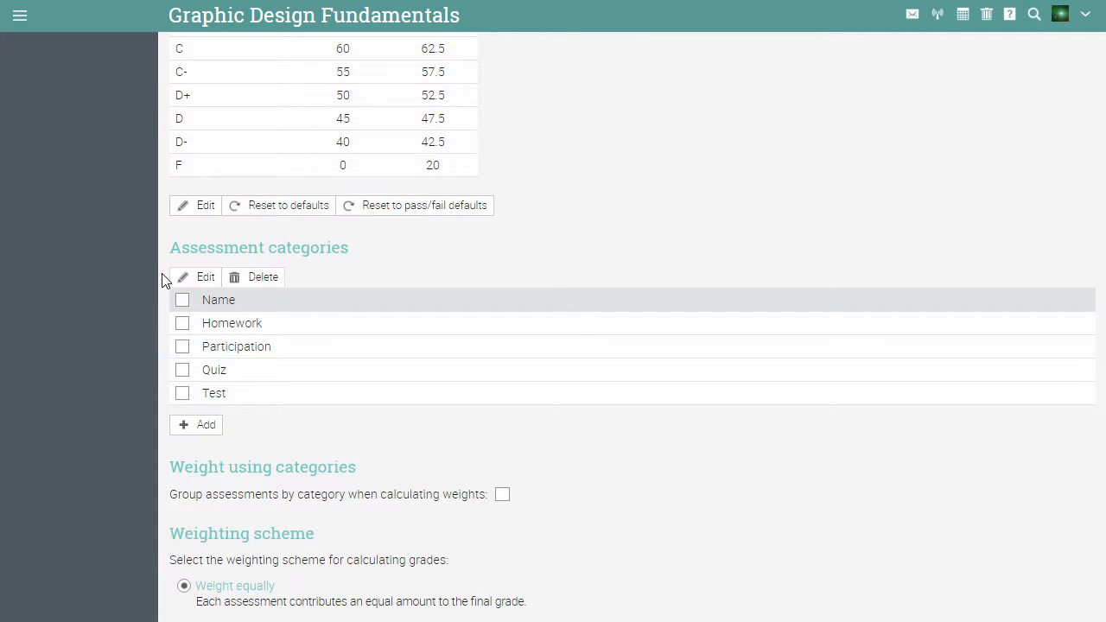
pyautogui.moveTo(161, 473)
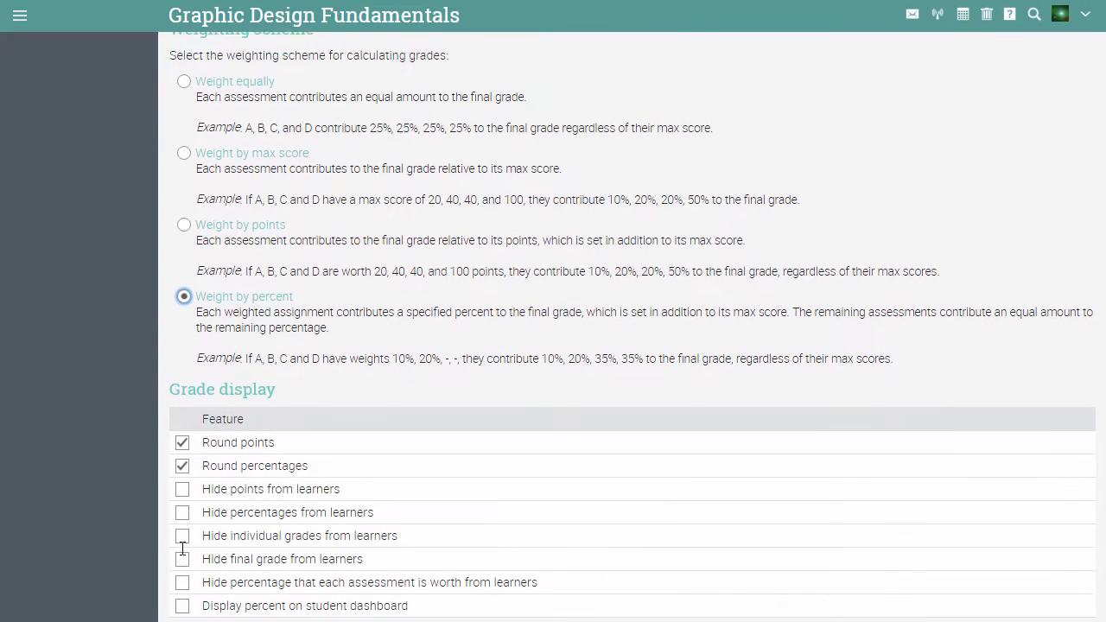
pyautogui.scroll(-3)
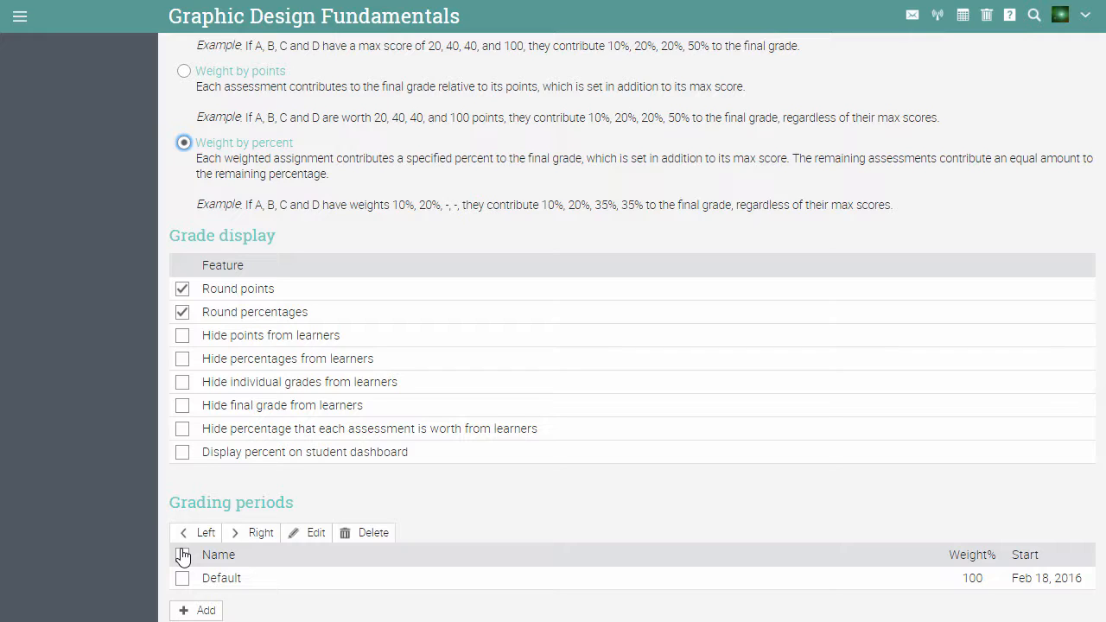
pyautogui.click(204, 610)
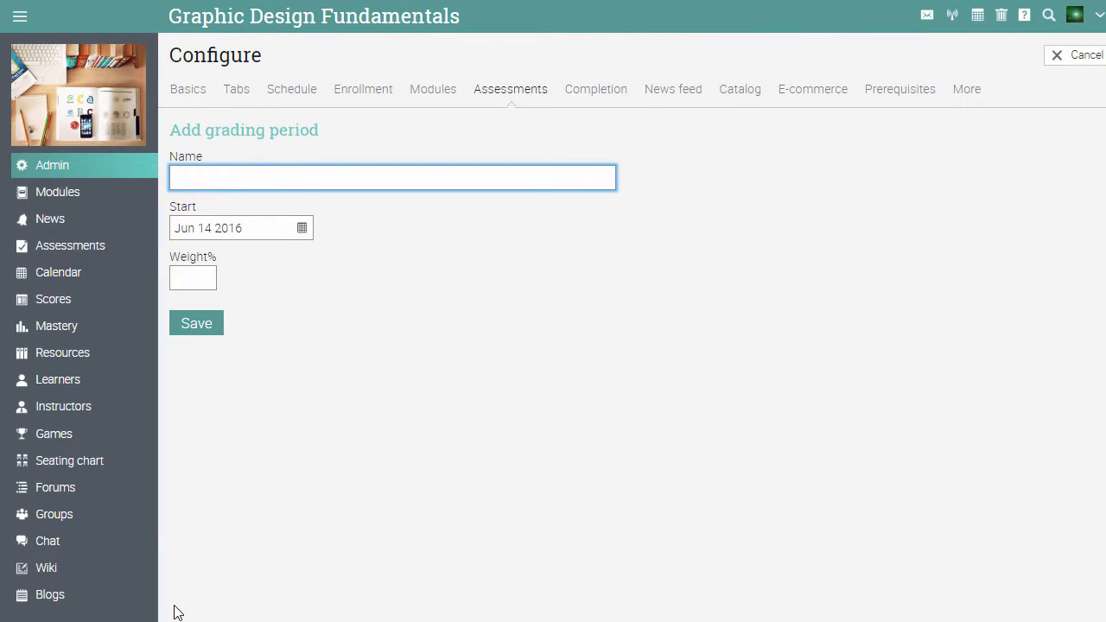
# Step: Save grading period '1st period', starting Jun 20 2016, with 100% weight
pyautogui.write('1st period')
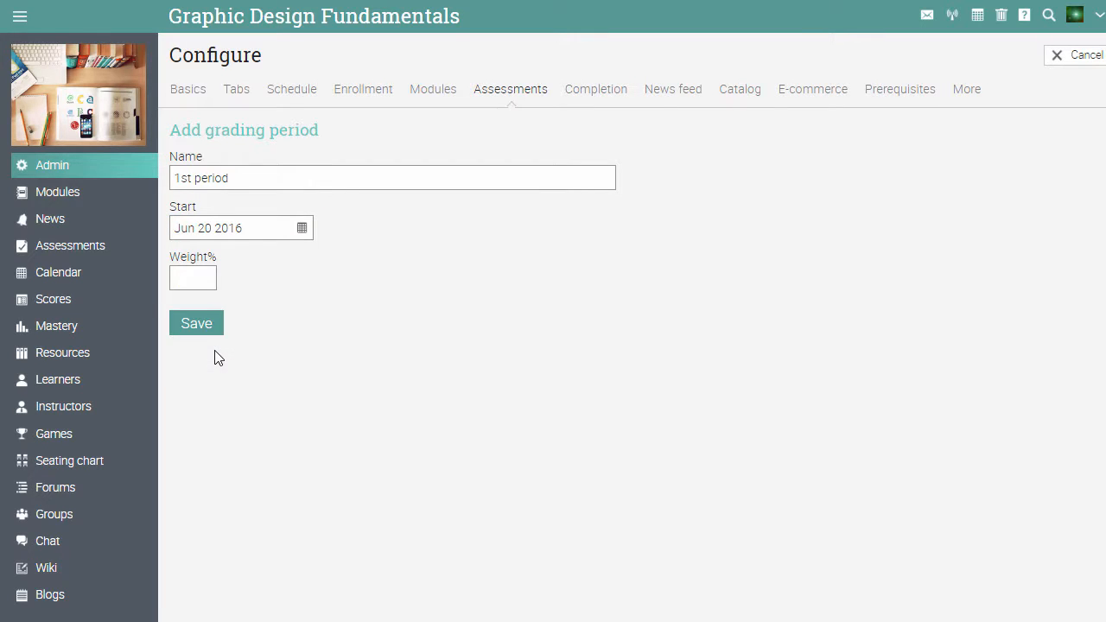
pyautogui.write('100')
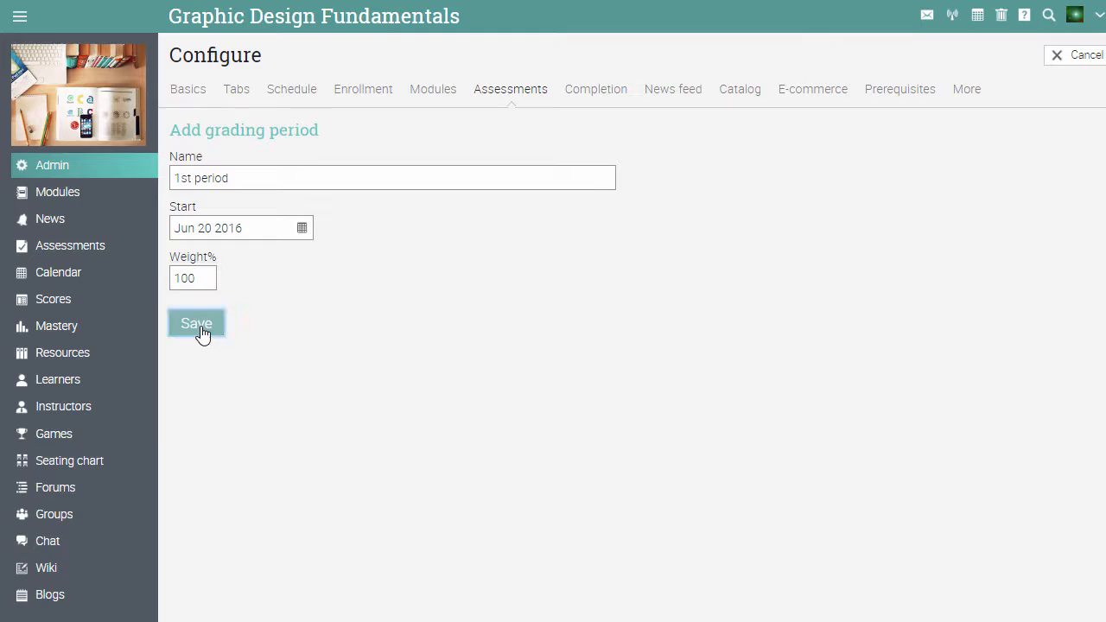
pyautogui.click(196, 323)
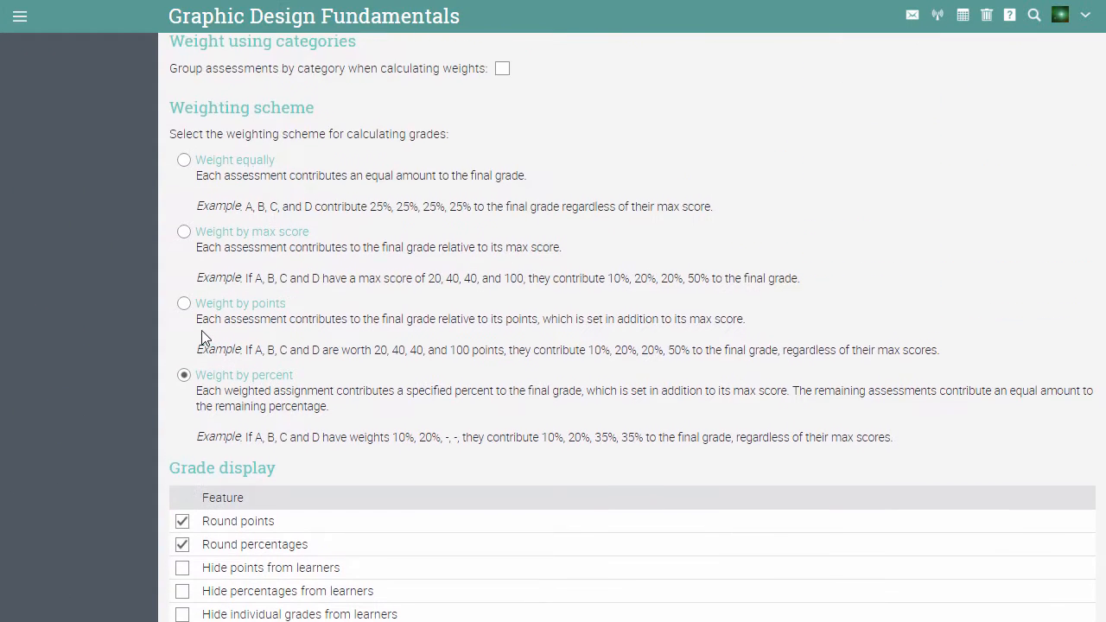
pyautogui.click(443, 89)
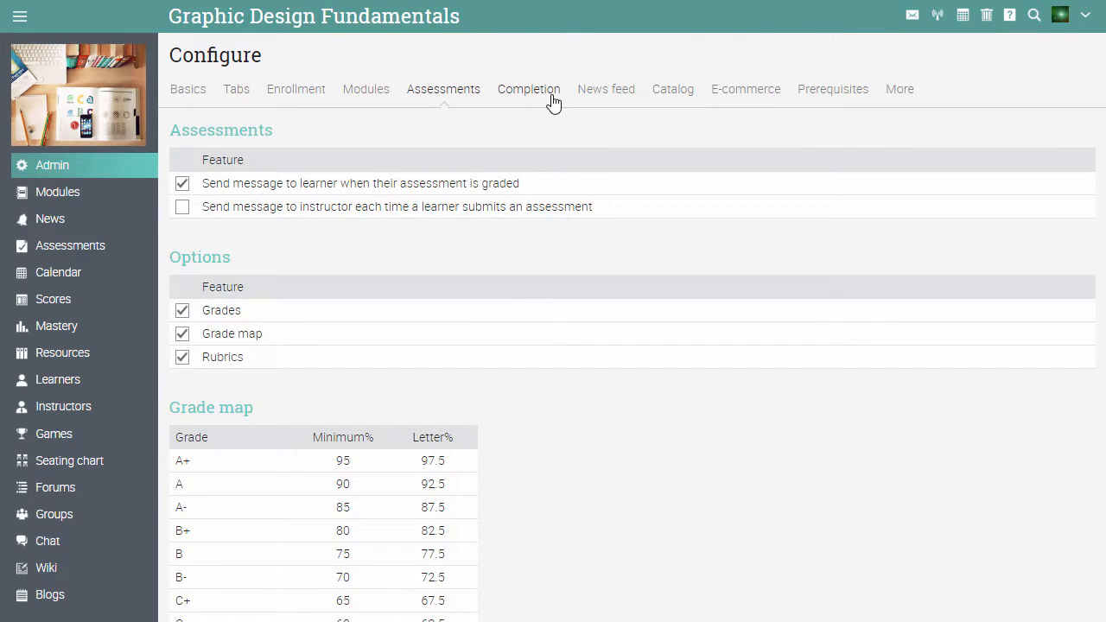
# Step: Go to the Completion tab and begin adding a completion action
pyautogui.click(528, 89)
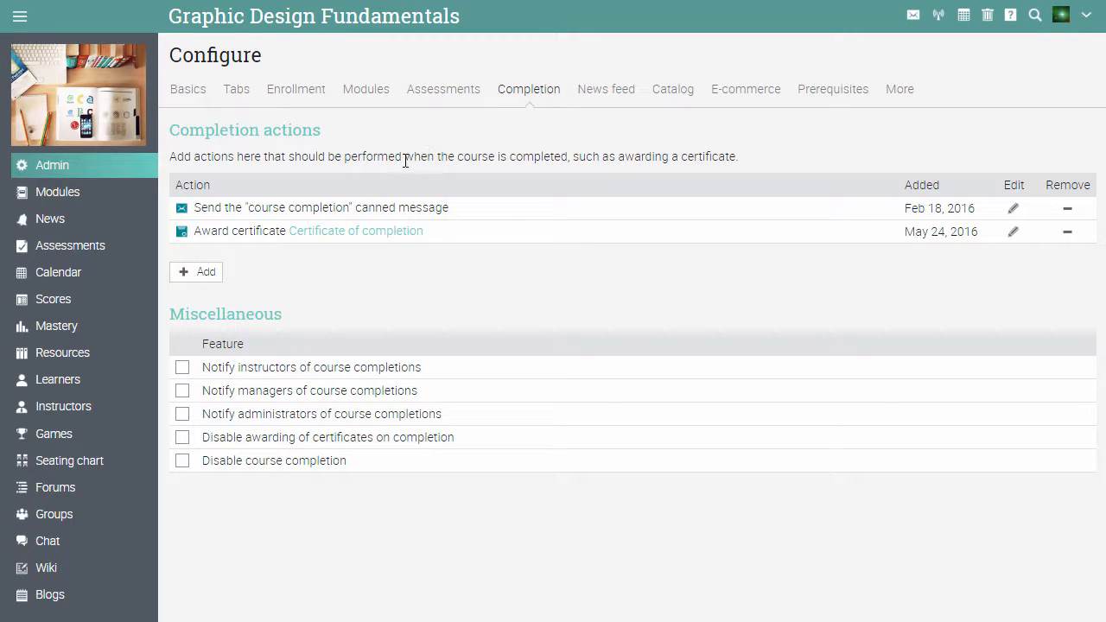
pyautogui.click(196, 272)
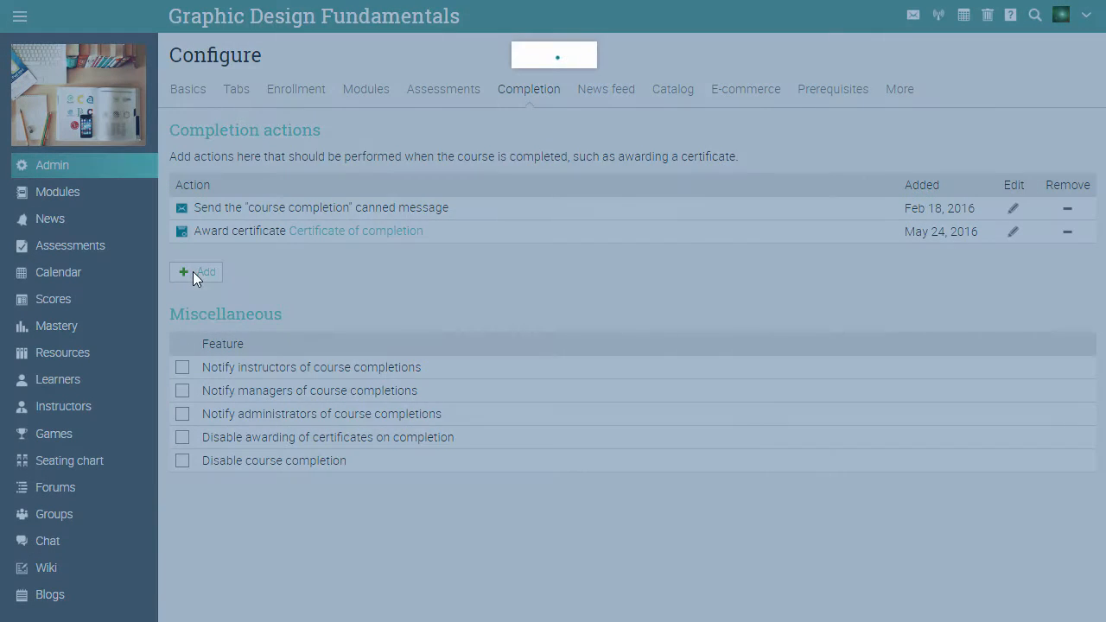
# Step: Review the possible completion actions and close the list without adding any
pyautogui.click(199, 272)
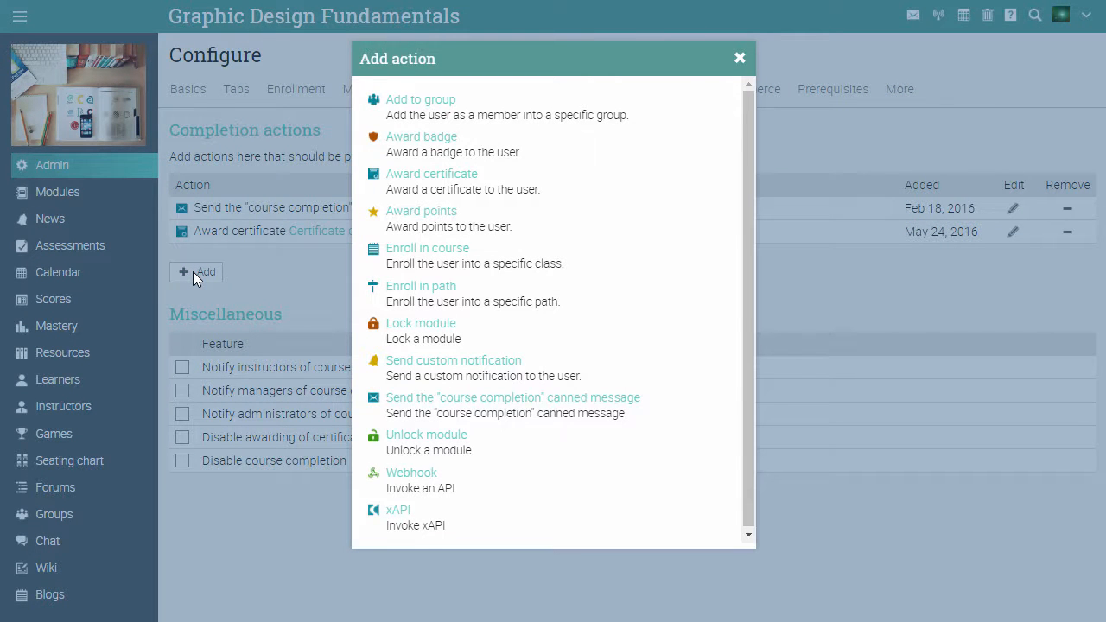
pyautogui.moveTo(432, 200)
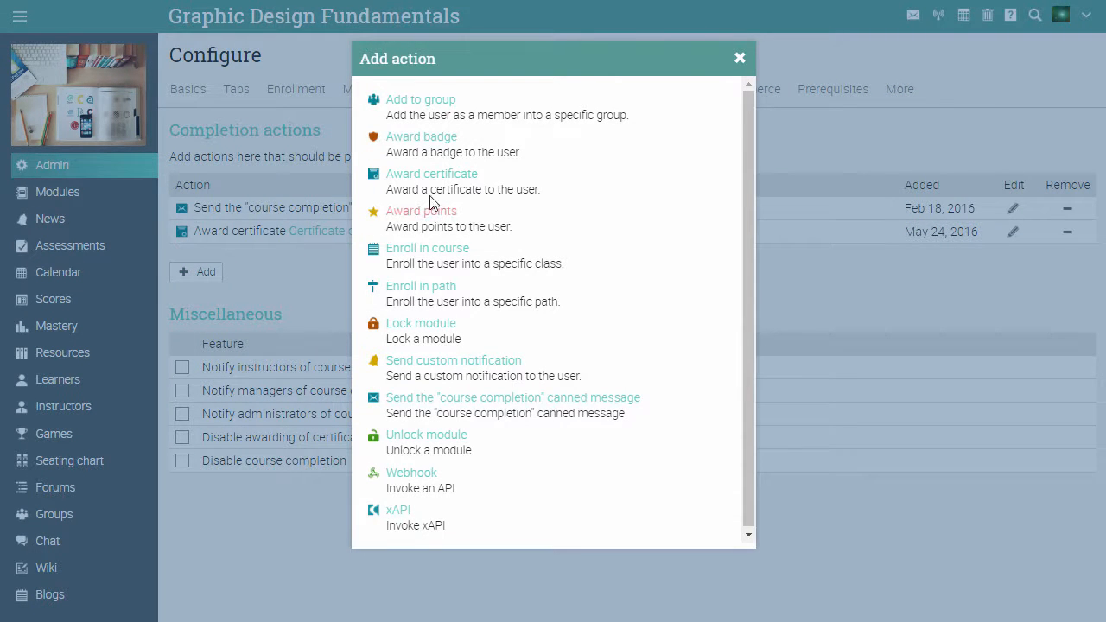
pyautogui.click(739, 58)
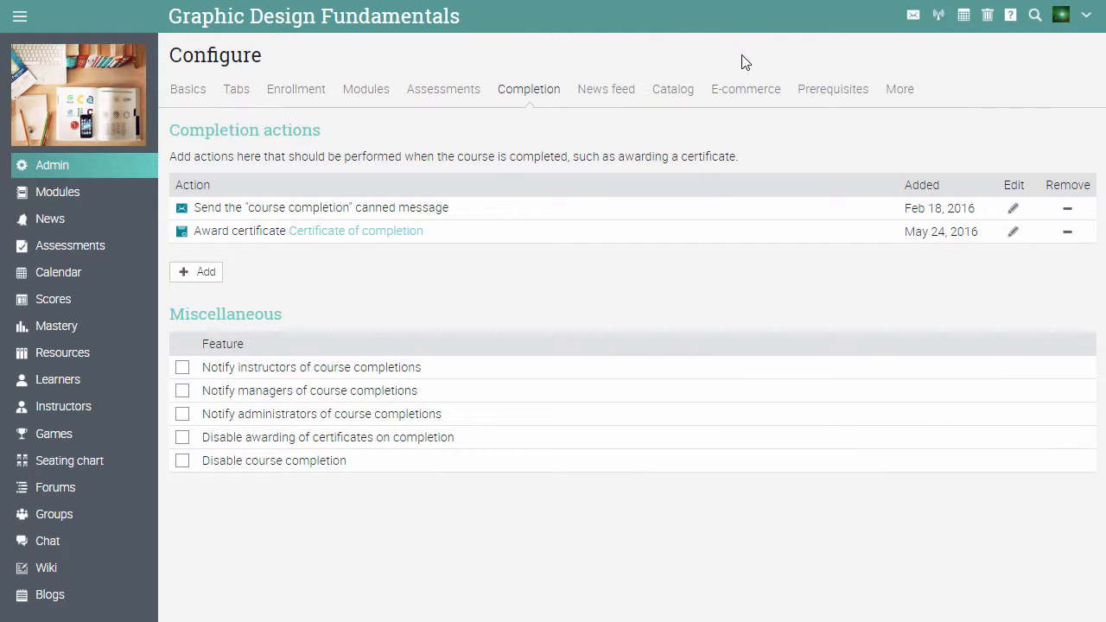
# Step: Show the News feed settings, with learner posts, comments and RSS enabled
pyautogui.click(606, 89)
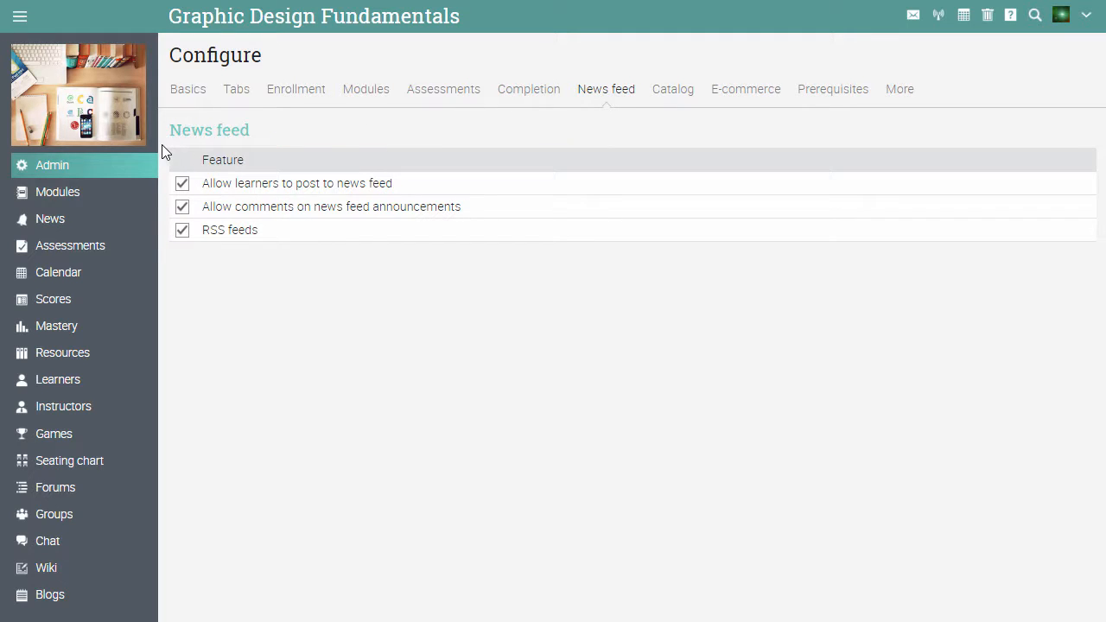
pyautogui.moveTo(170, 195)
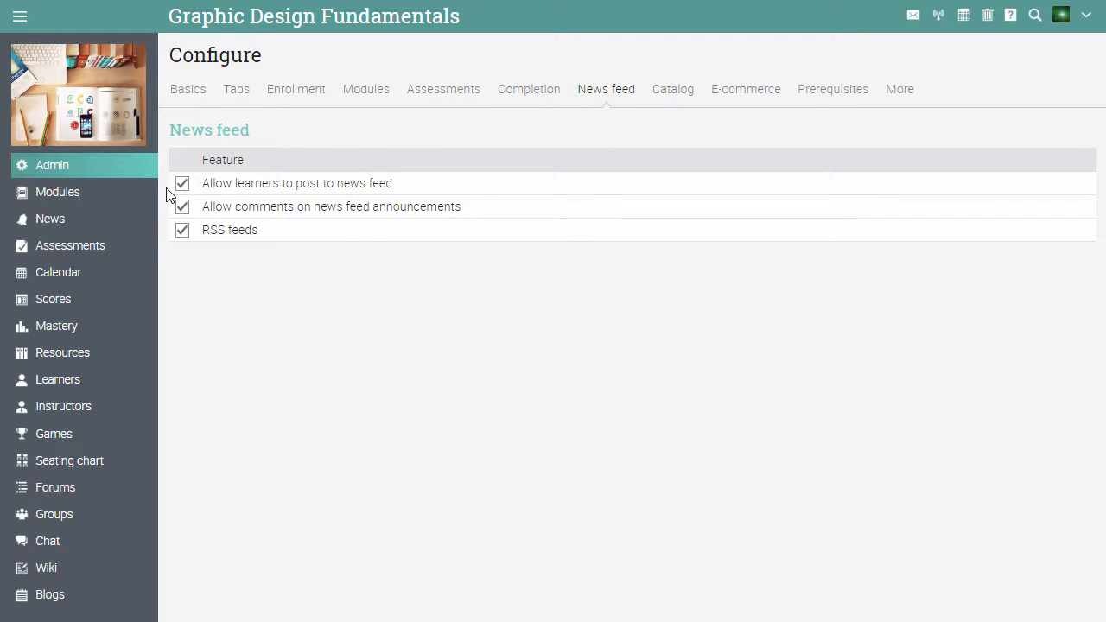
pyautogui.moveTo(168, 216)
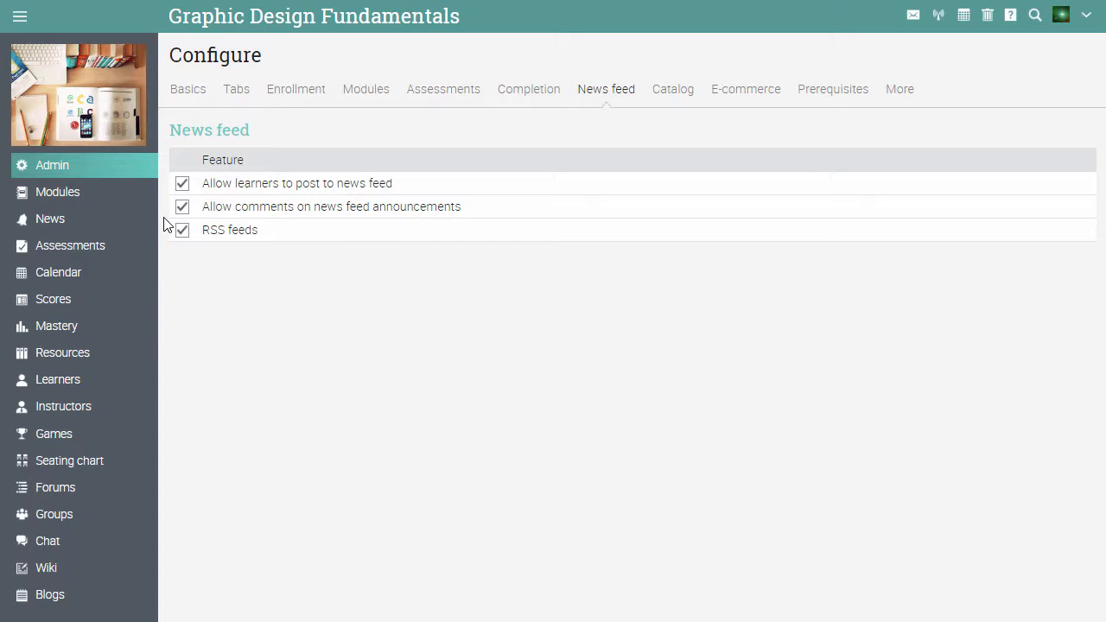
pyautogui.moveTo(643, 108)
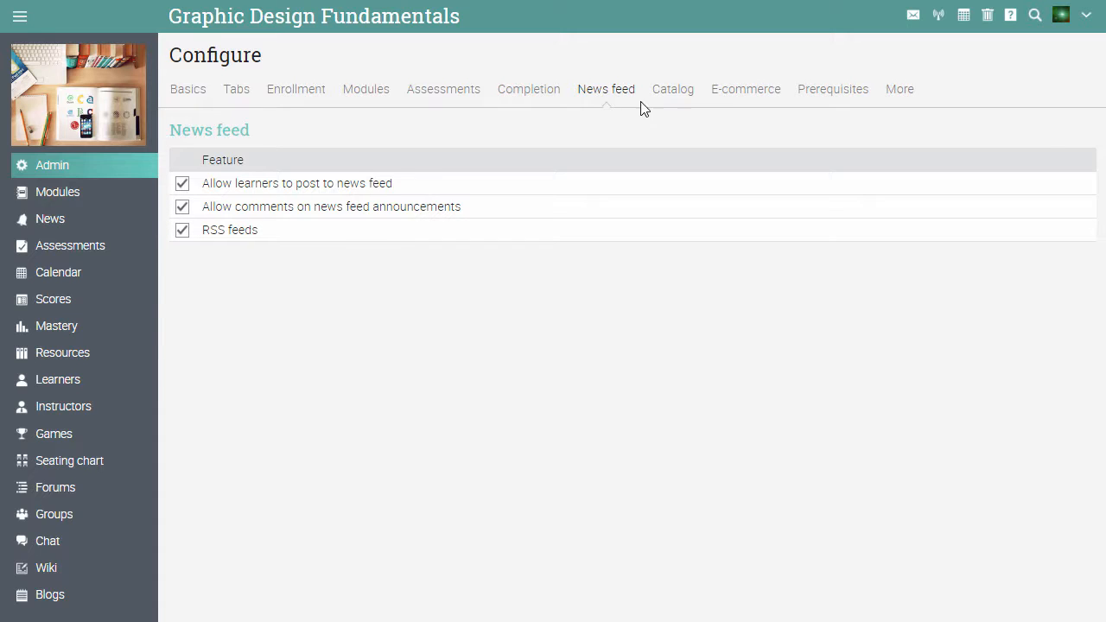
# Step: Look over the Catalog settings, then show the unpriced E-commerce settings
pyautogui.click(673, 89)
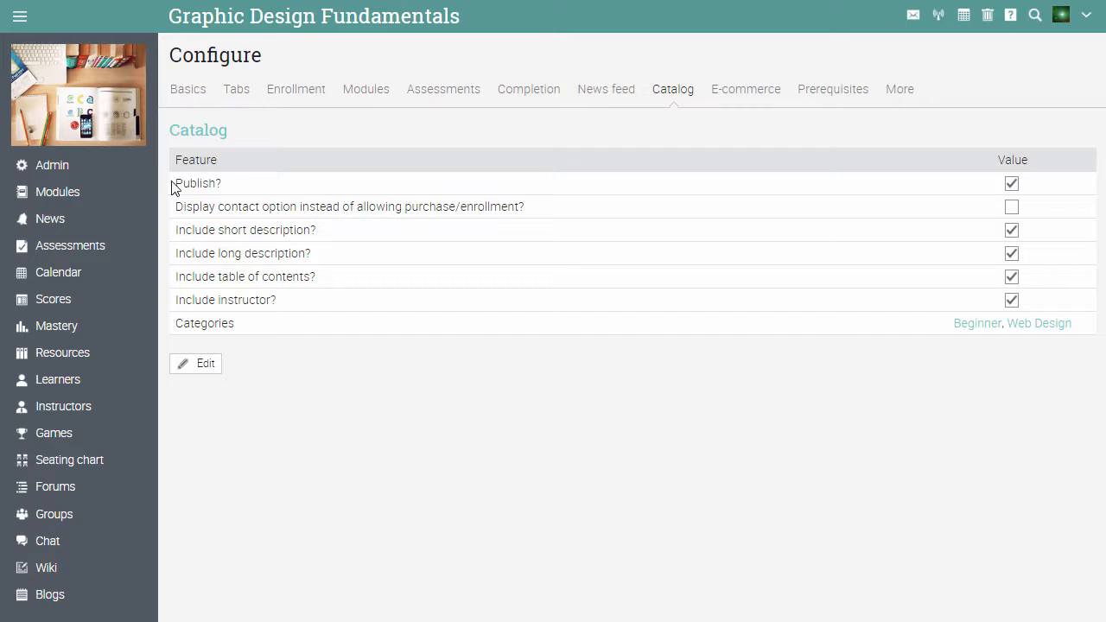
pyautogui.moveTo(167, 235)
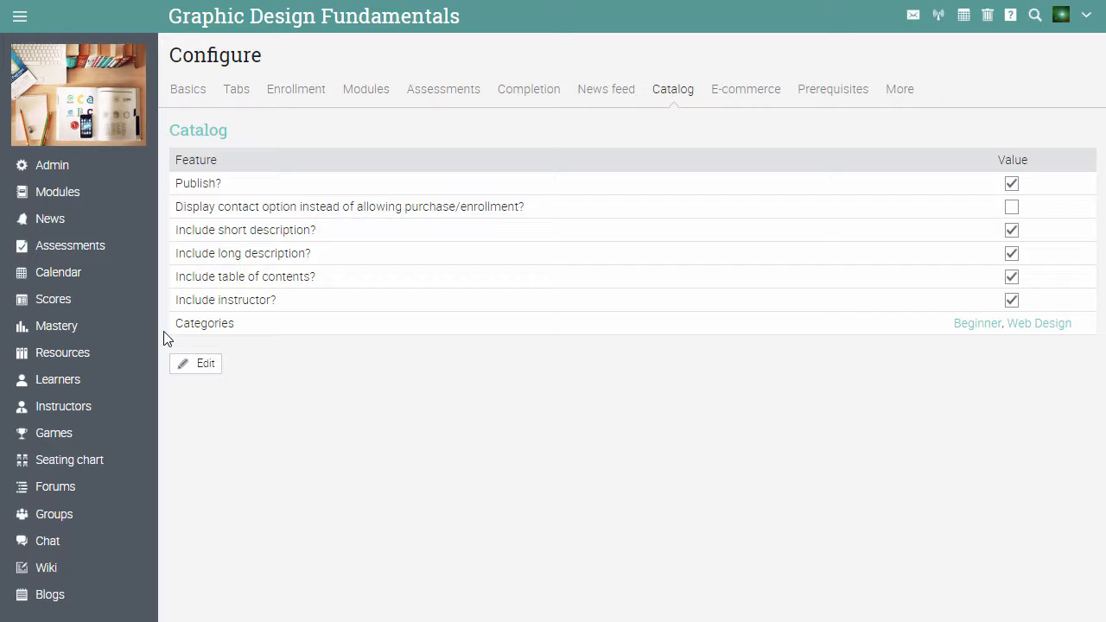
pyautogui.moveTo(661, 164)
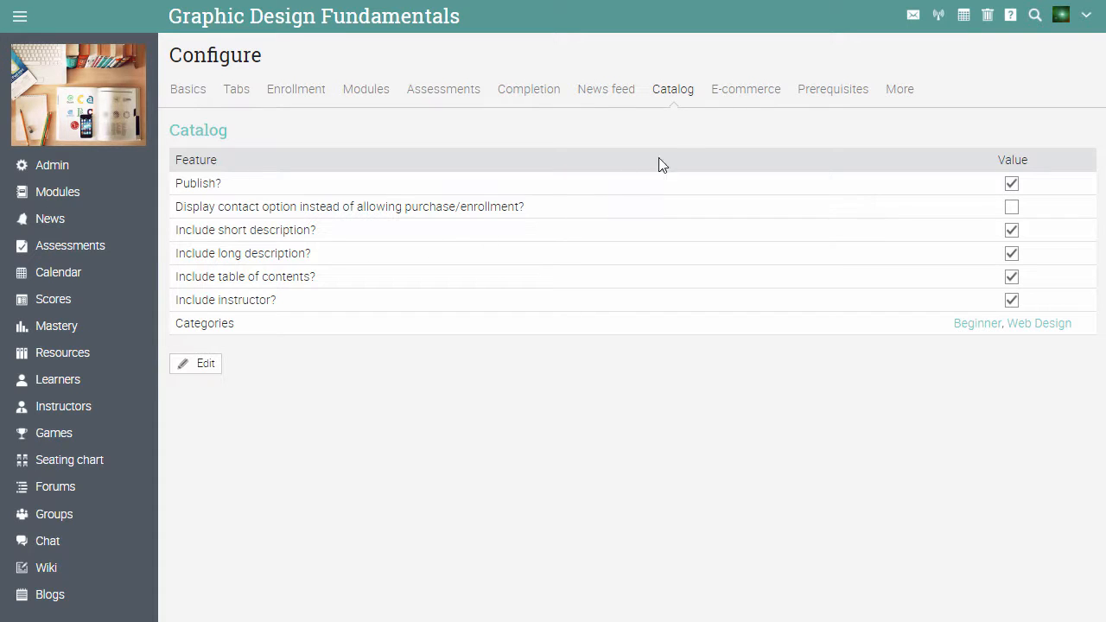
pyautogui.click(744, 89)
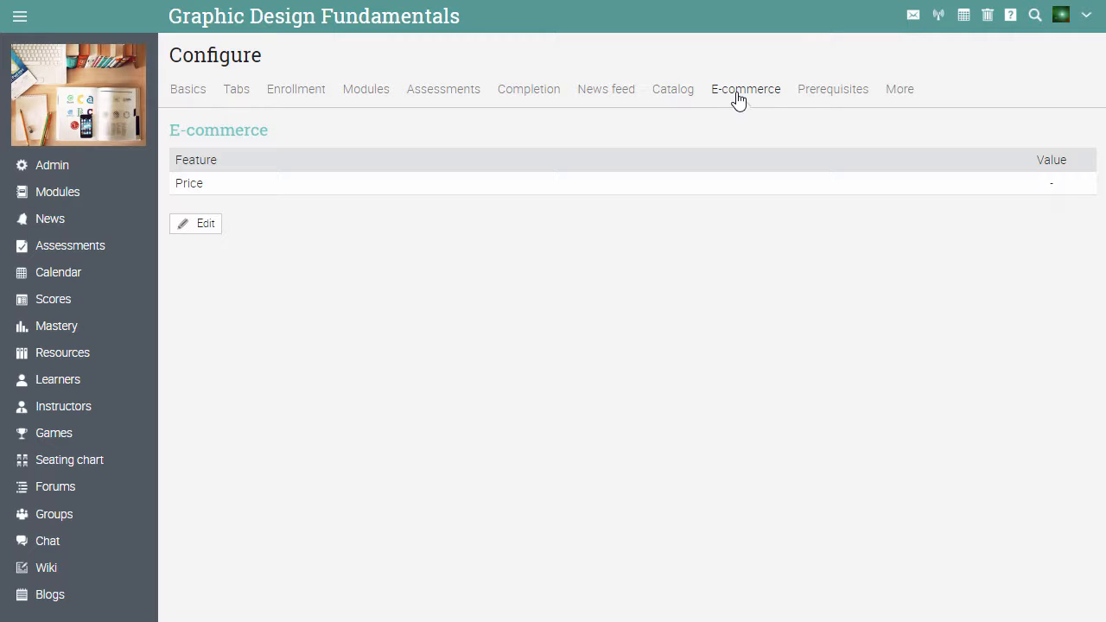
pyautogui.moveTo(687, 113)
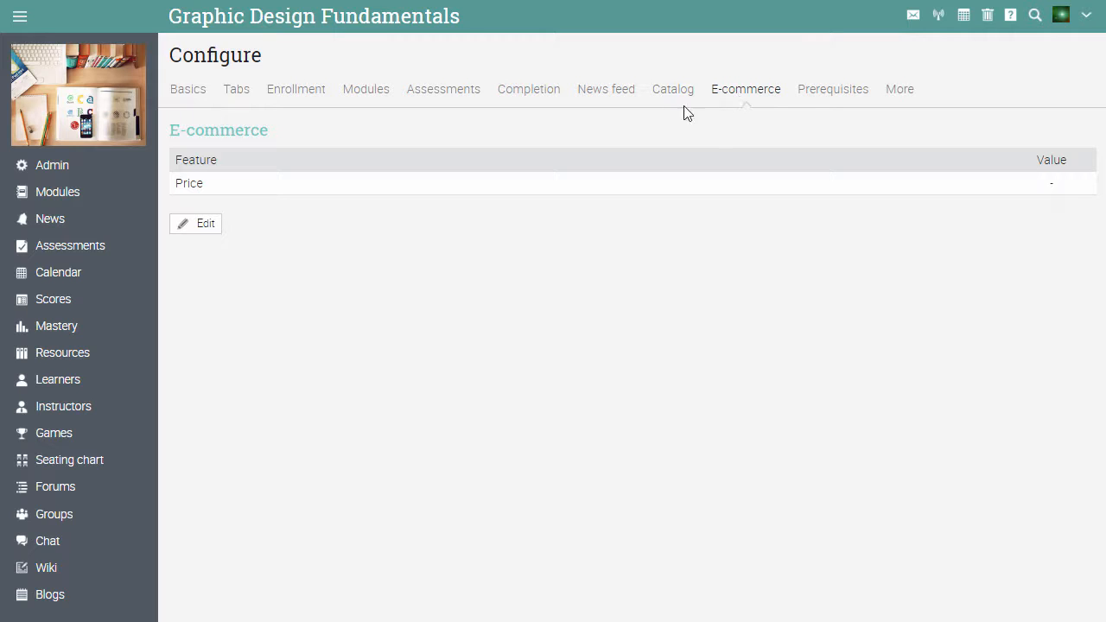
# Step: Enter 45 as the course's dollar price and save it
pyautogui.click(195, 222)
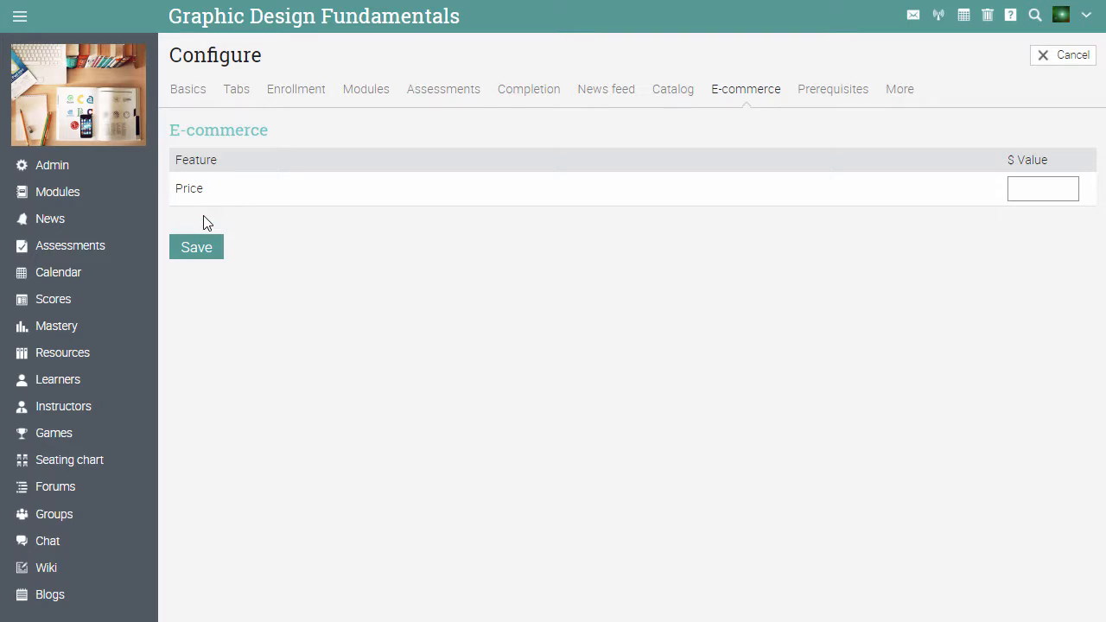
pyautogui.click(1042, 188)
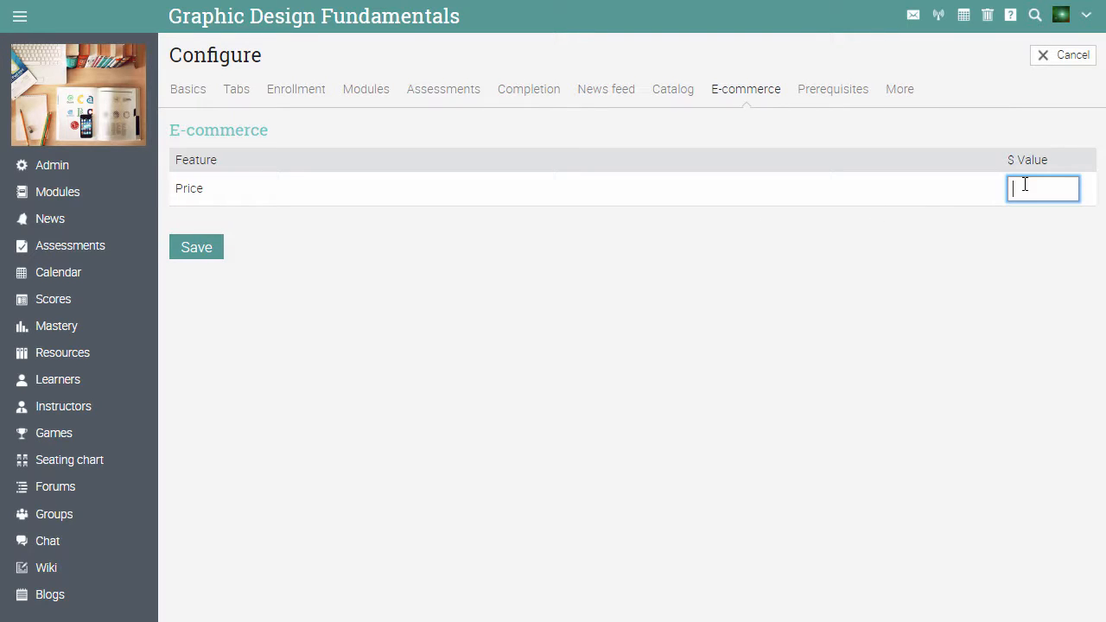
pyautogui.write('45')
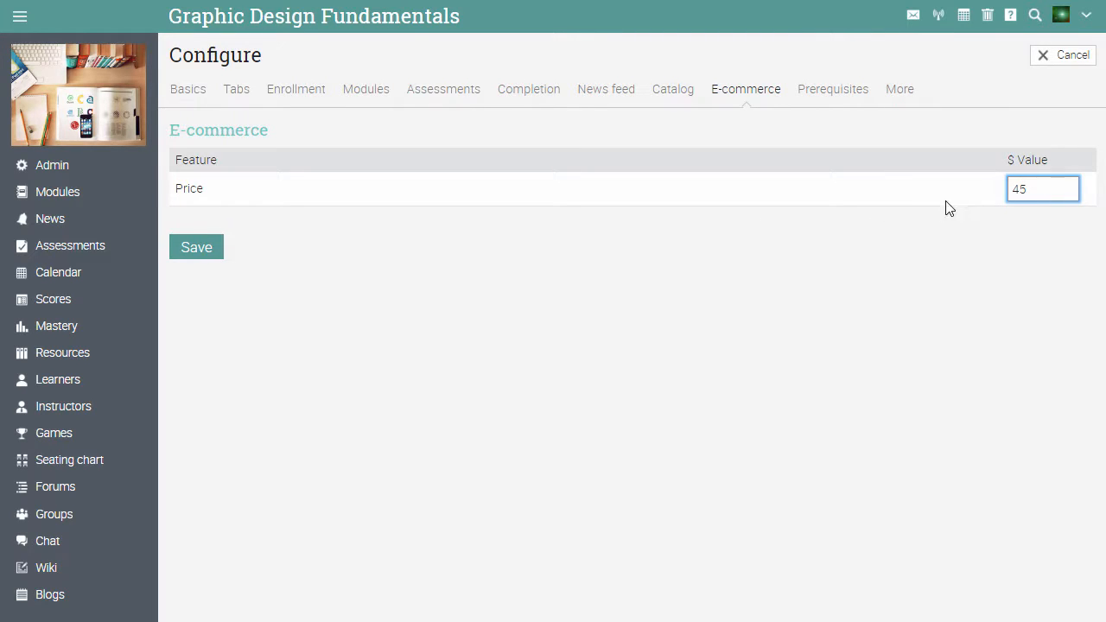
pyautogui.click(196, 248)
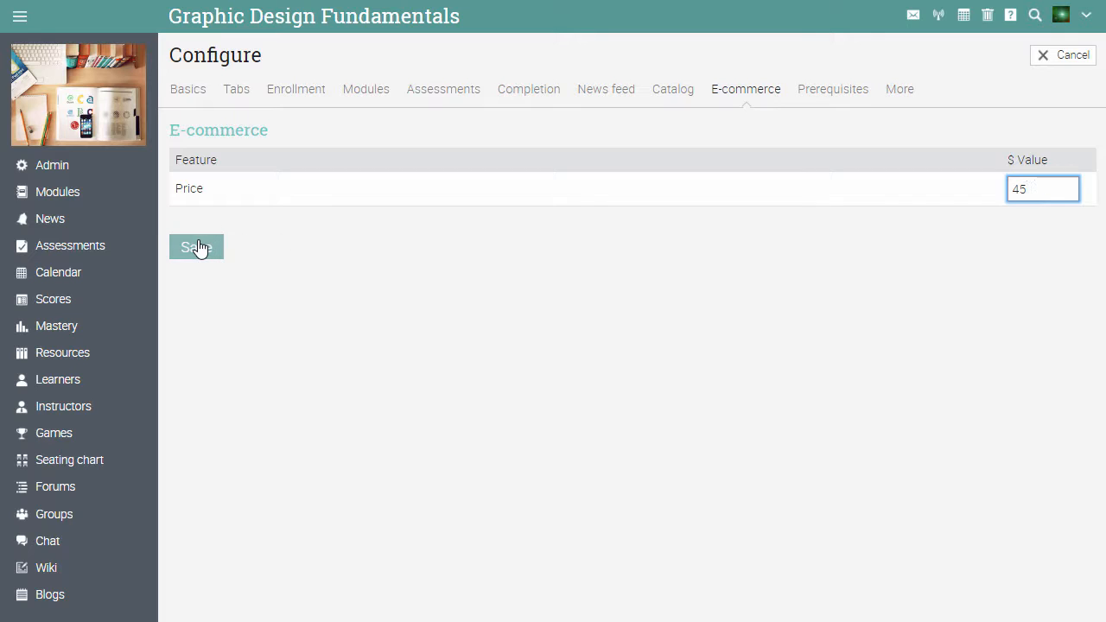
pyautogui.click(196, 247)
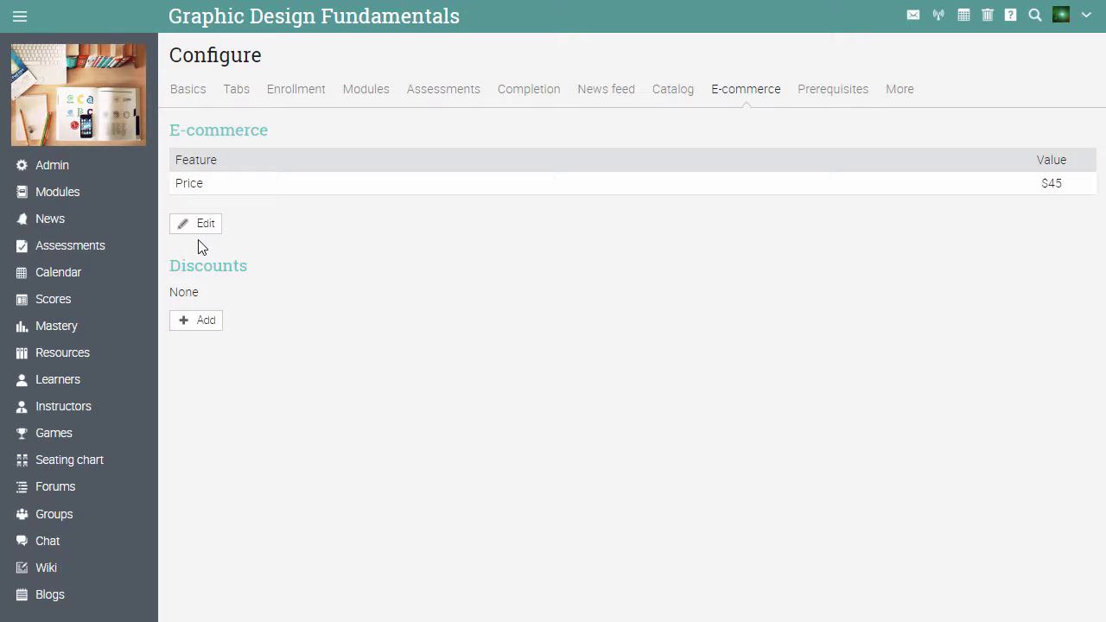
# Step: Create a discount of 20 percent with code 'Discount' and save it
pyautogui.click(196, 320)
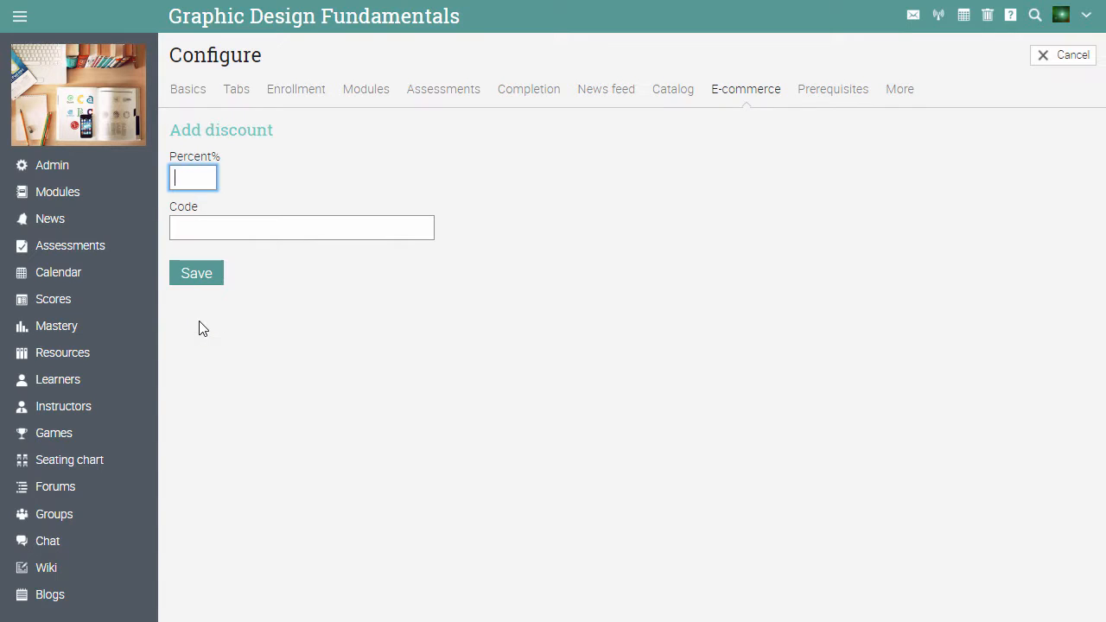
pyautogui.write('20')
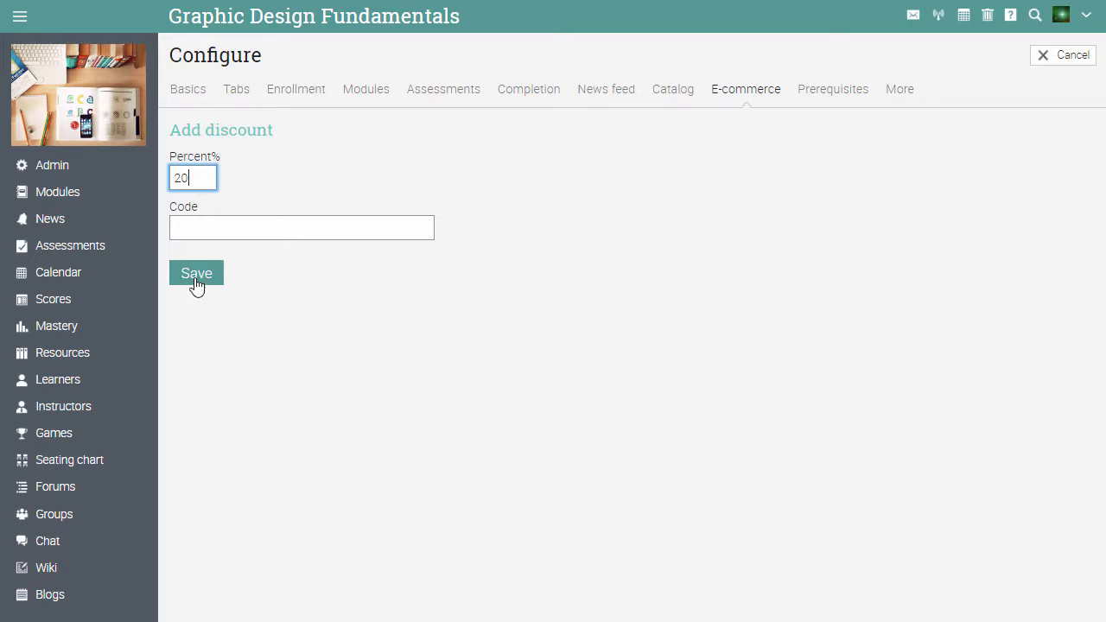
pyautogui.write('Discount')
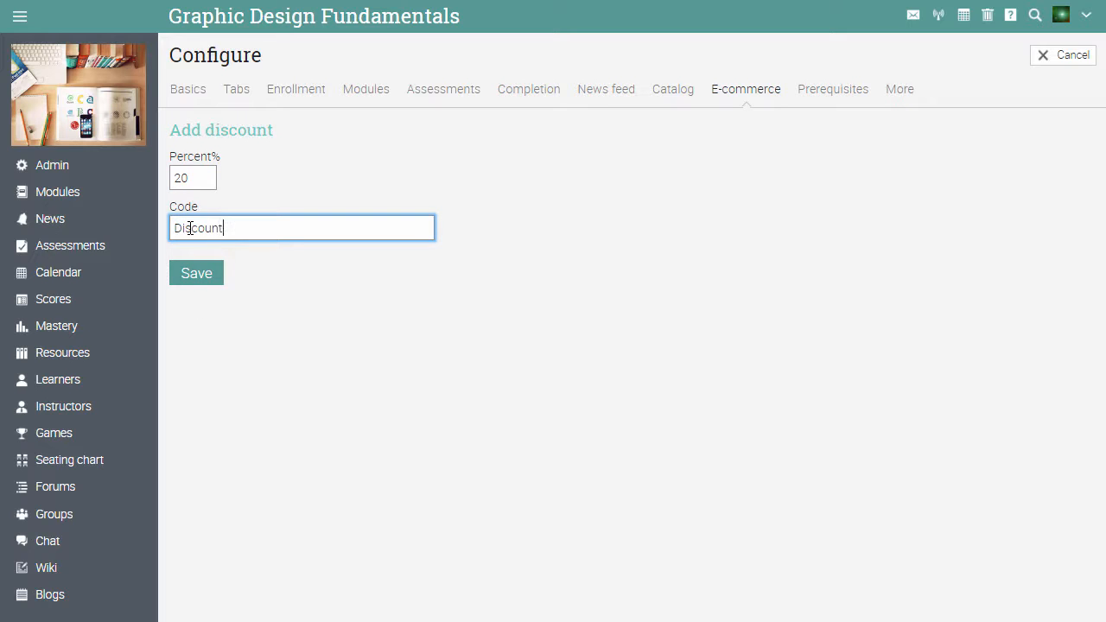
pyautogui.click(196, 273)
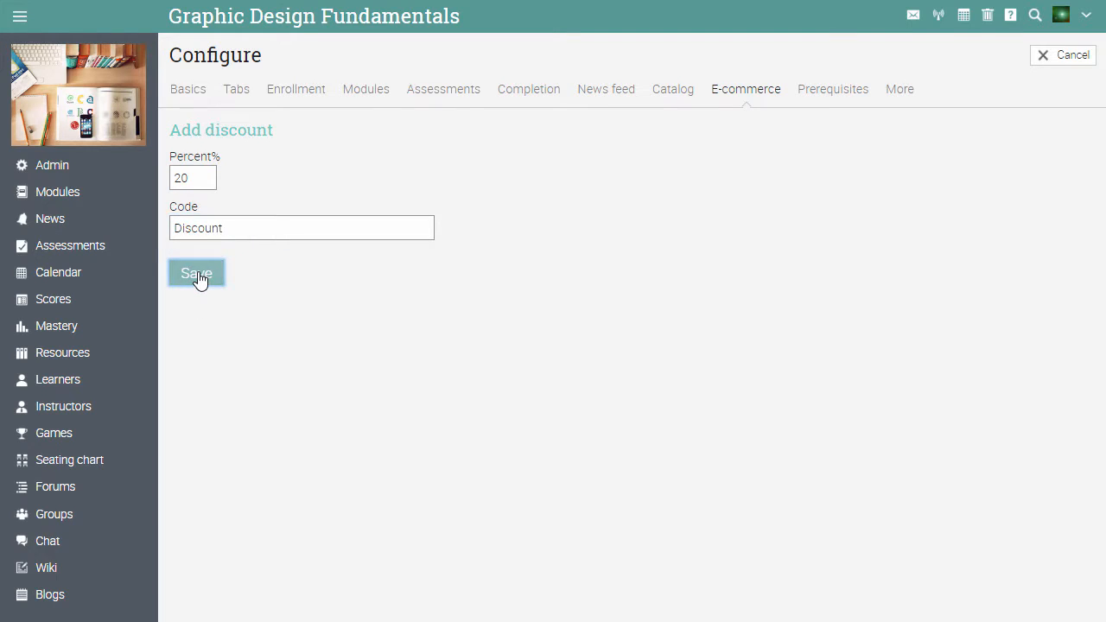
pyautogui.click(196, 273)
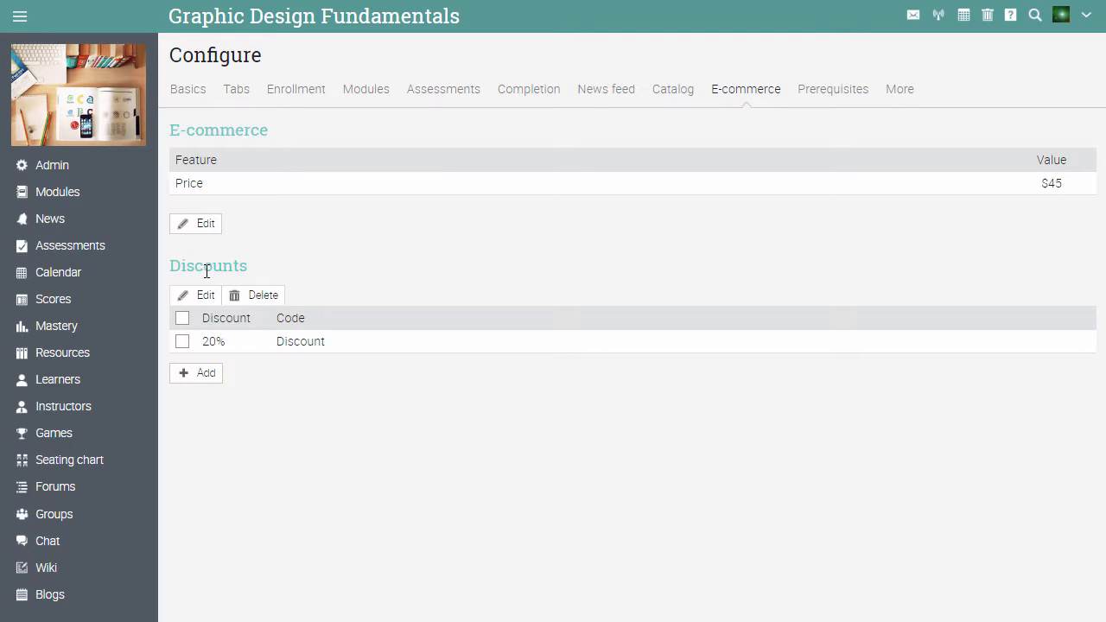
# Step: Add a new 'Basic Design' certificate as the enrollment prerequisite and save it
pyautogui.click(832, 89)
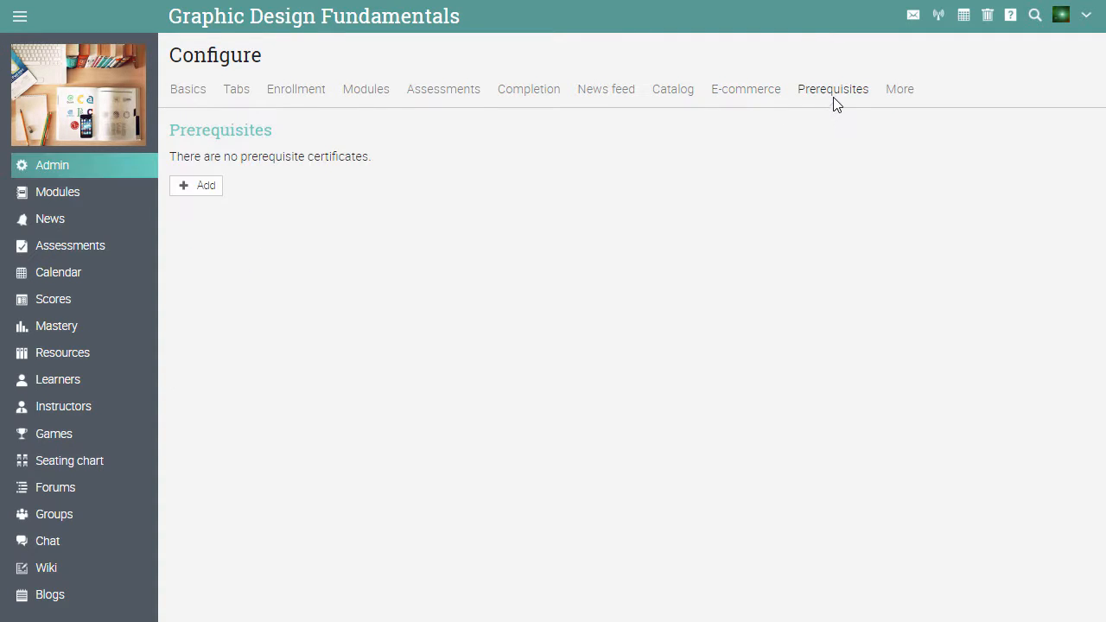
pyautogui.moveTo(227, 186)
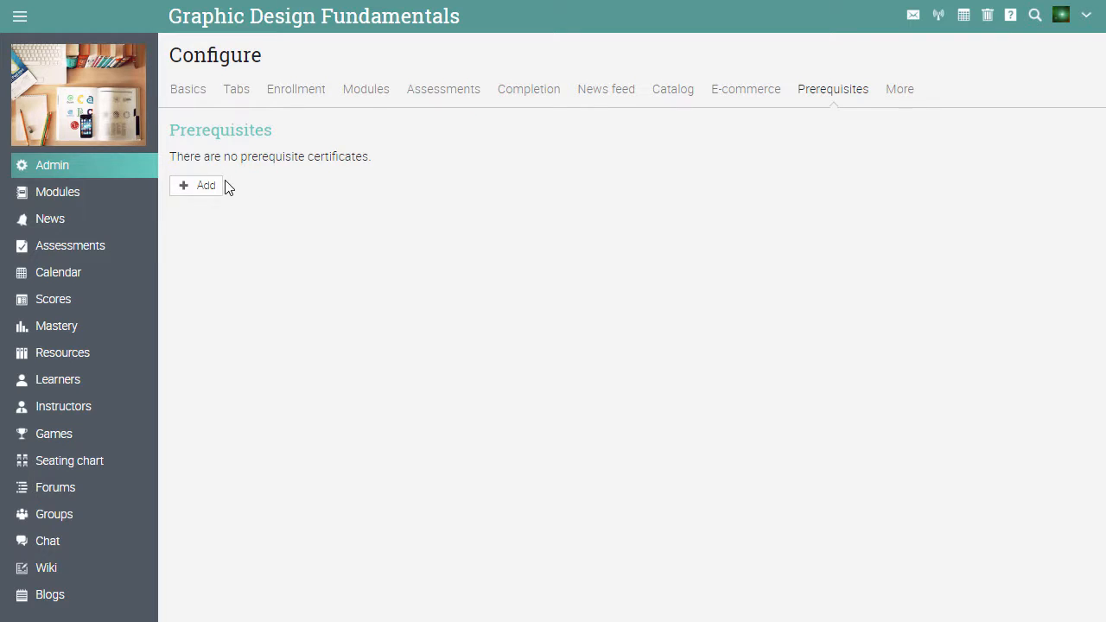
pyautogui.click(200, 185)
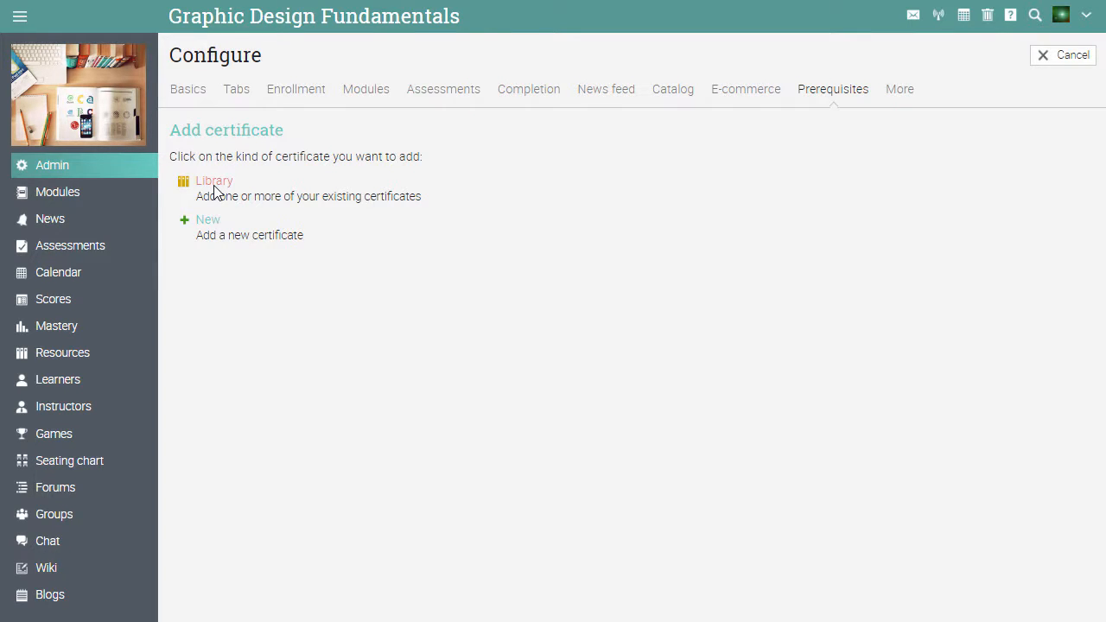
pyautogui.moveTo(207, 219)
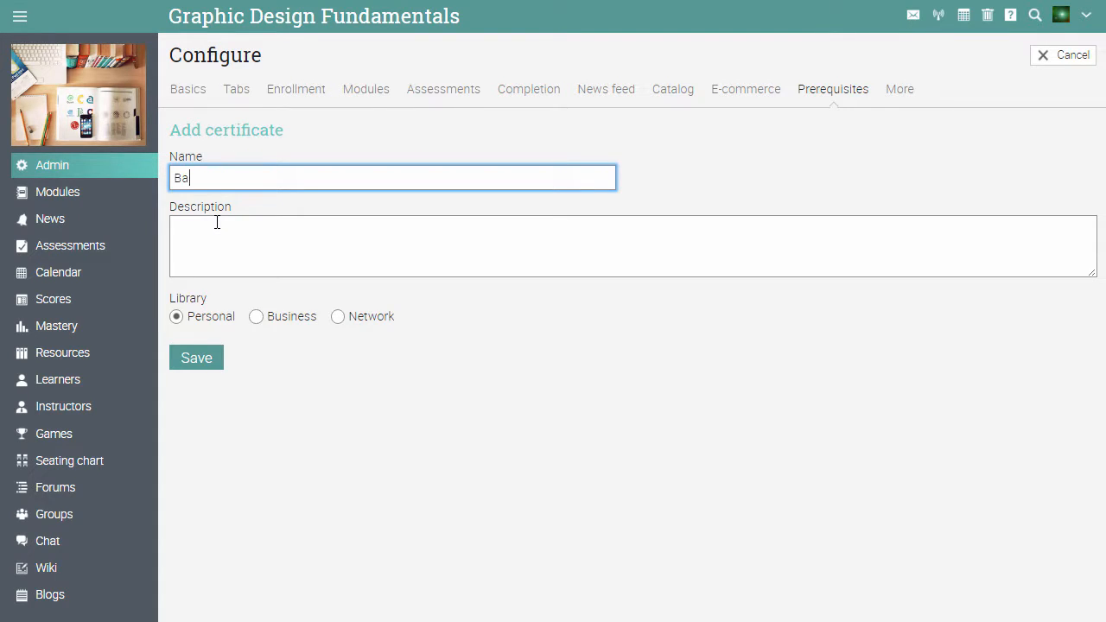
pyautogui.write('Basic design knowledge')
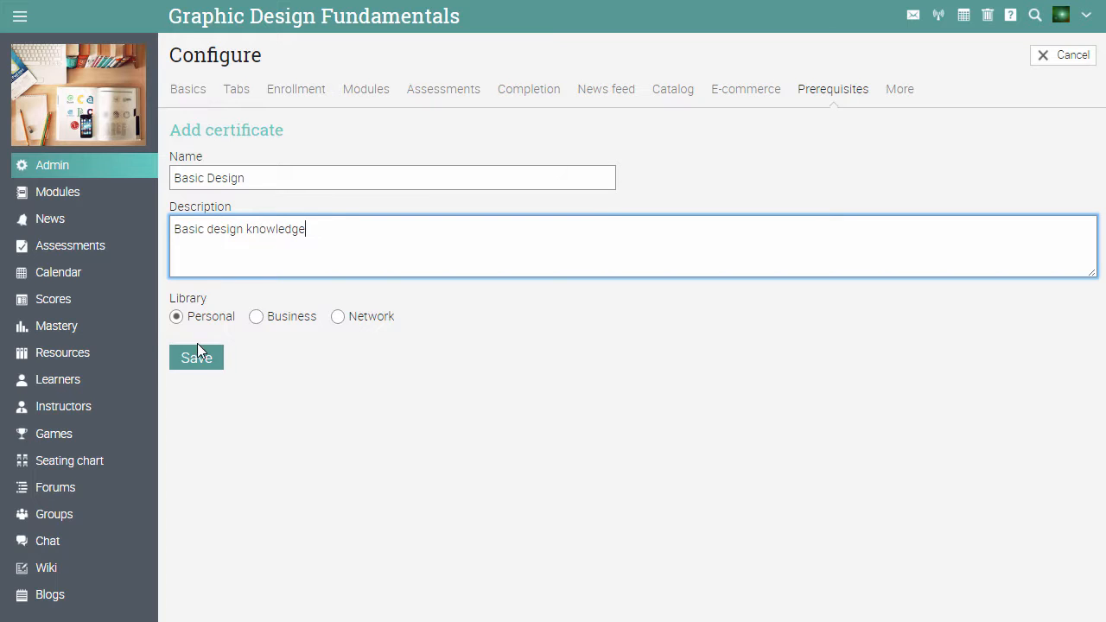
pyautogui.click(196, 358)
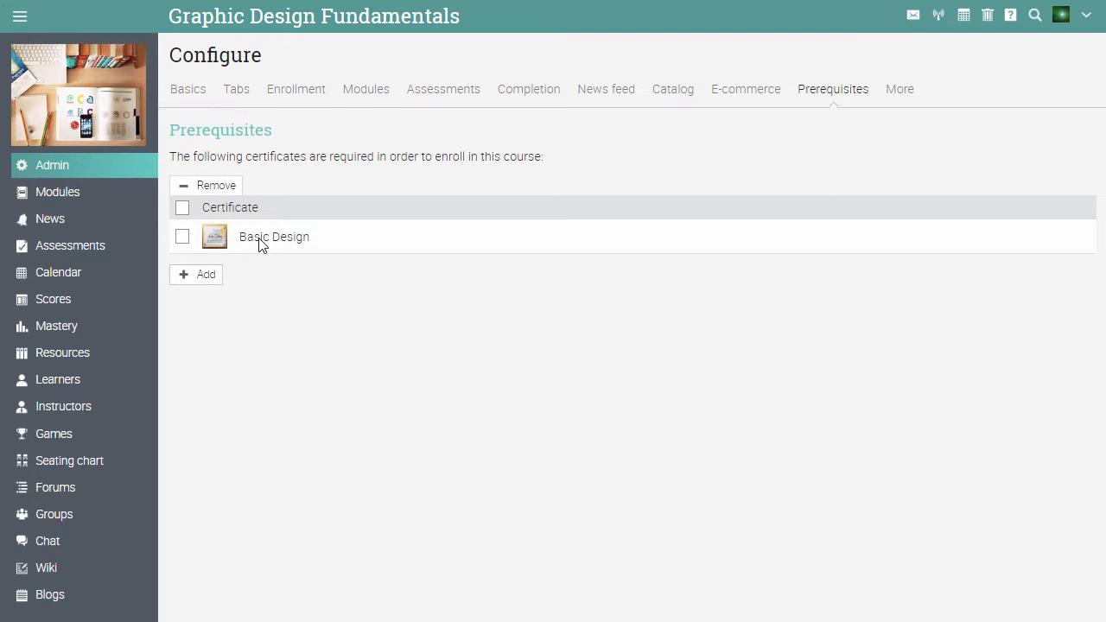
# Step: Upload Design basics-Certificate.pdf as the Basic Design certificate's printable version
pyautogui.click(274, 236)
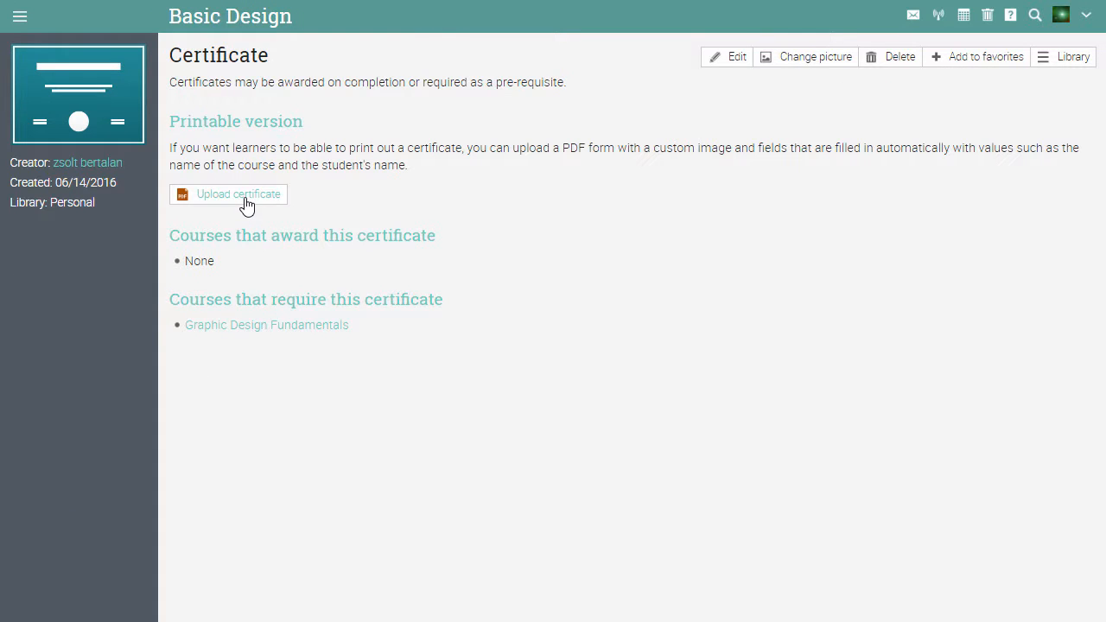
pyautogui.click(238, 194)
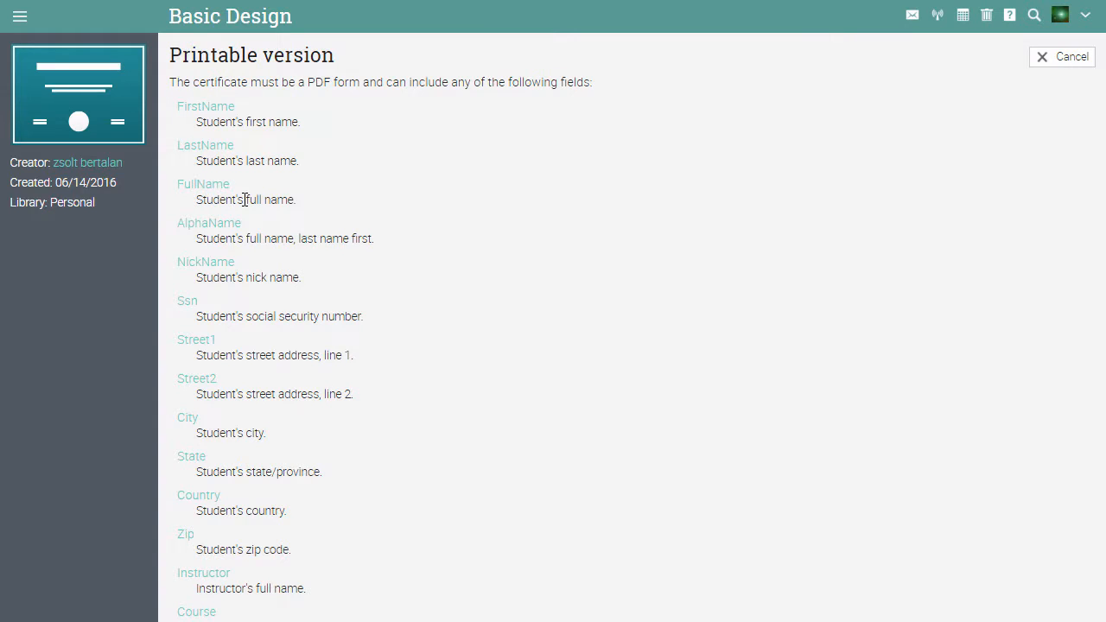
pyautogui.scroll(-3)
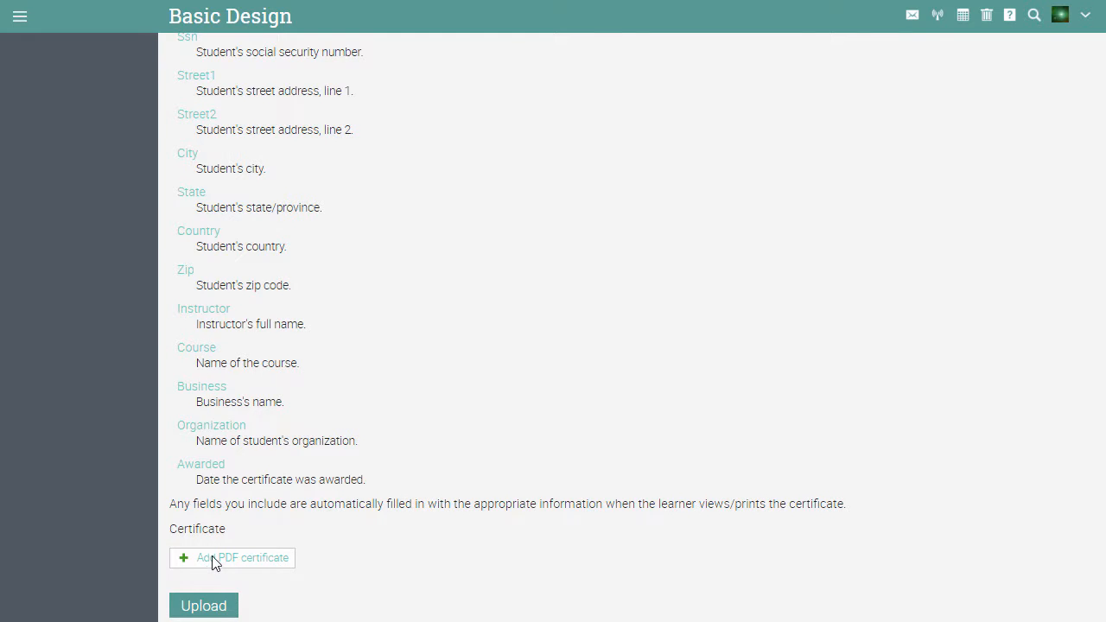
pyautogui.click(232, 557)
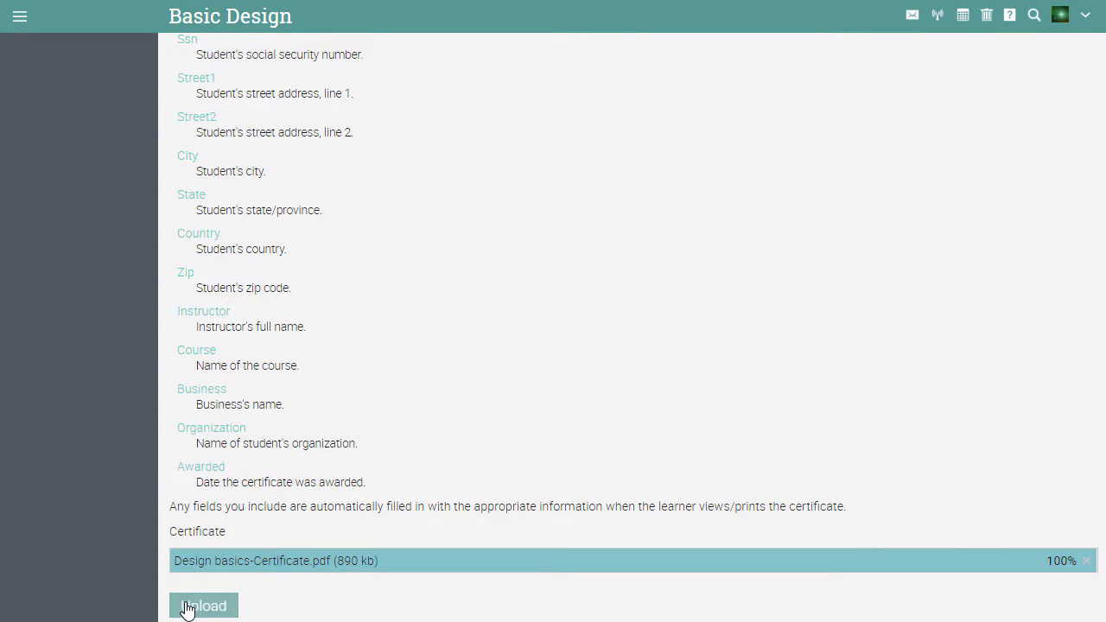
pyautogui.click(203, 606)
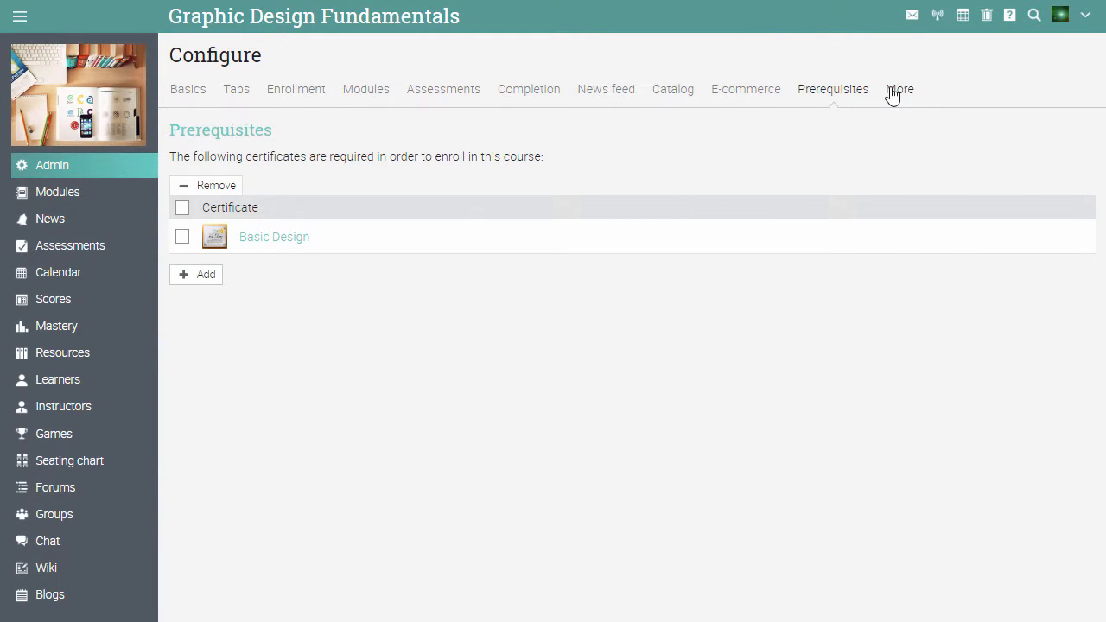
# Step: Show the More settings tab, with to-do list and archived access on
pyautogui.click(900, 89)
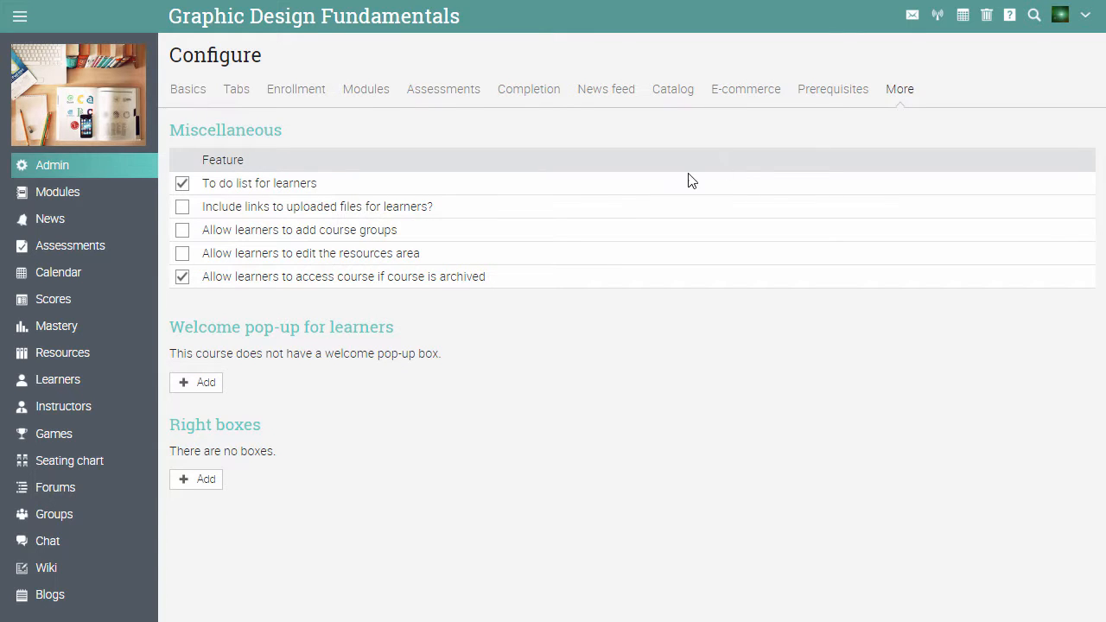
pyautogui.moveTo(169, 350)
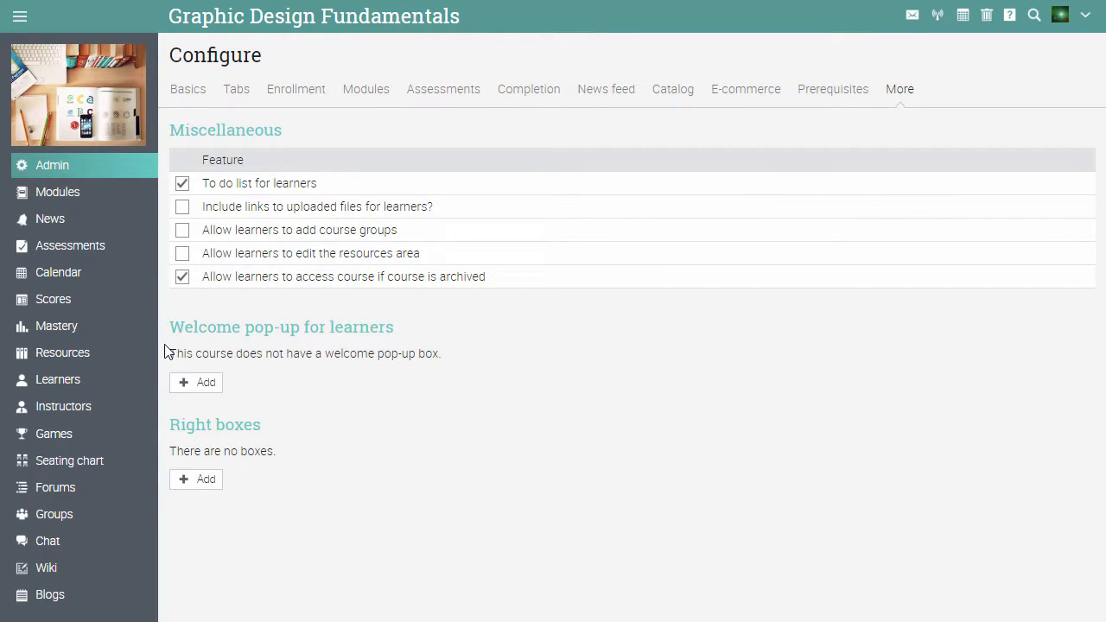
pyautogui.moveTo(174, 440)
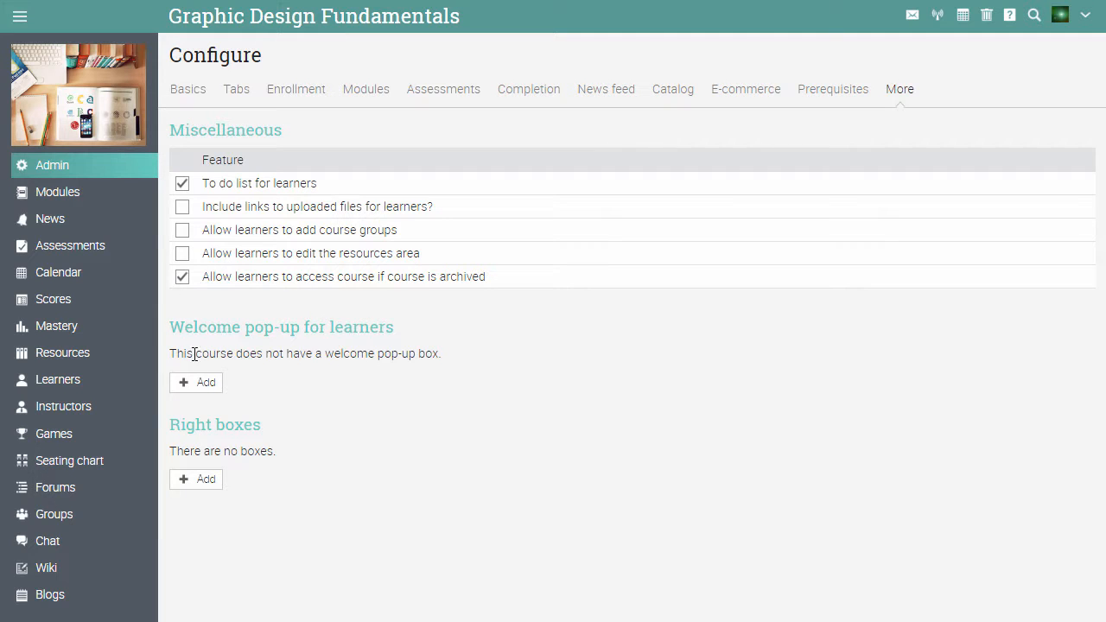
# Step: Save a pop-up titled 'Welcome to the course!' reading 'Learn to be a good designer!'
pyautogui.click(205, 382)
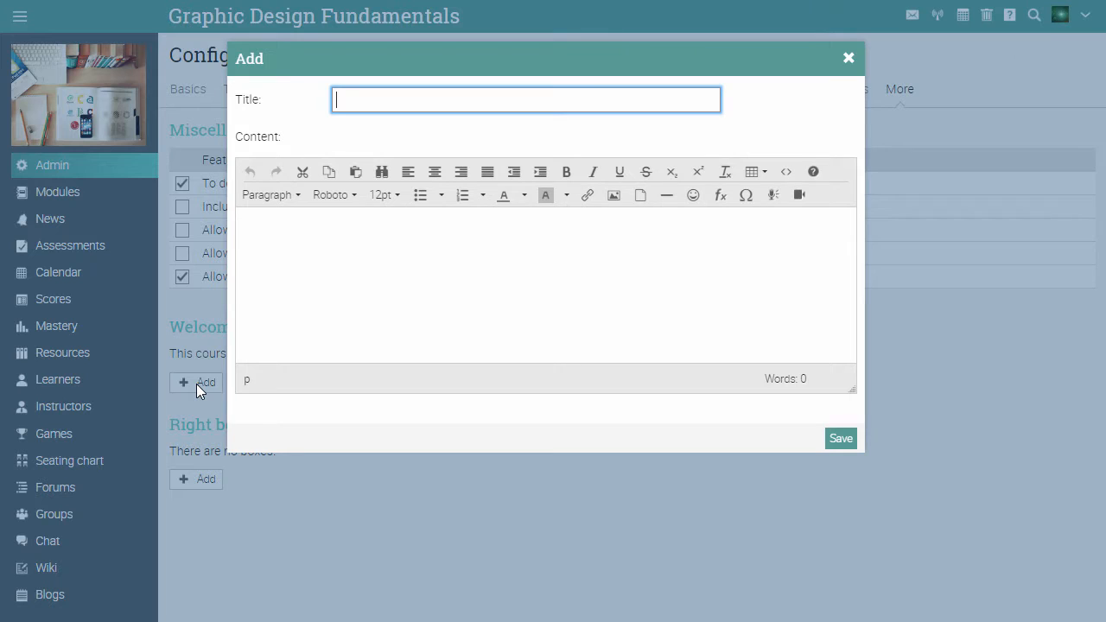
pyautogui.write('Welcome to the course!')
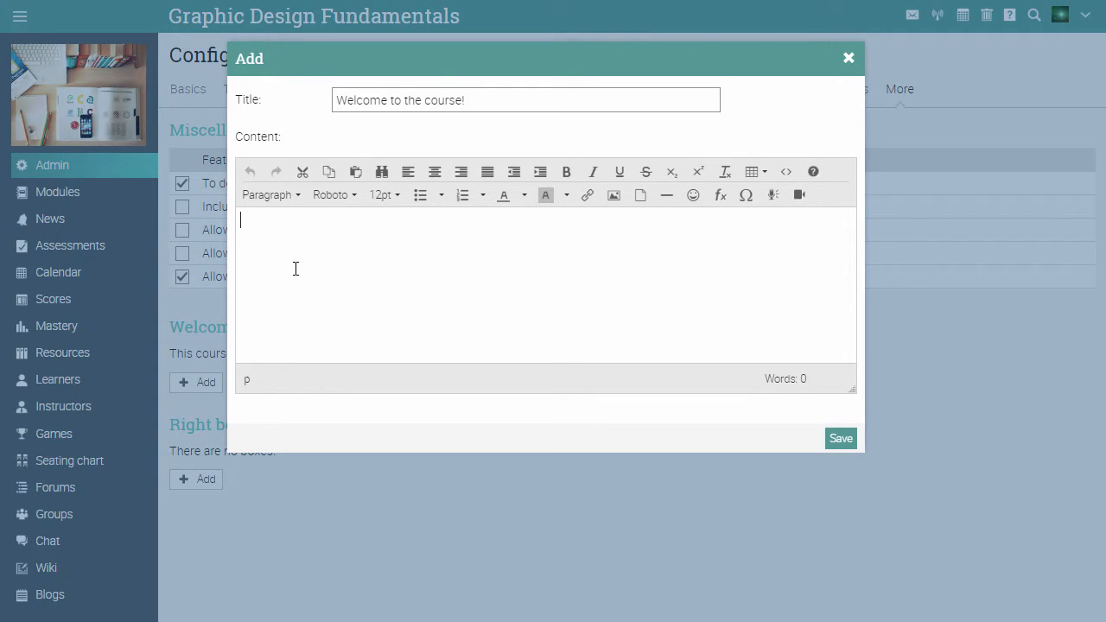
pyautogui.write('Learn to be a')
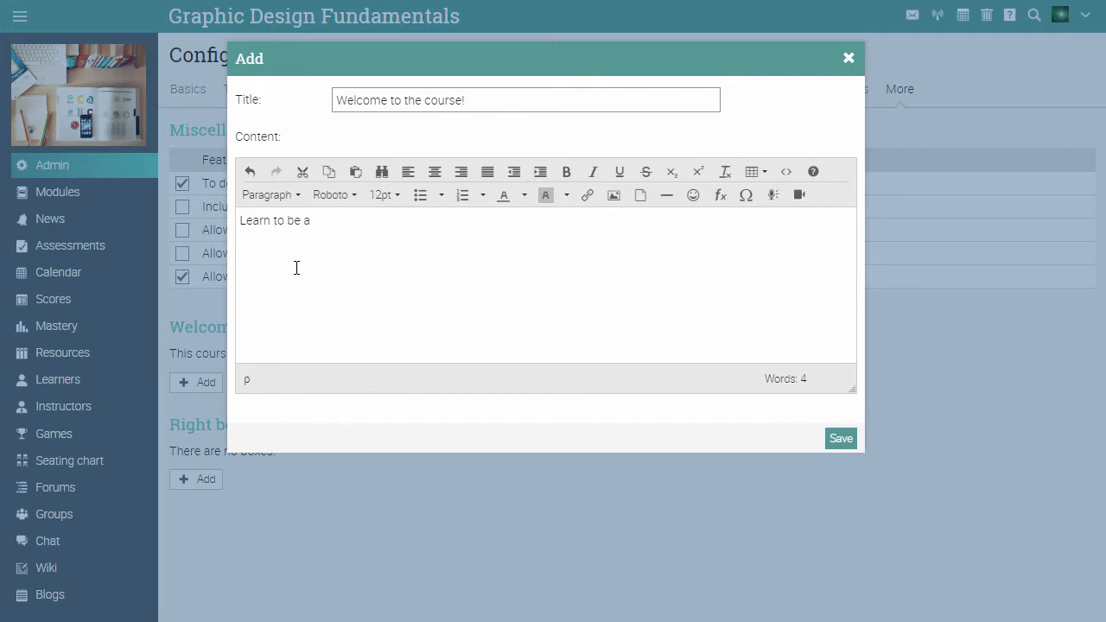
pyautogui.write('good designer!')
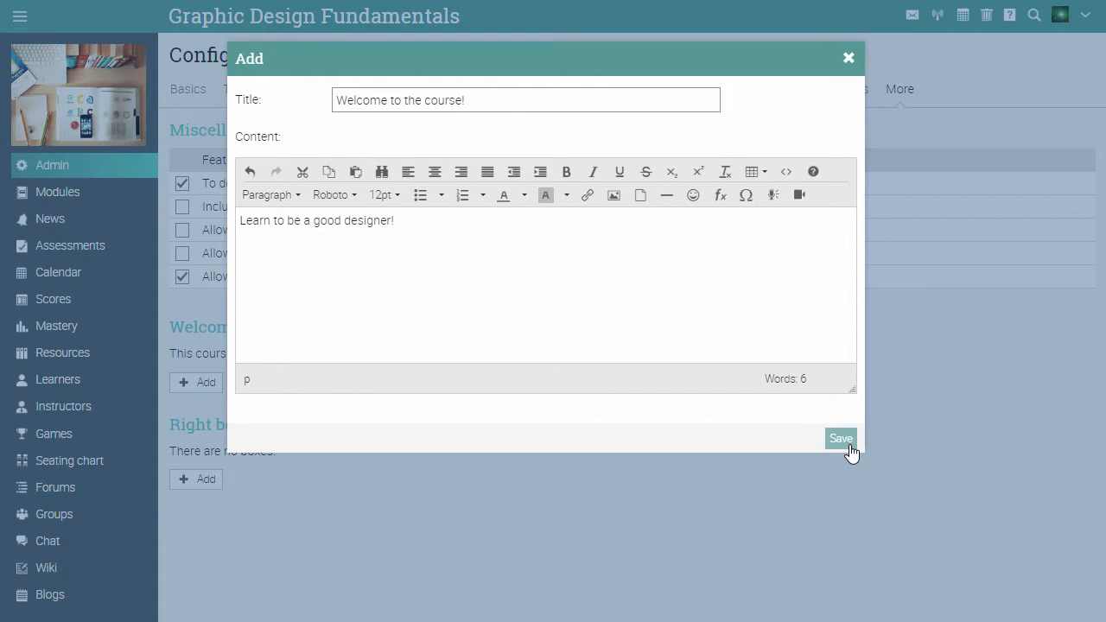
pyautogui.click(840, 438)
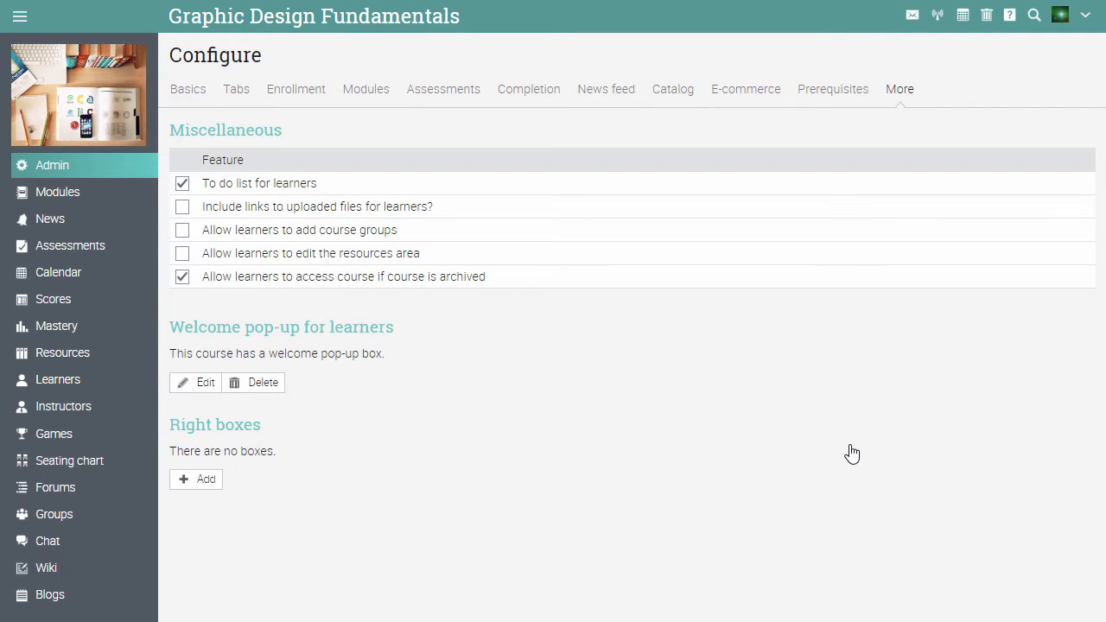